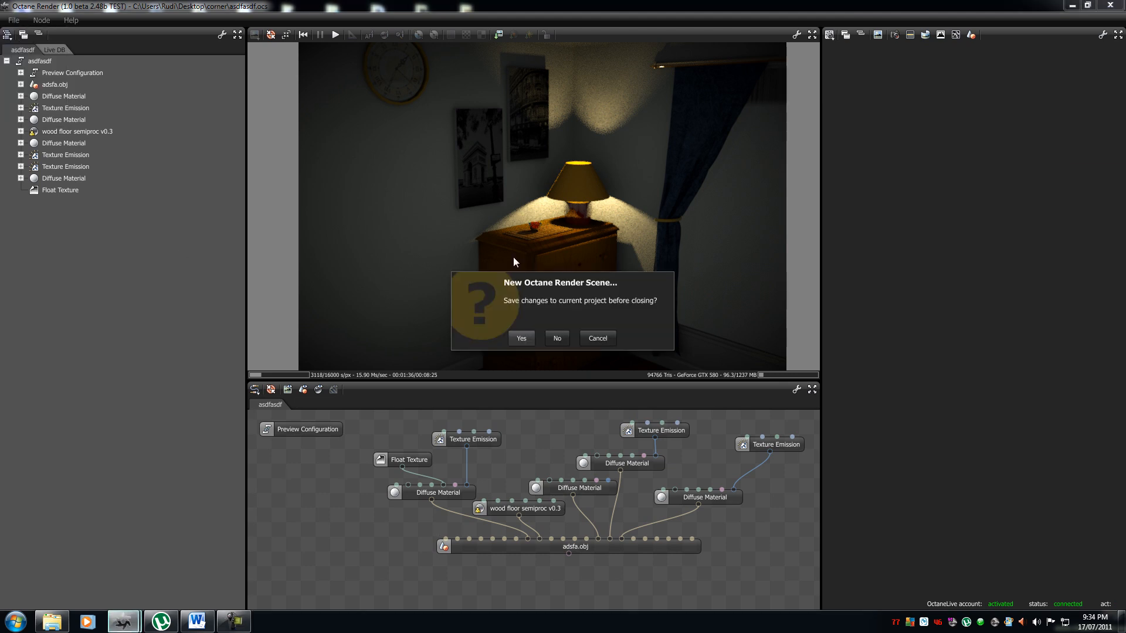
# Discard the old room scene without saving changes
pyautogui.click(556, 338)
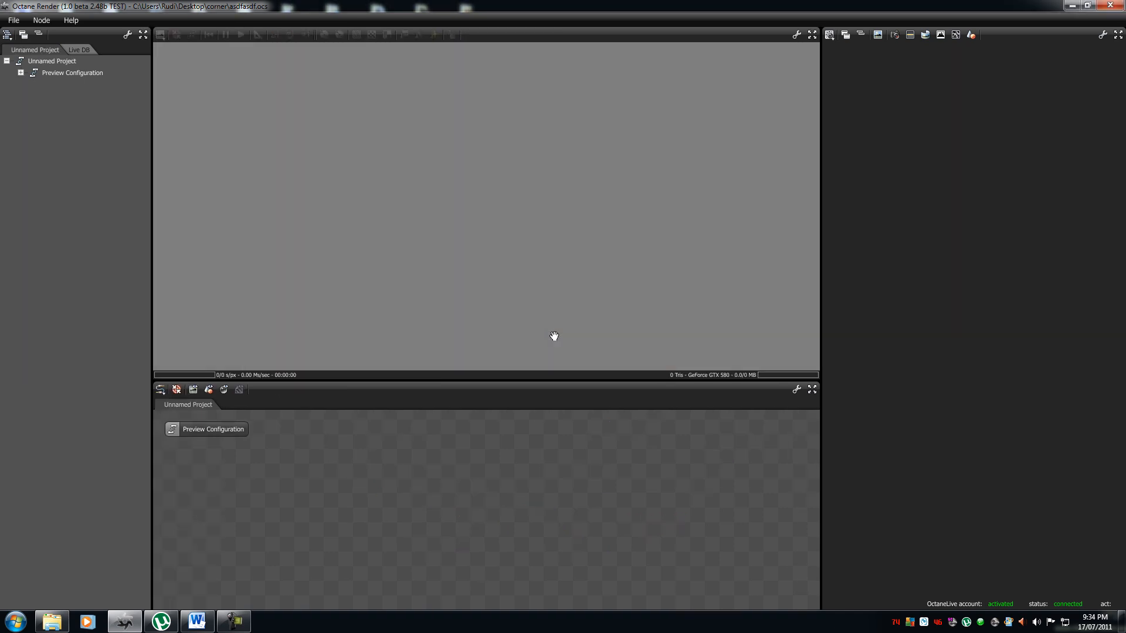
pyautogui.moveTo(585, 546)
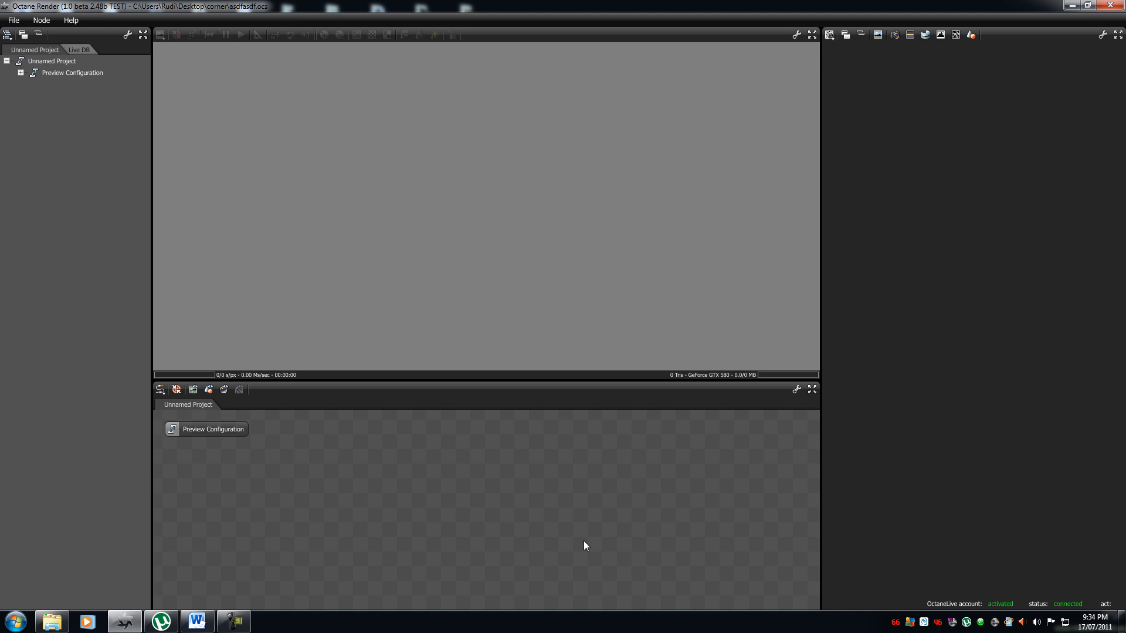
pyautogui.moveTo(445, 500)
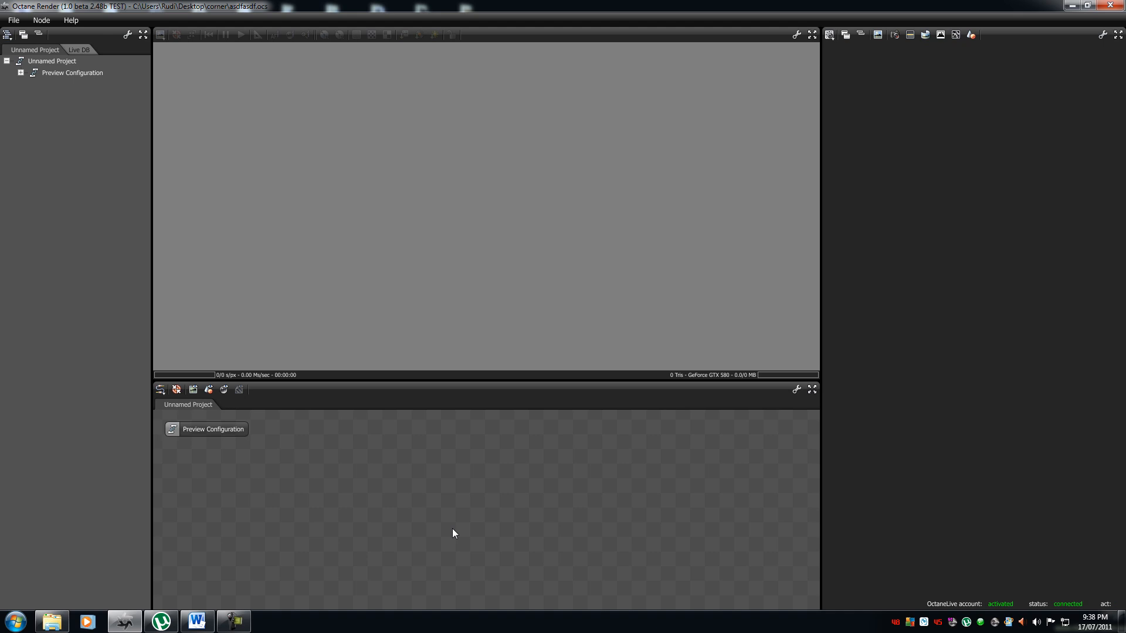
pyautogui.moveTo(458, 518)
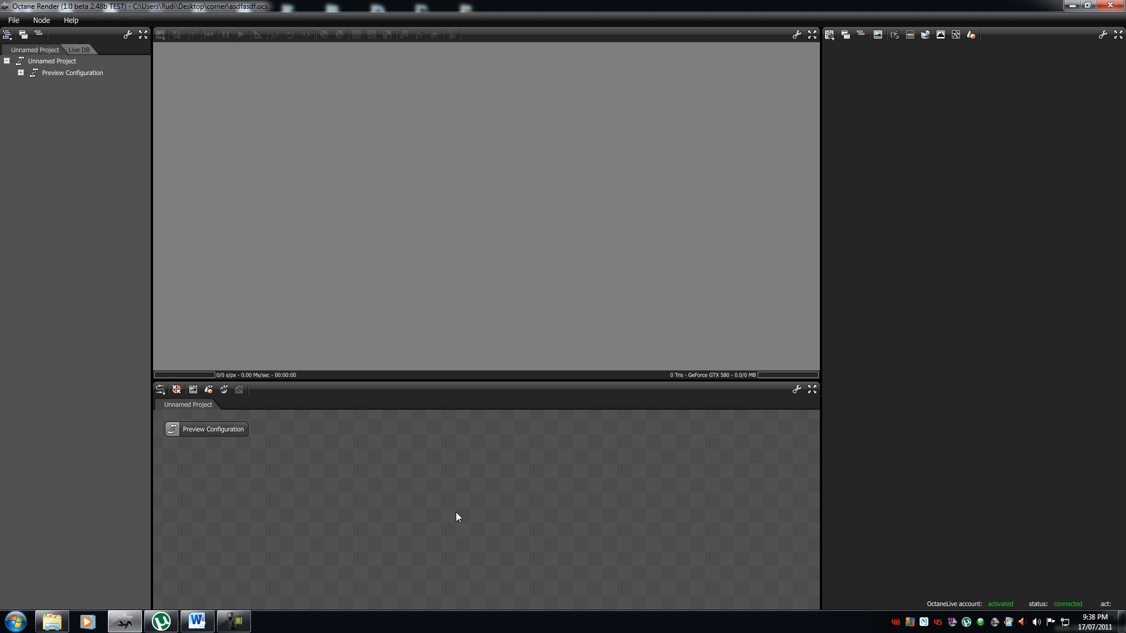
pyautogui.moveTo(926, 236)
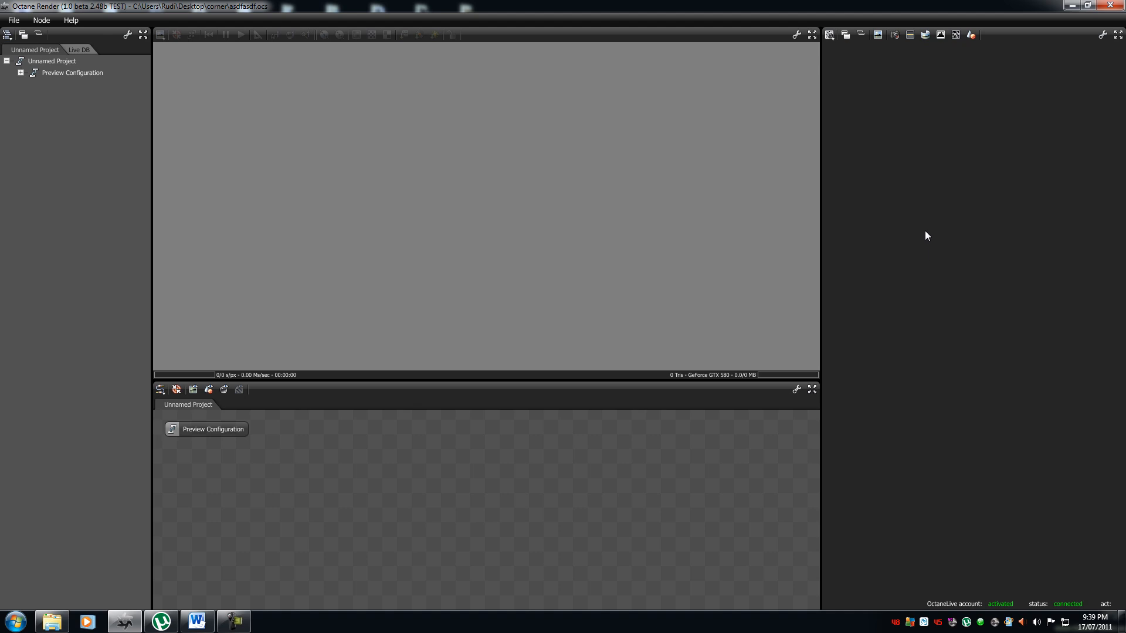
pyautogui.moveTo(933, 345)
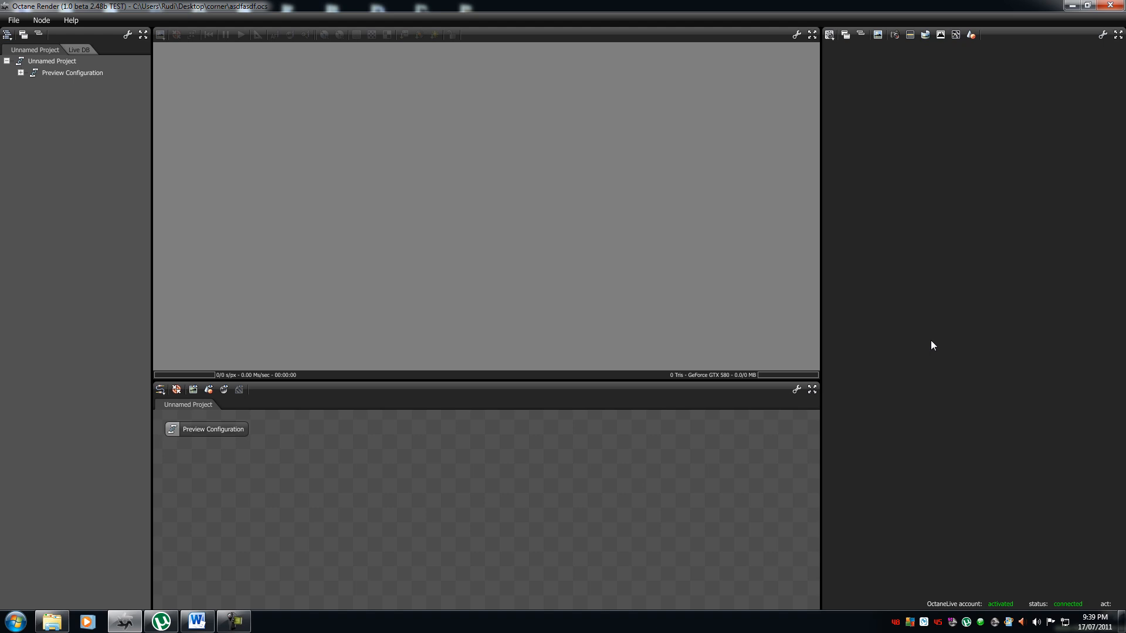
pyautogui.moveTo(924, 173)
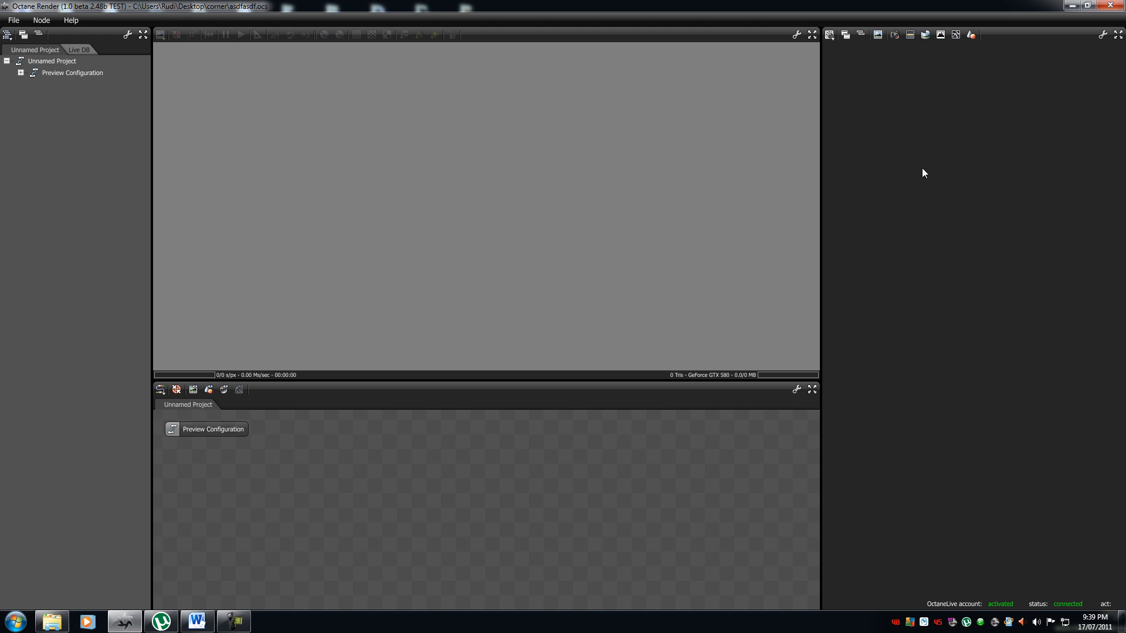
pyautogui.moveTo(908, 183)
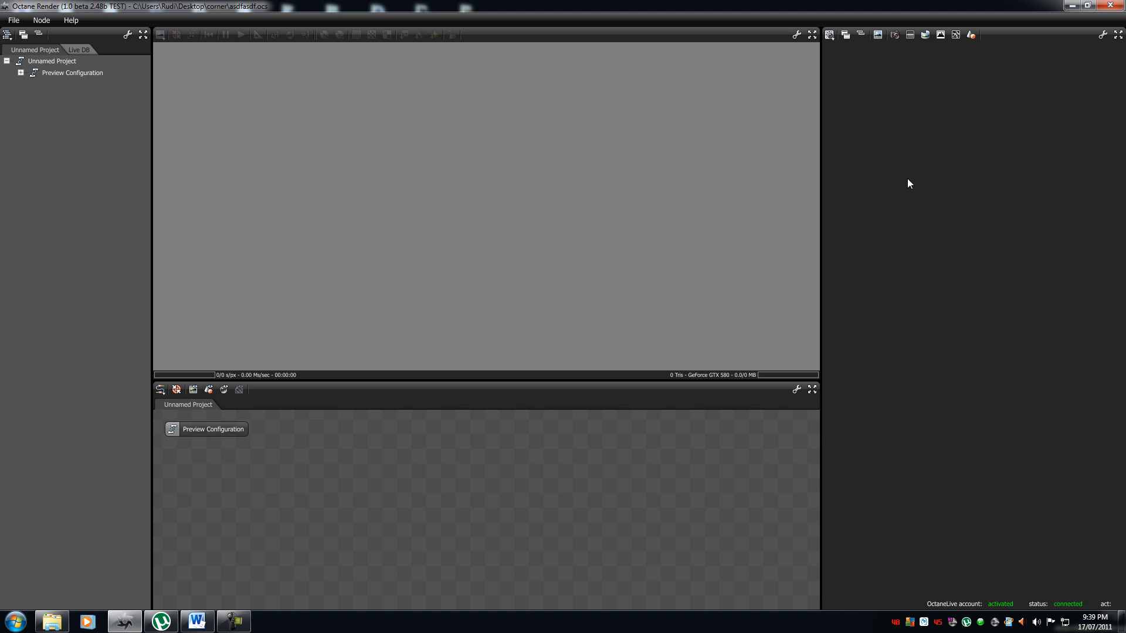
pyautogui.moveTo(7, 38)
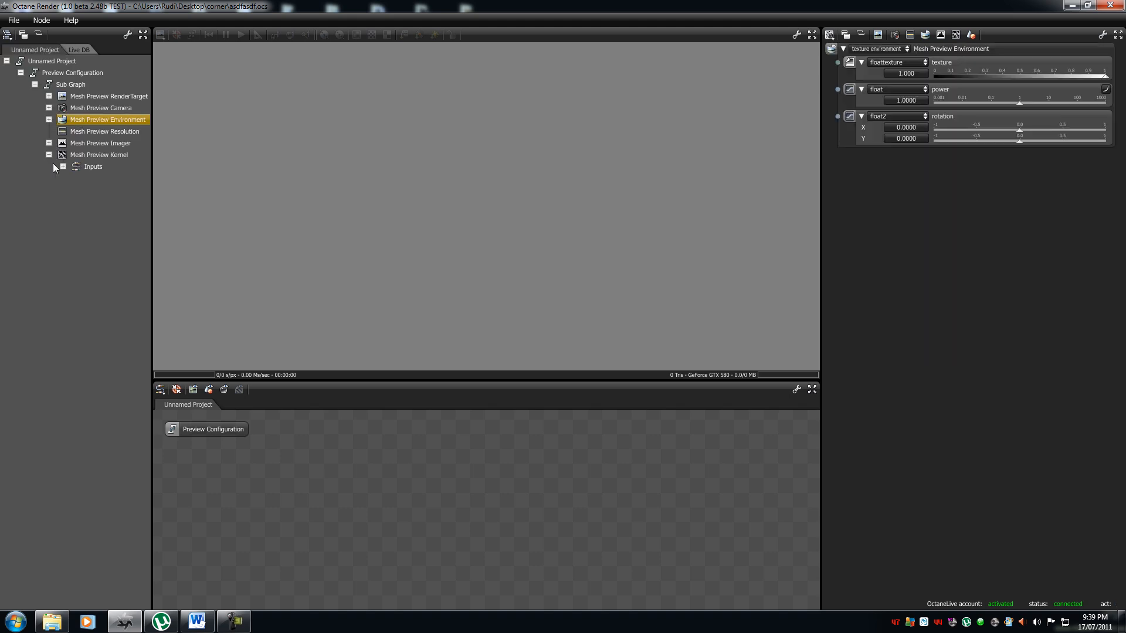
# Expand the preview sub graph to show the Mesh Preview RenderTarget's inputs
pyautogui.click(49, 144)
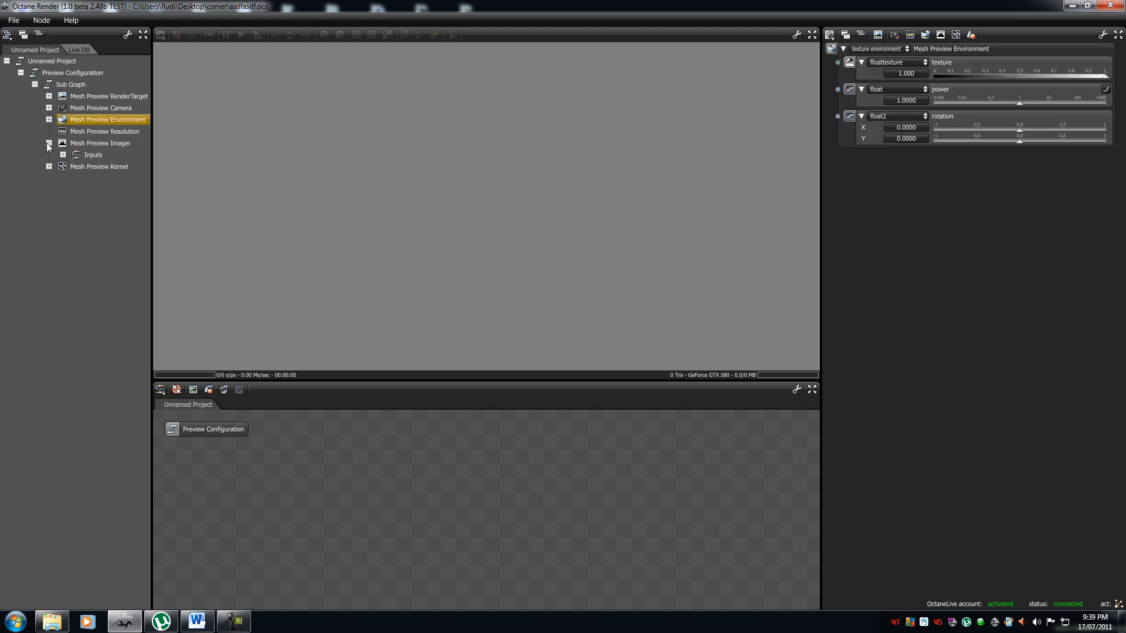
pyautogui.click(34, 83)
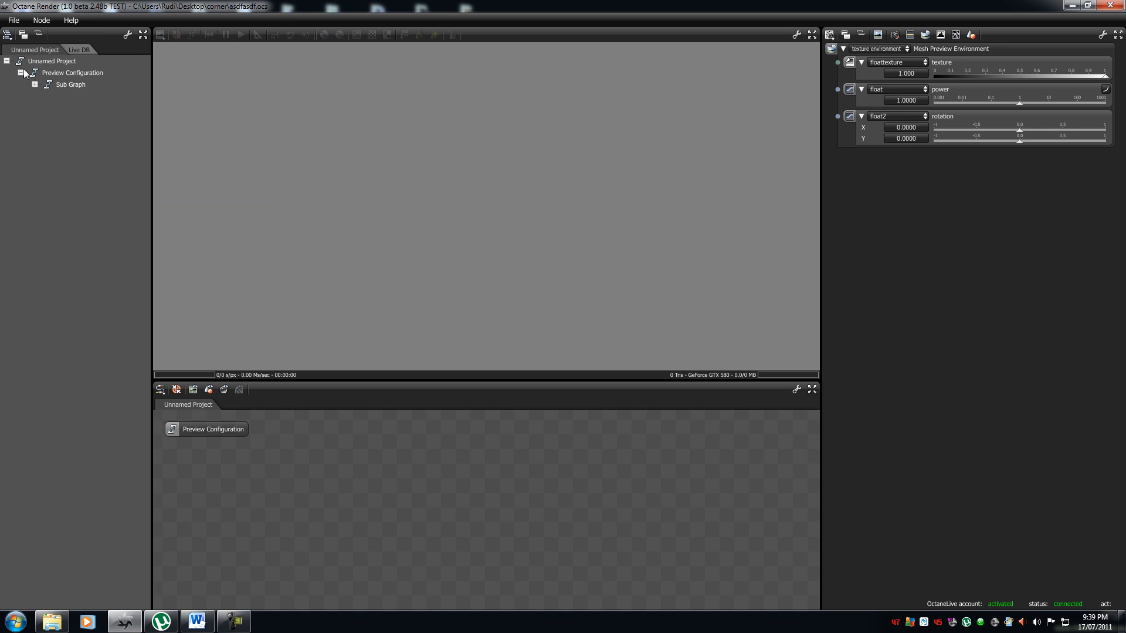
pyautogui.click(34, 84)
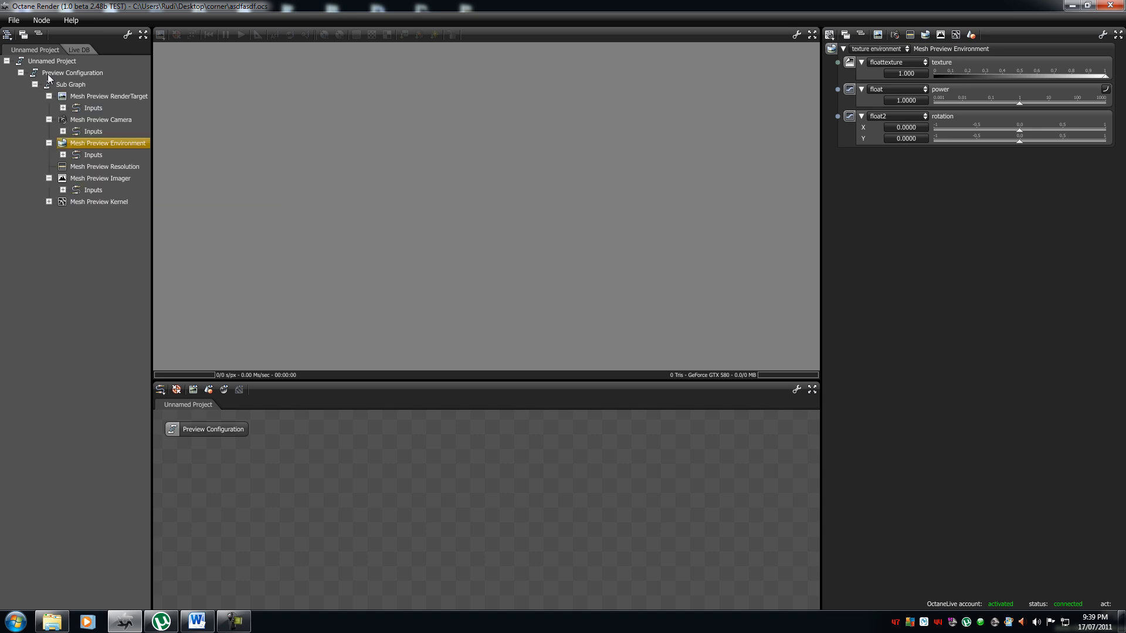
pyautogui.click(109, 96)
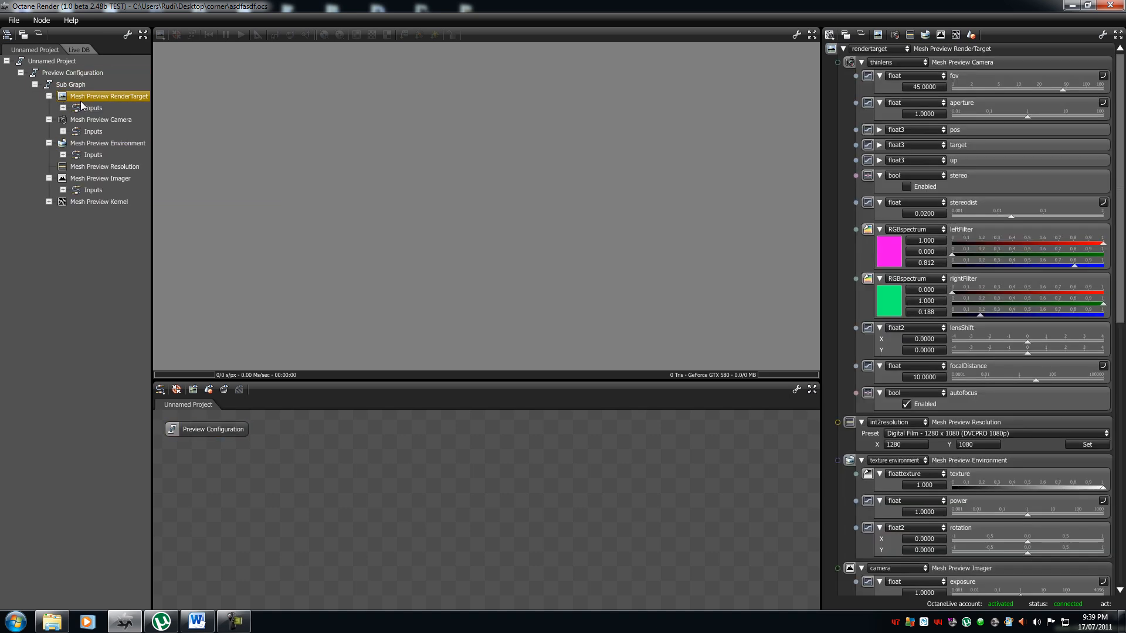
pyautogui.click(108, 143)
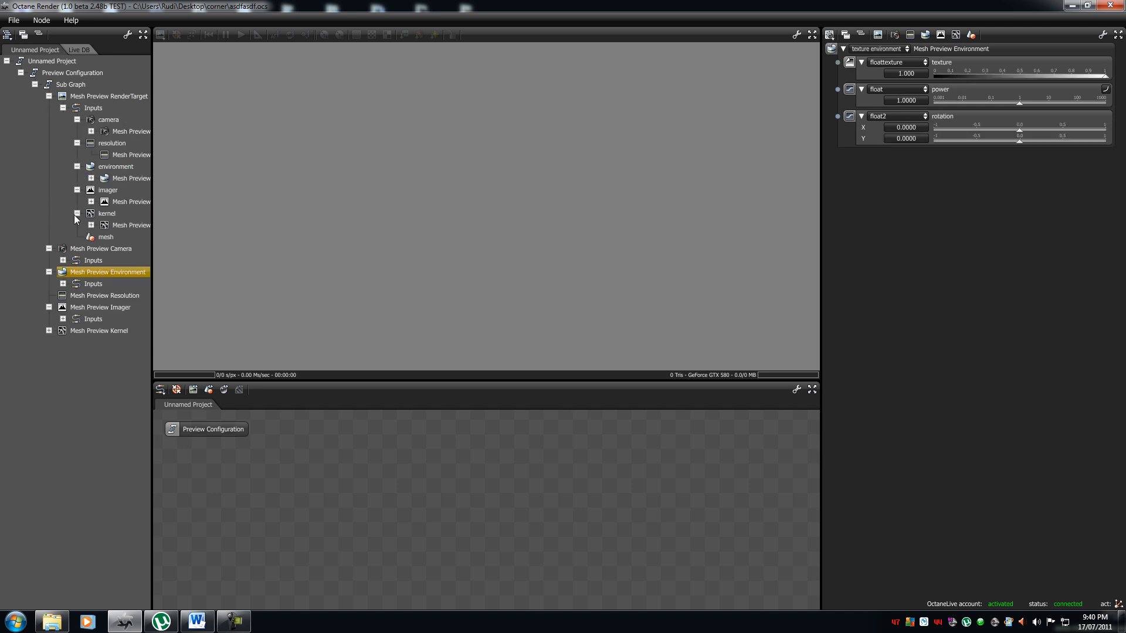
# Expand the preview camera's fov input in a widened tree, then show Live DB
pyautogui.click(106, 143)
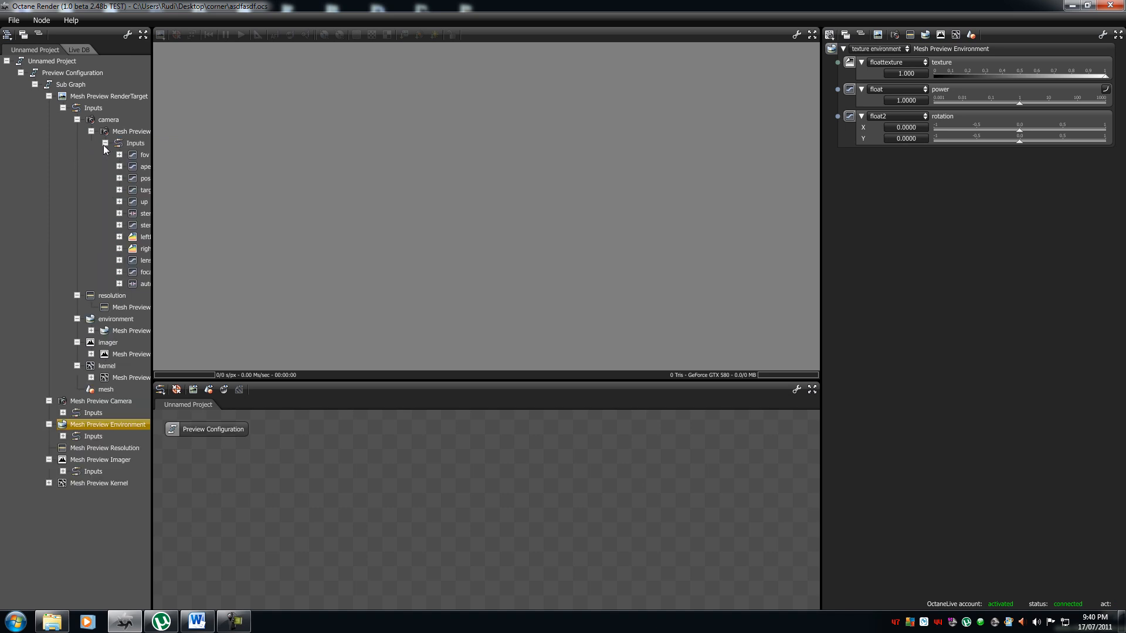
pyautogui.moveTo(151, 215); pyautogui.dragTo(247, 216)
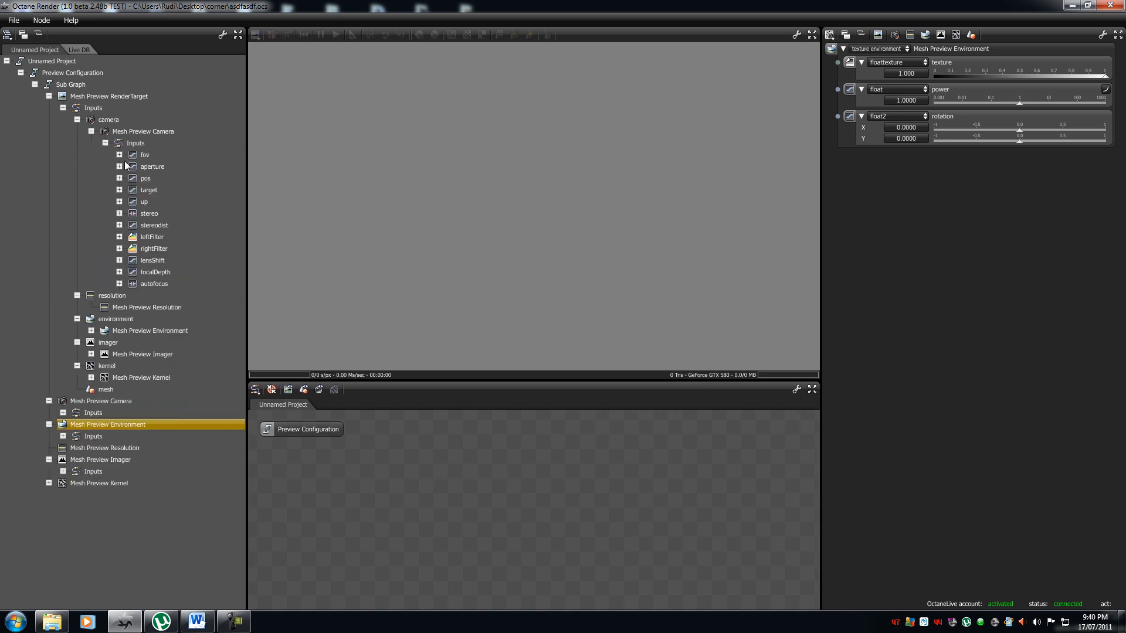
pyautogui.click(119, 154)
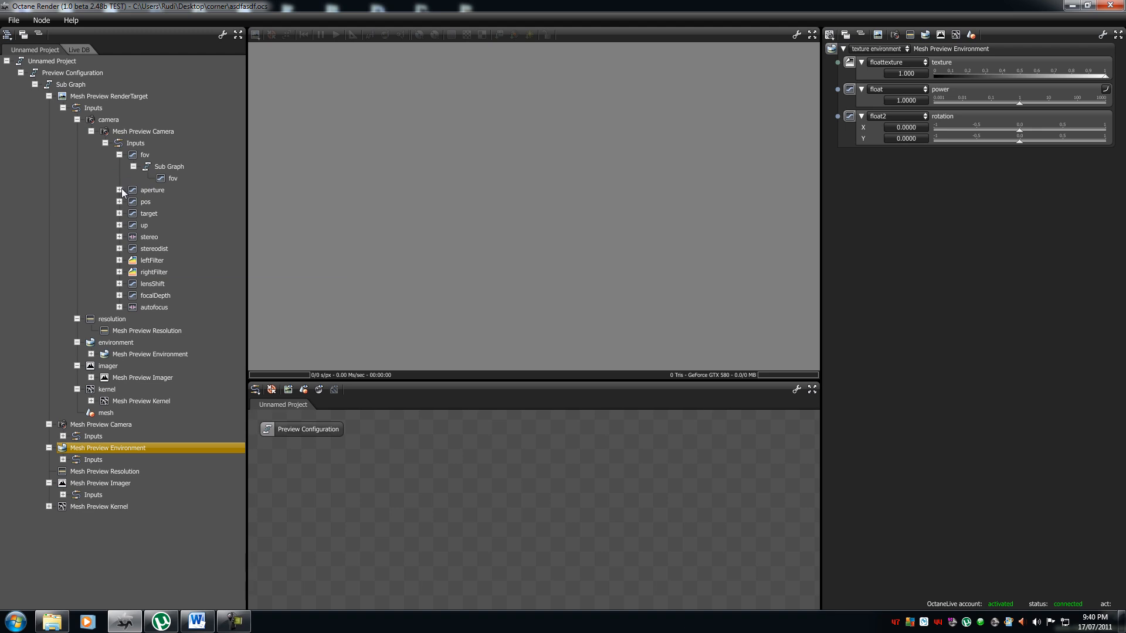
pyautogui.click(119, 190)
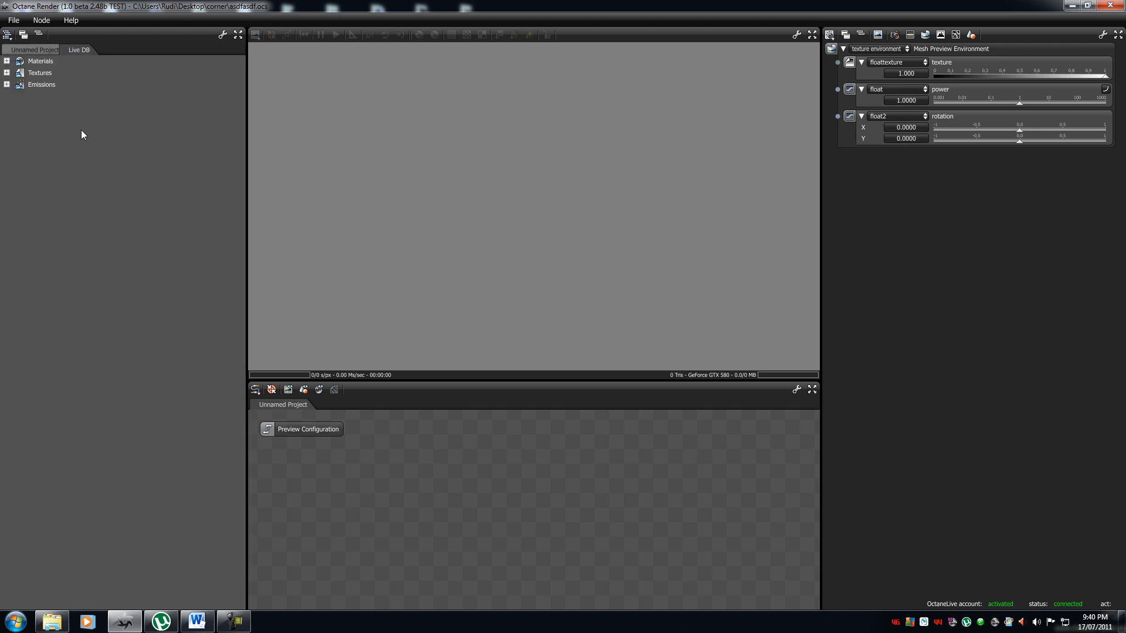
# Expand Live DB Materials and scroll the thumbnails until the Ocher Granite preview loads
pyautogui.click(6, 73)
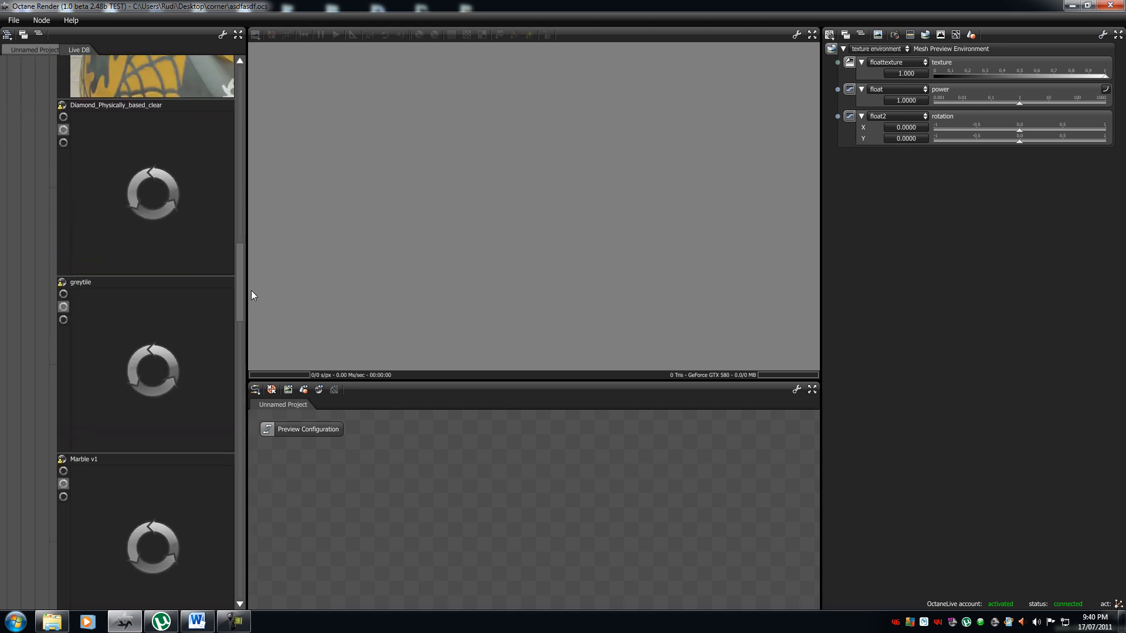
pyautogui.scroll(-3)
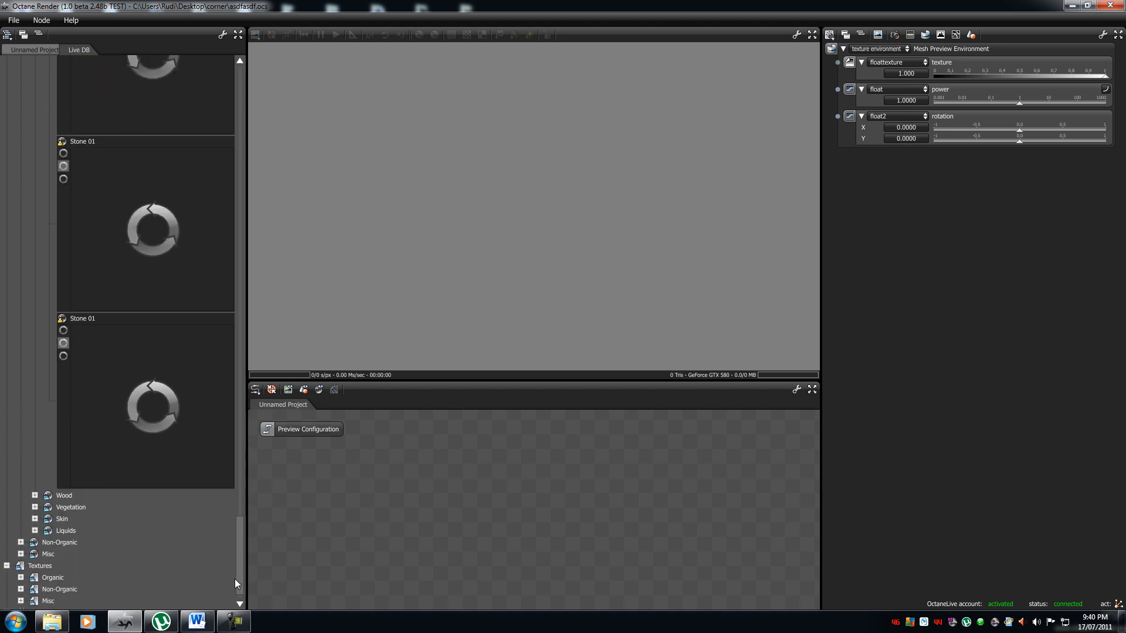
pyautogui.scroll(-3)
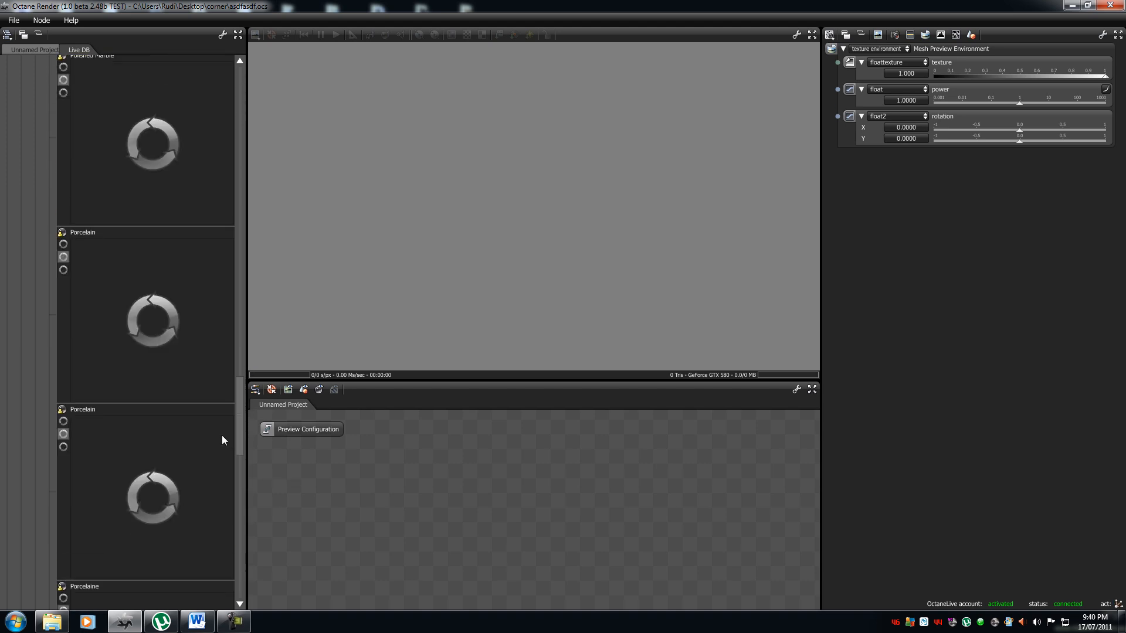
pyautogui.scroll(-3)
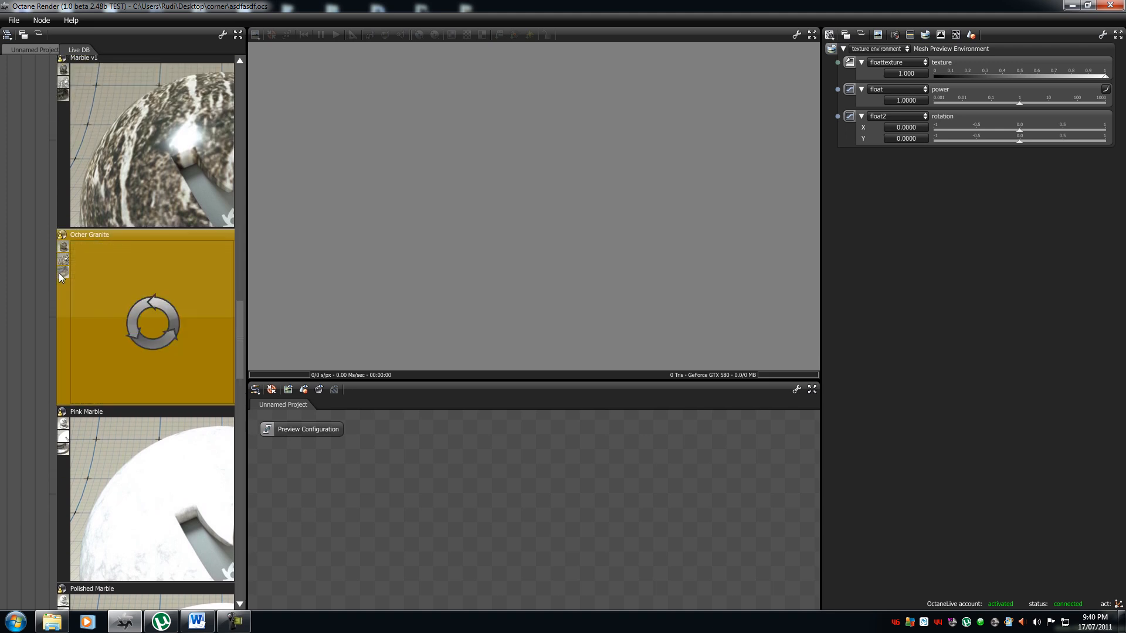
pyautogui.moveTo(63, 290)
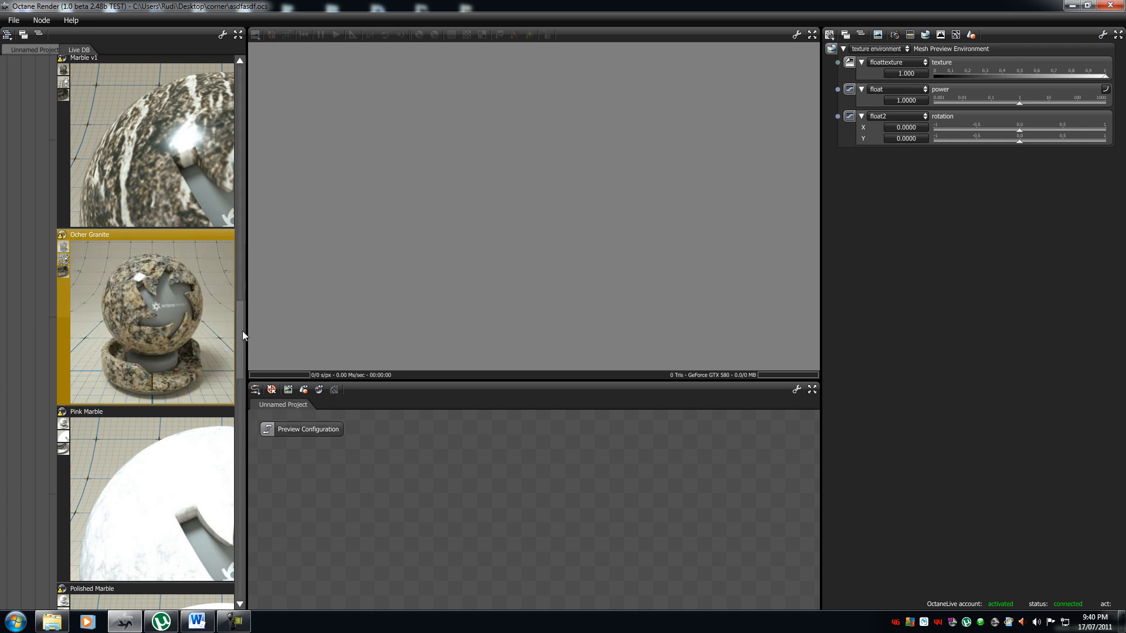
pyautogui.click(32, 49)
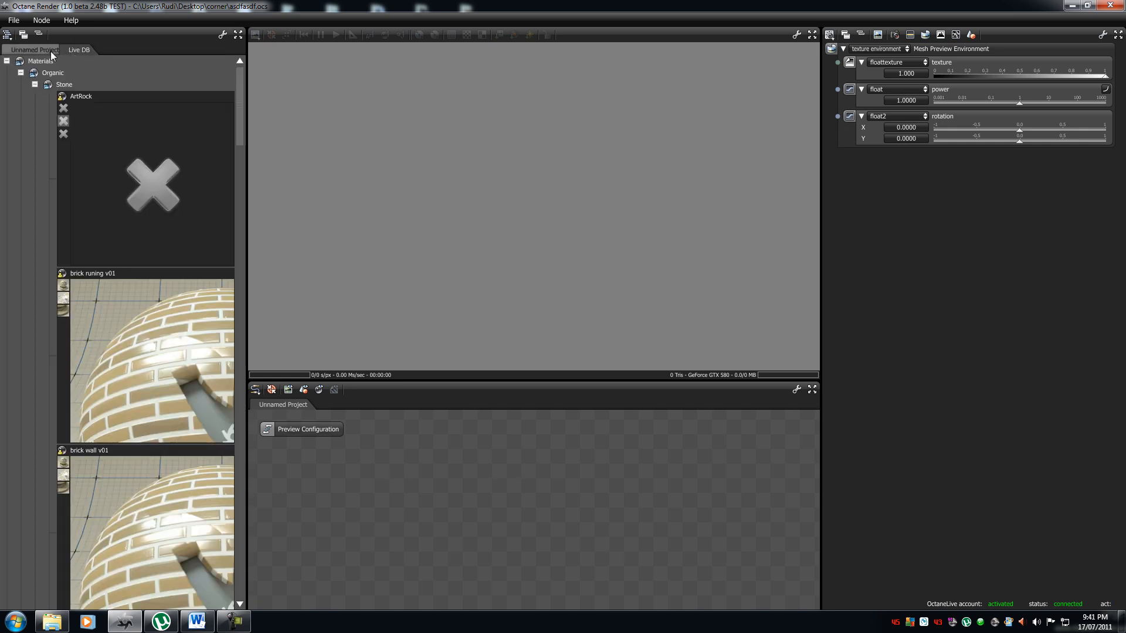
pyautogui.click(34, 50)
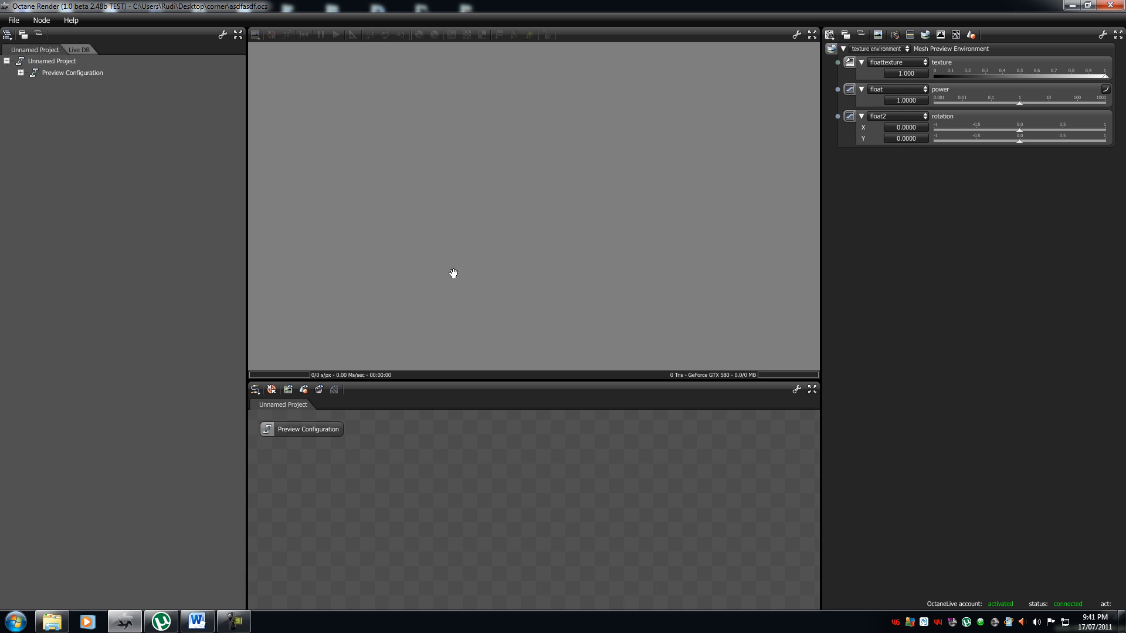
pyautogui.moveTo(506, 295)
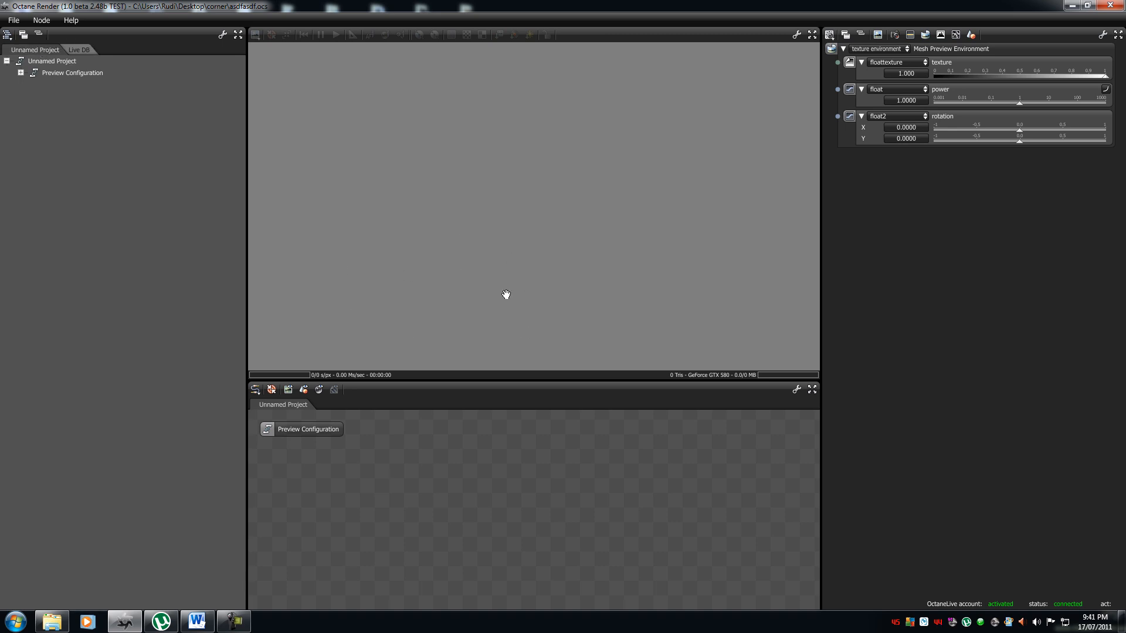
pyautogui.moveTo(499, 292)
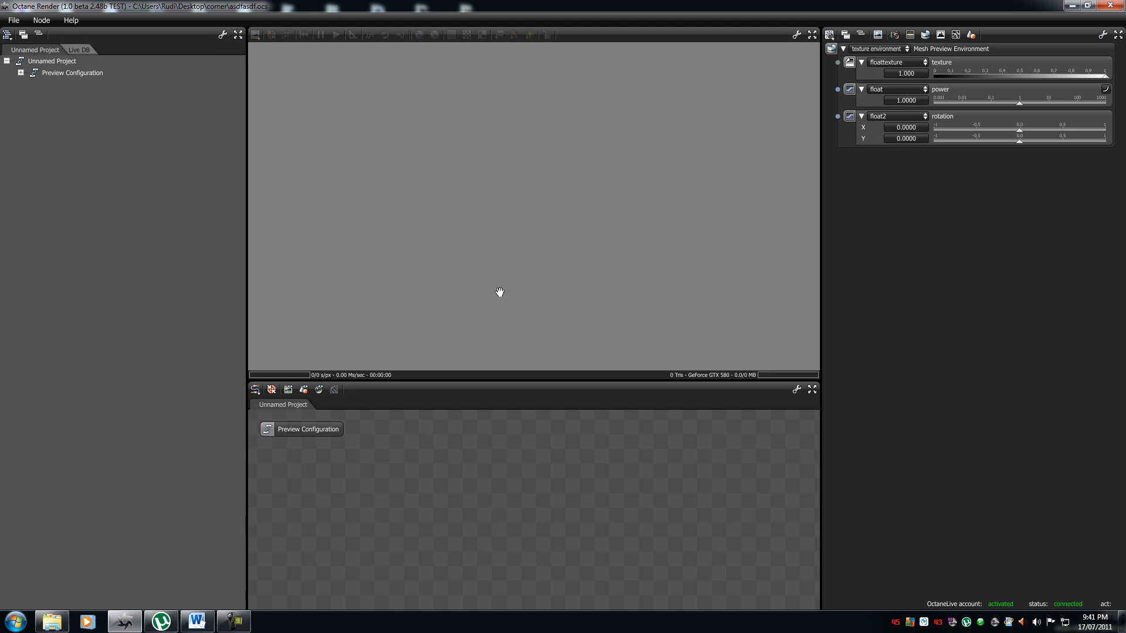
pyautogui.moveTo(379, 415)
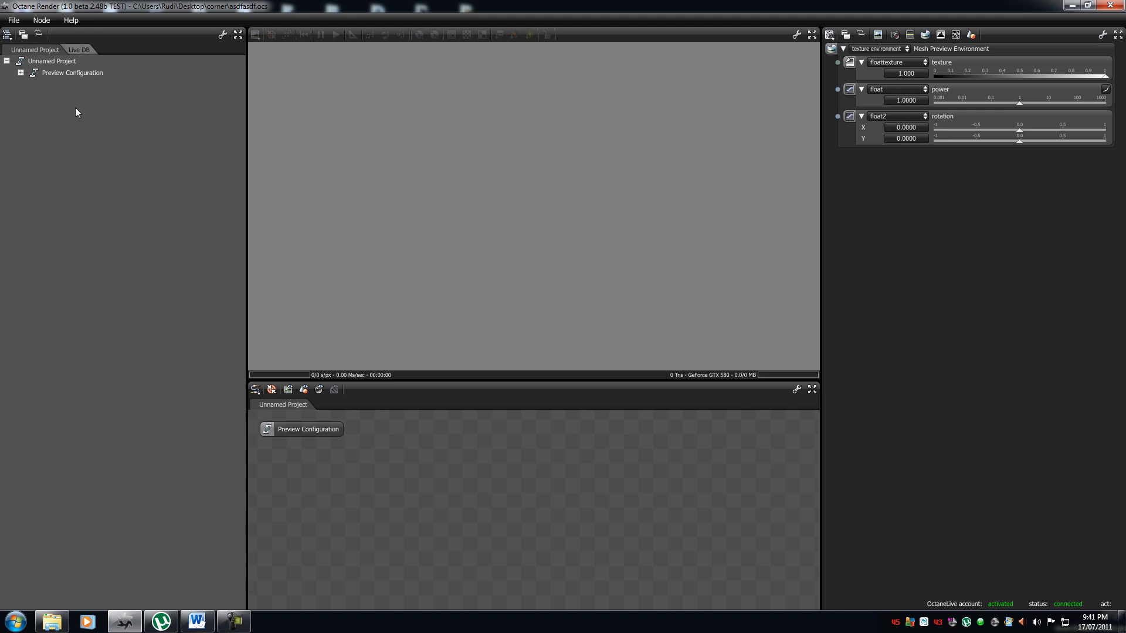
pyautogui.moveTo(835, 180)
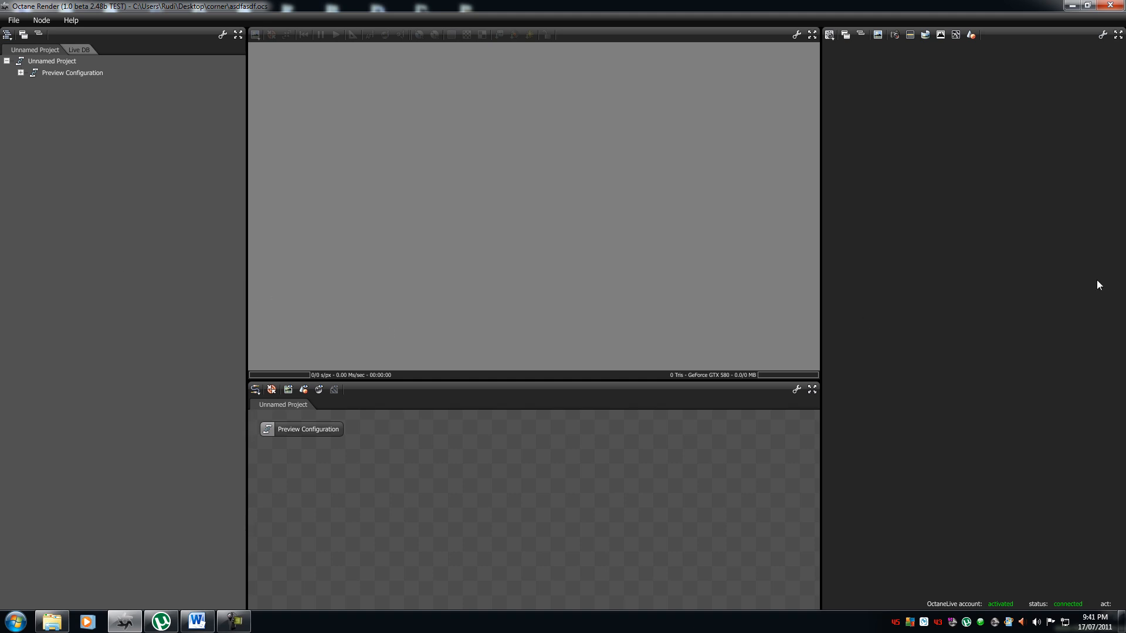
pyautogui.moveTo(987, 141)
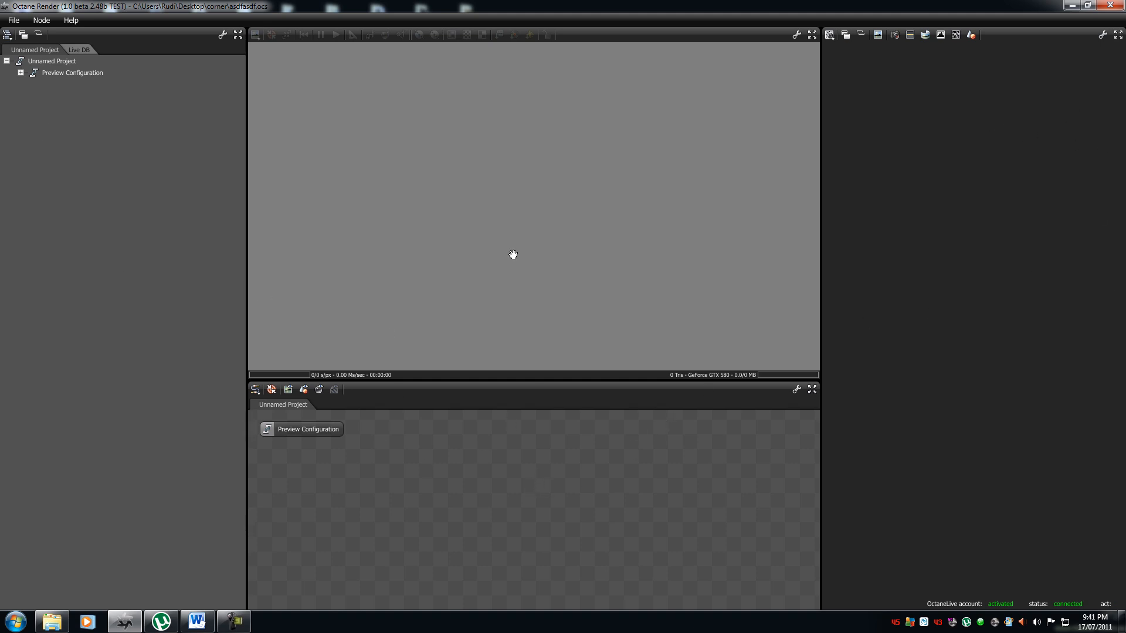
pyautogui.moveTo(151, 102)
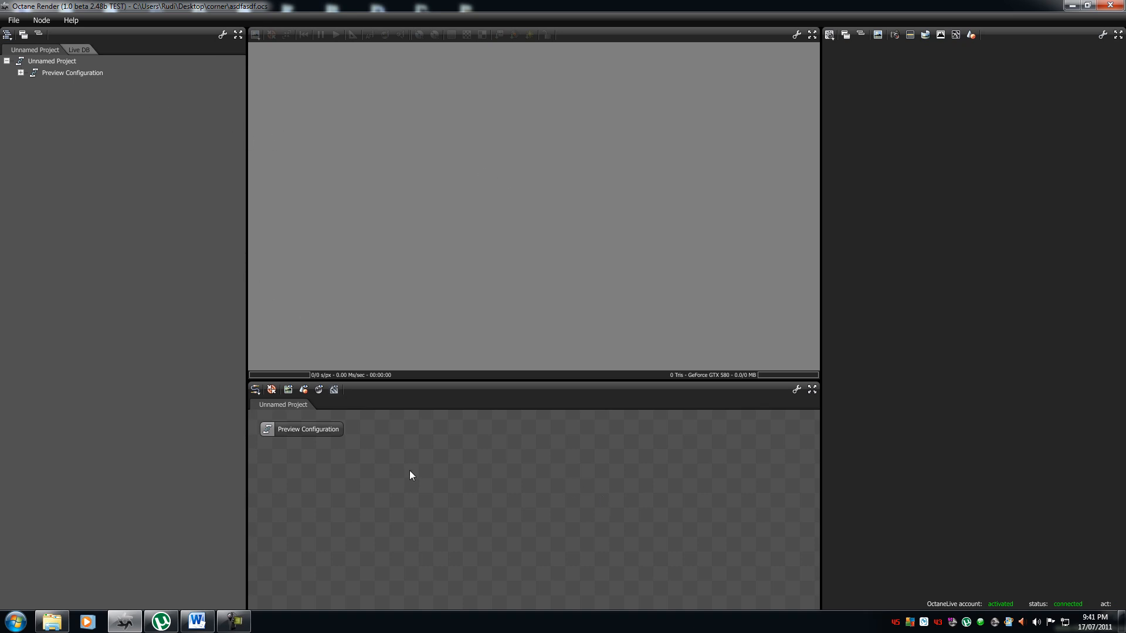
pyautogui.moveTo(421, 471)
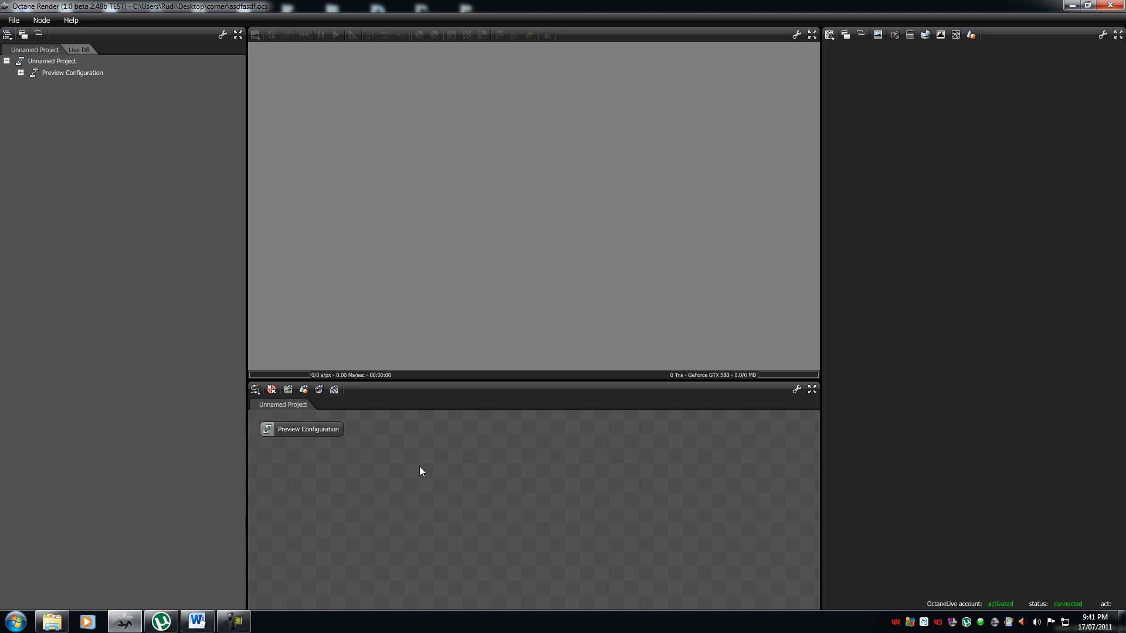
pyautogui.moveTo(520, 489)
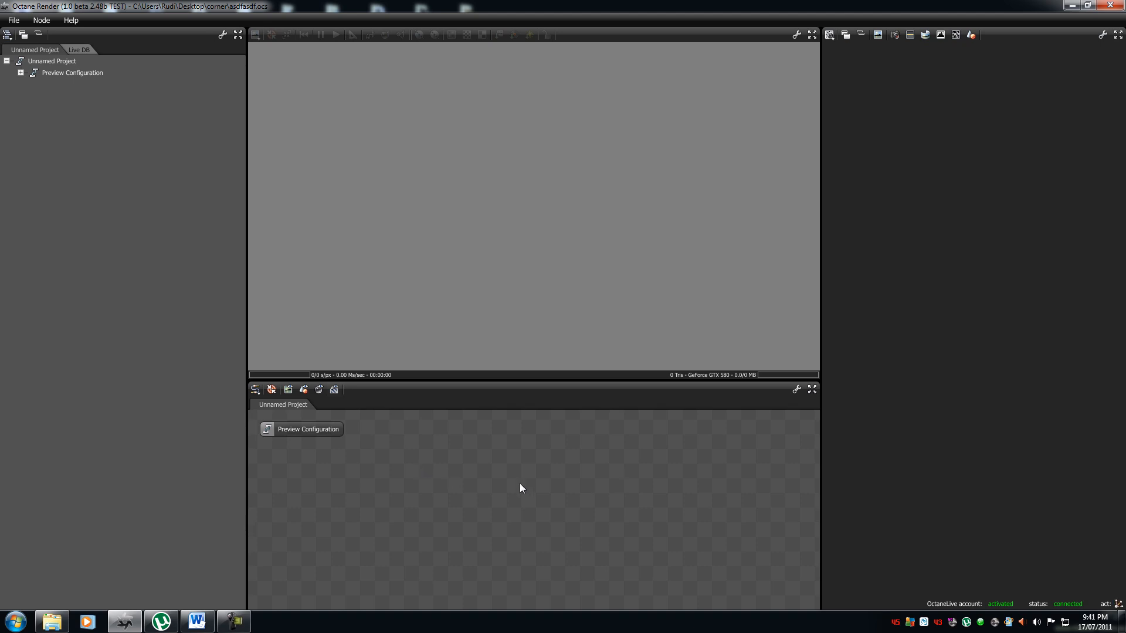
pyautogui.moveTo(185, 89)
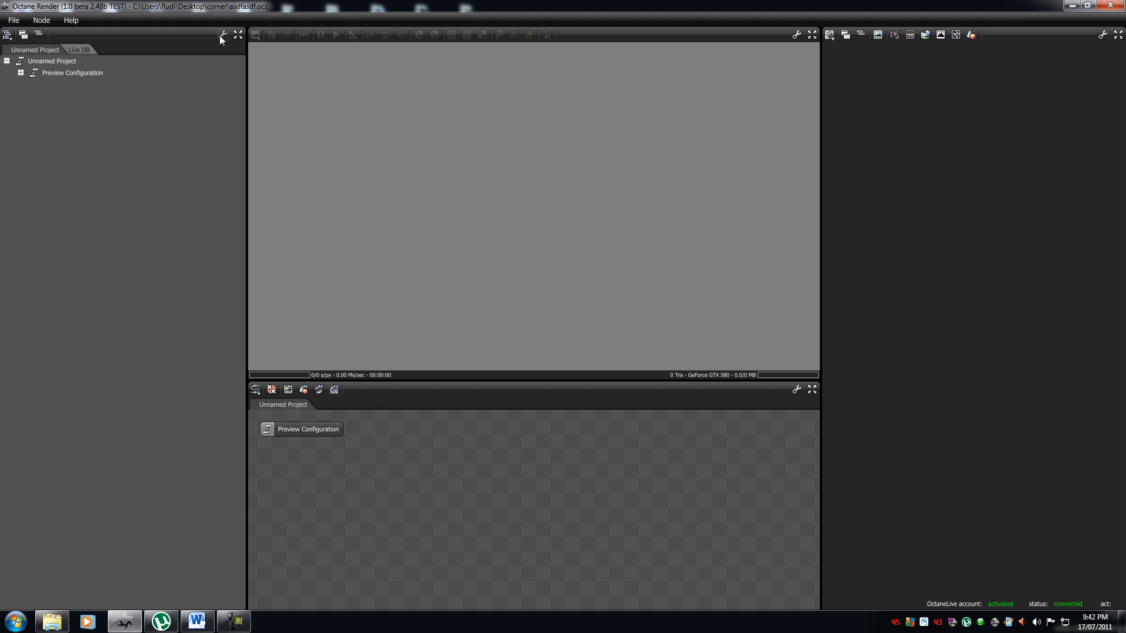
pyautogui.click(223, 35)
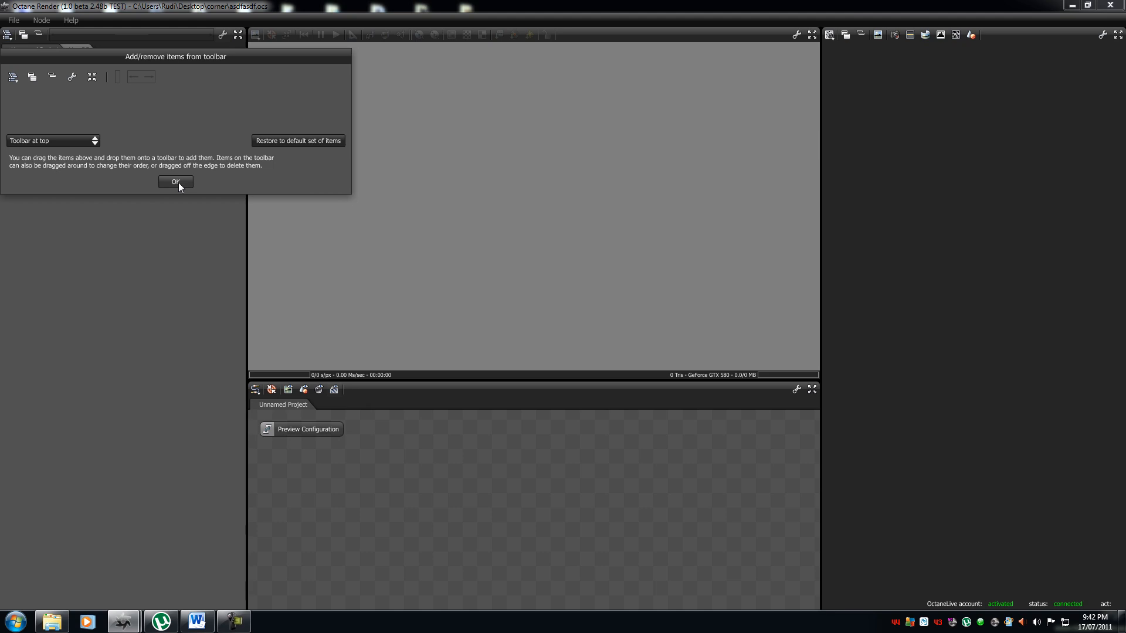
pyautogui.click(175, 181)
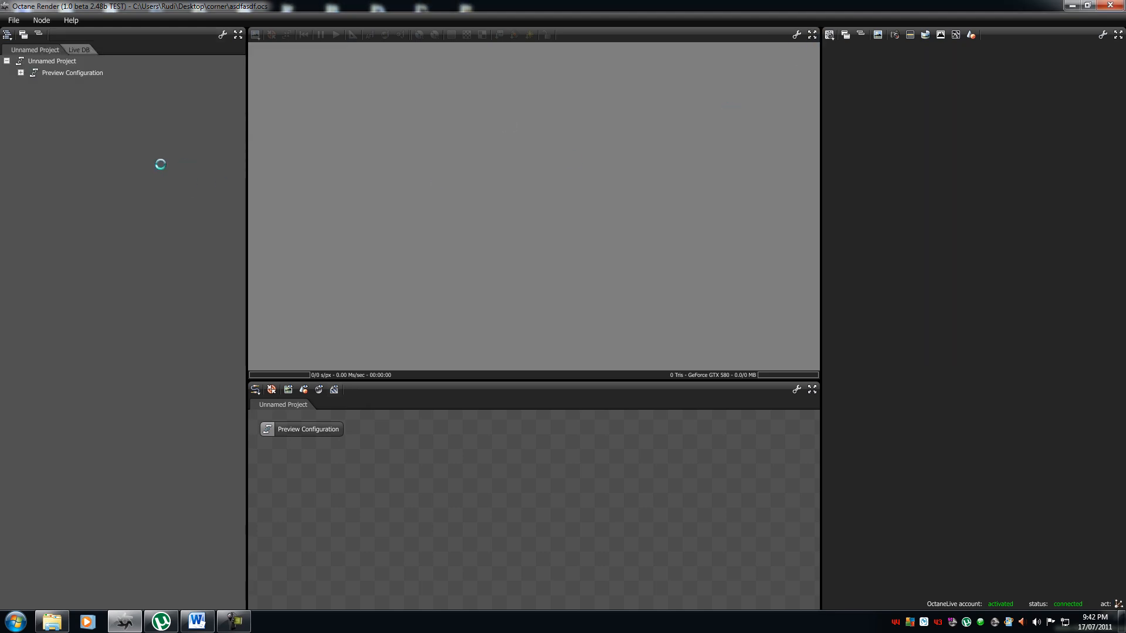
pyautogui.moveTo(614, 417)
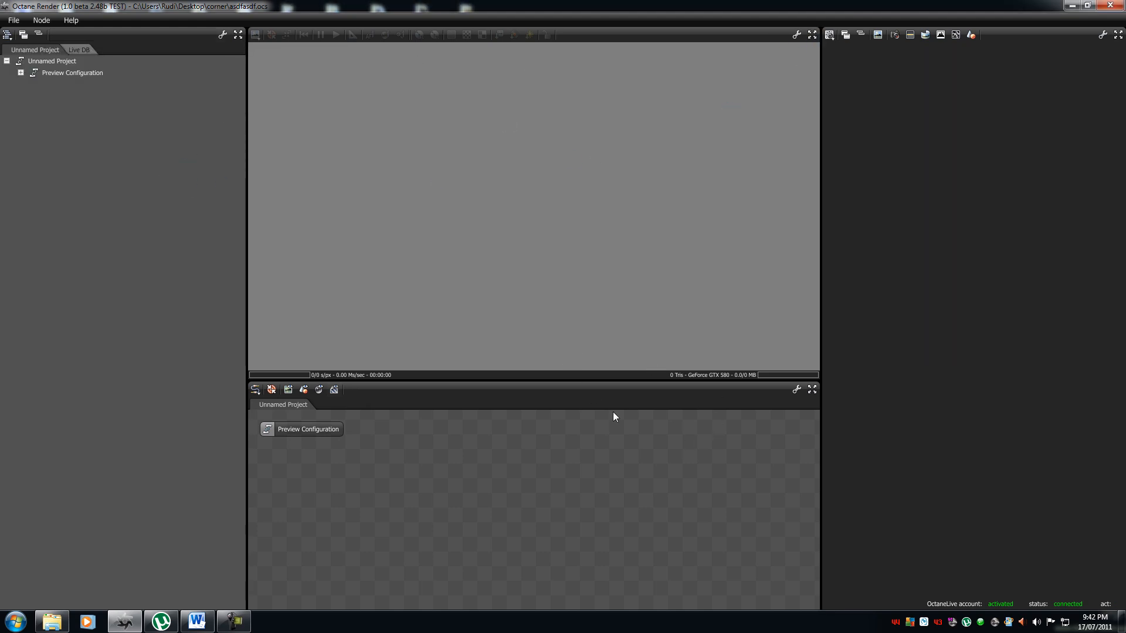
pyautogui.click(796, 390)
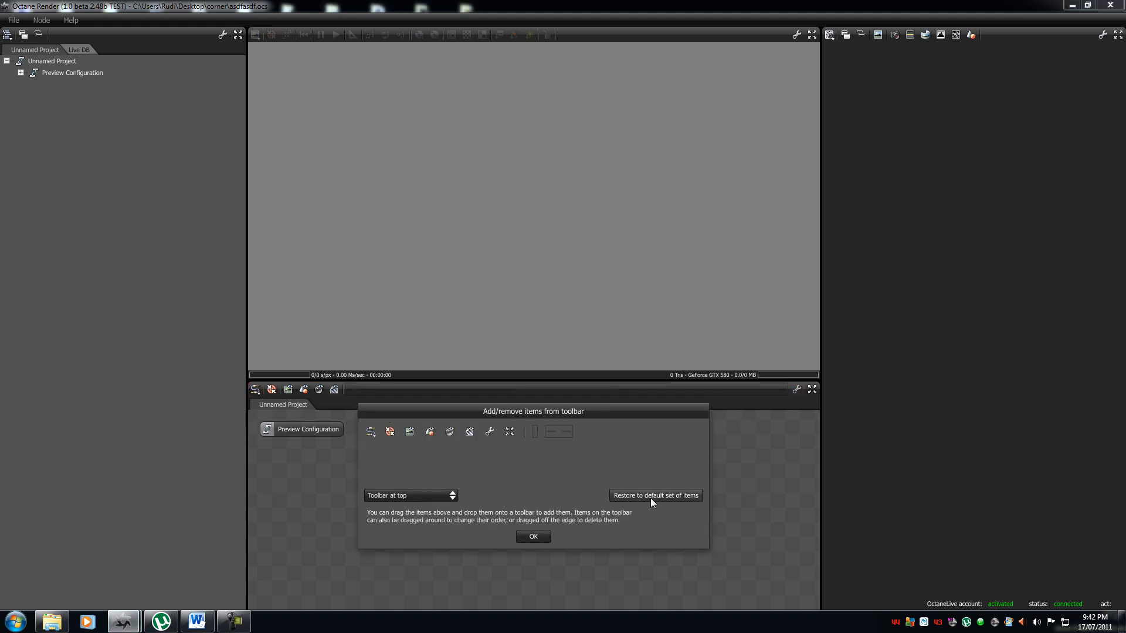
pyautogui.click(410, 496)
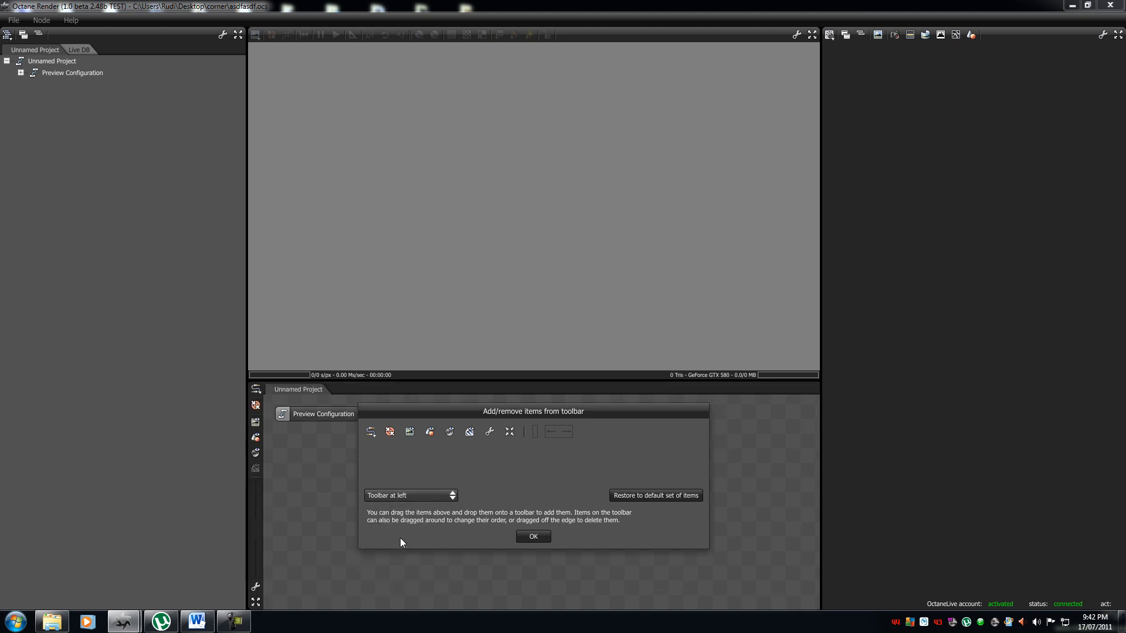
pyautogui.moveTo(412, 555)
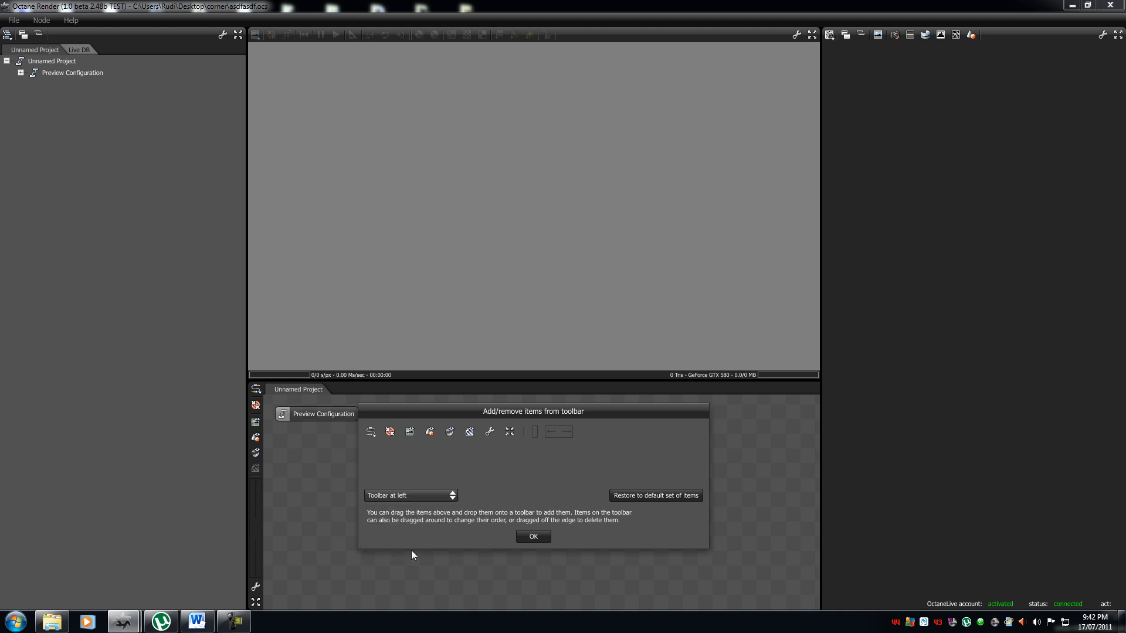
pyautogui.click(409, 495)
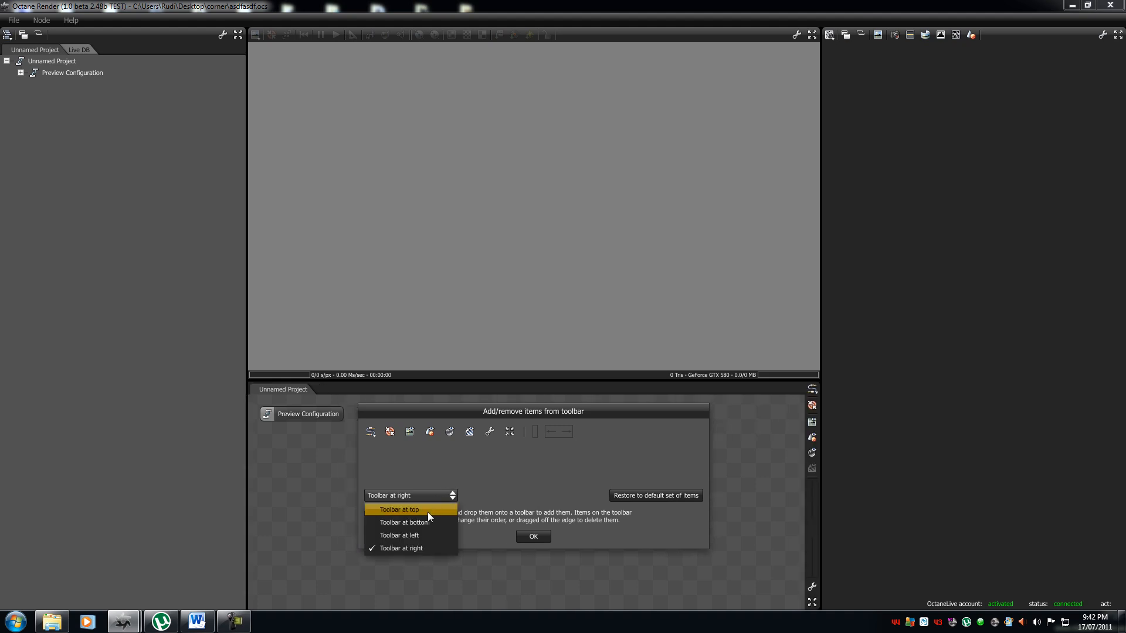
pyautogui.click(398, 510)
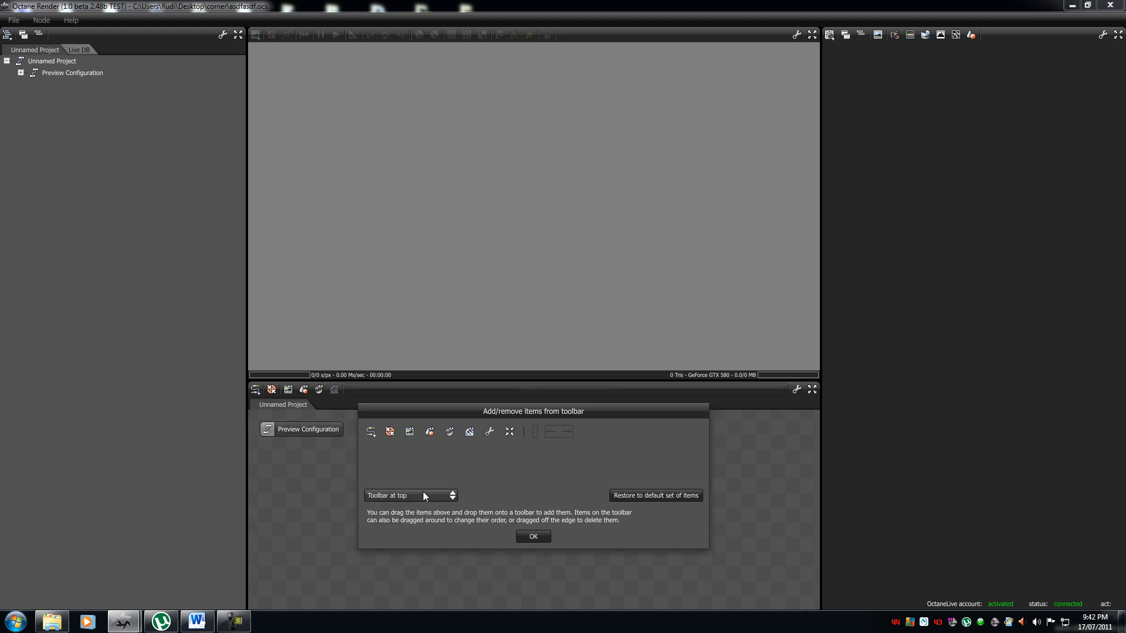
pyautogui.click(532, 536)
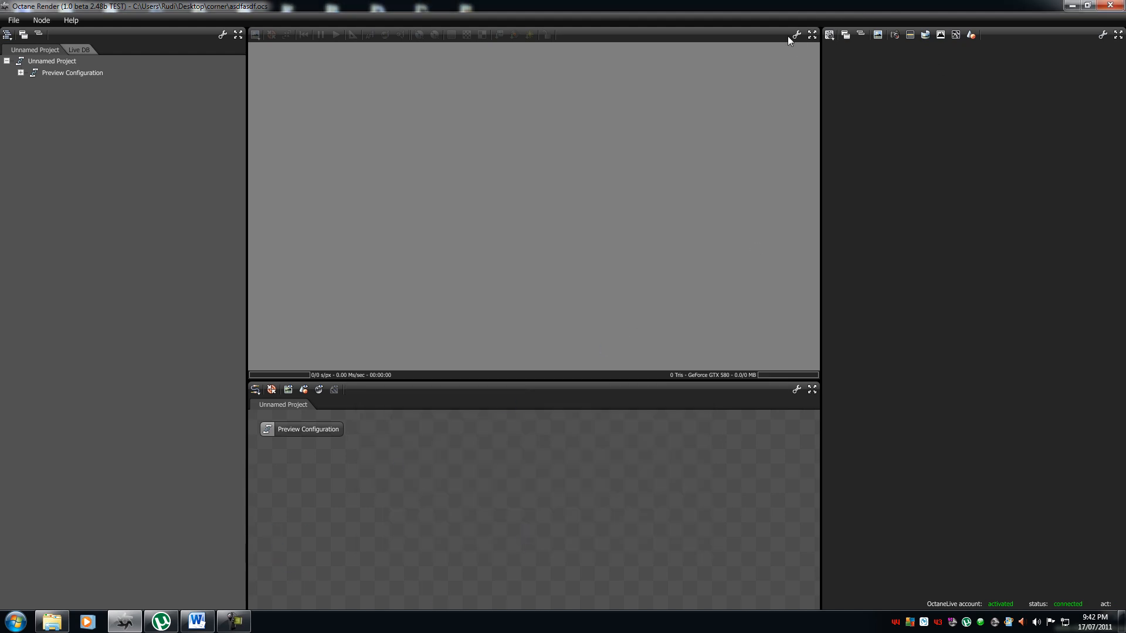
pyautogui.click(796, 35)
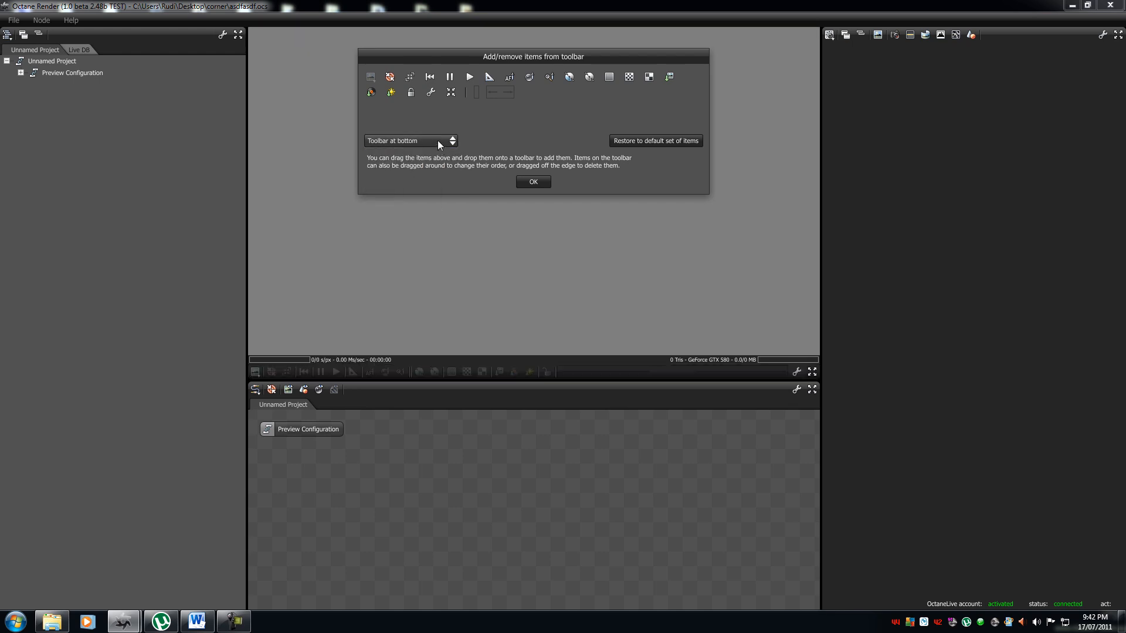
pyautogui.click(409, 141)
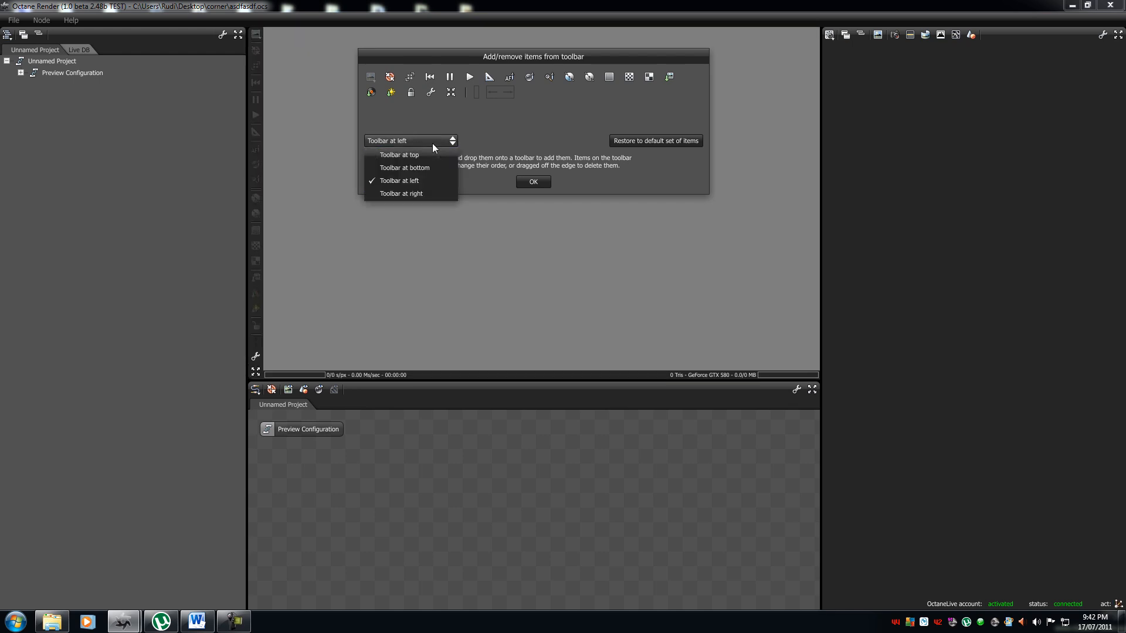
pyautogui.click(401, 193)
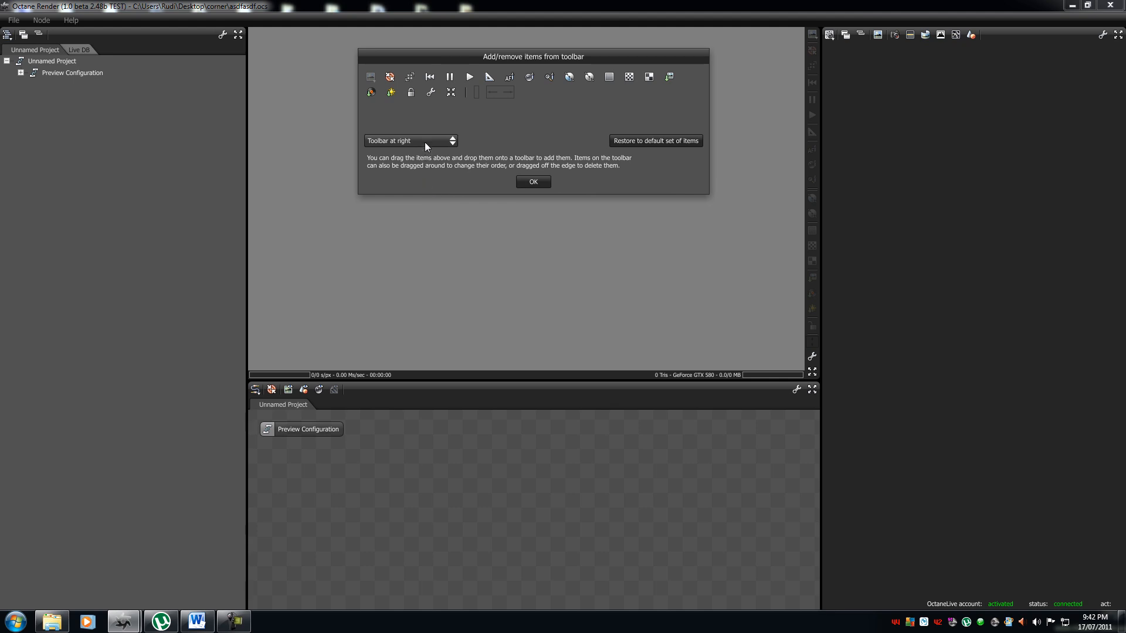
pyautogui.click(410, 140)
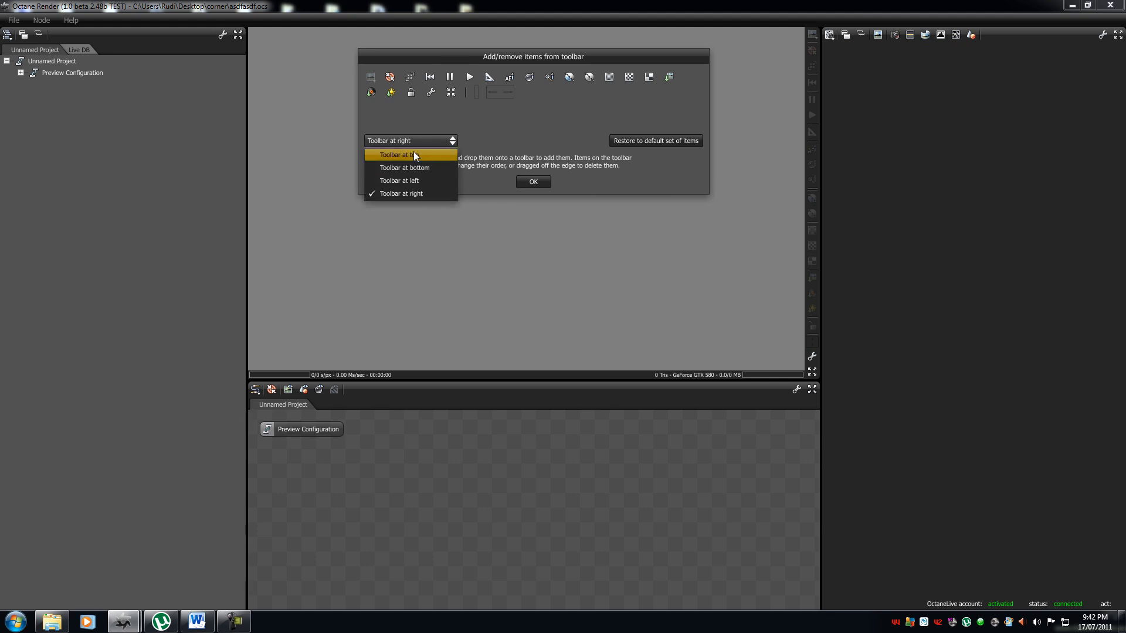
pyautogui.click(399, 154)
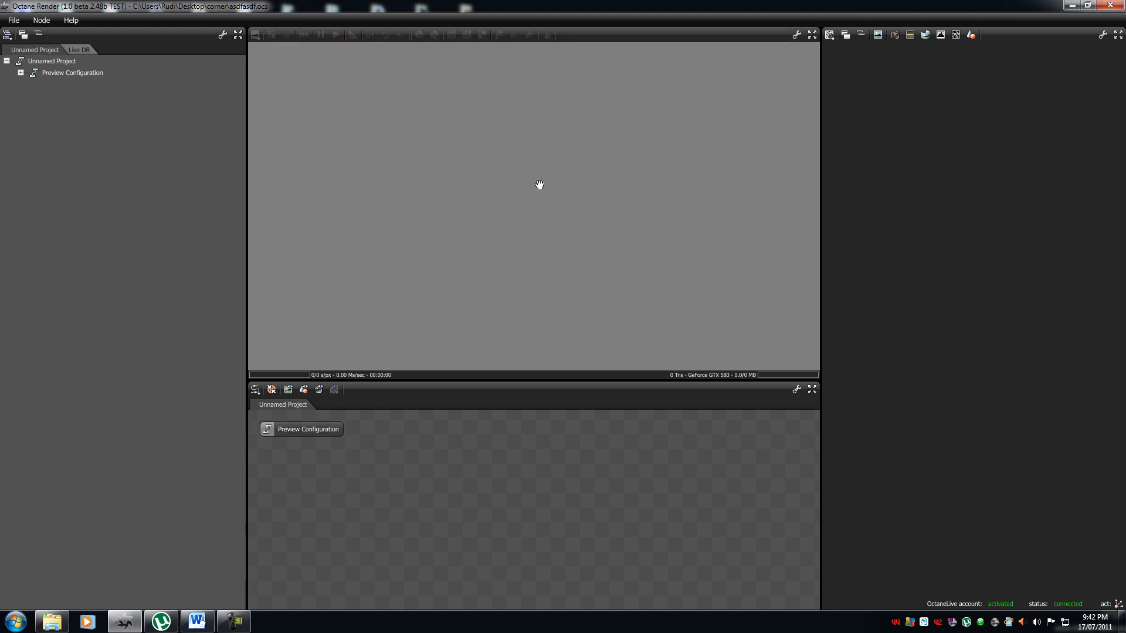
pyautogui.moveTo(148, 429)
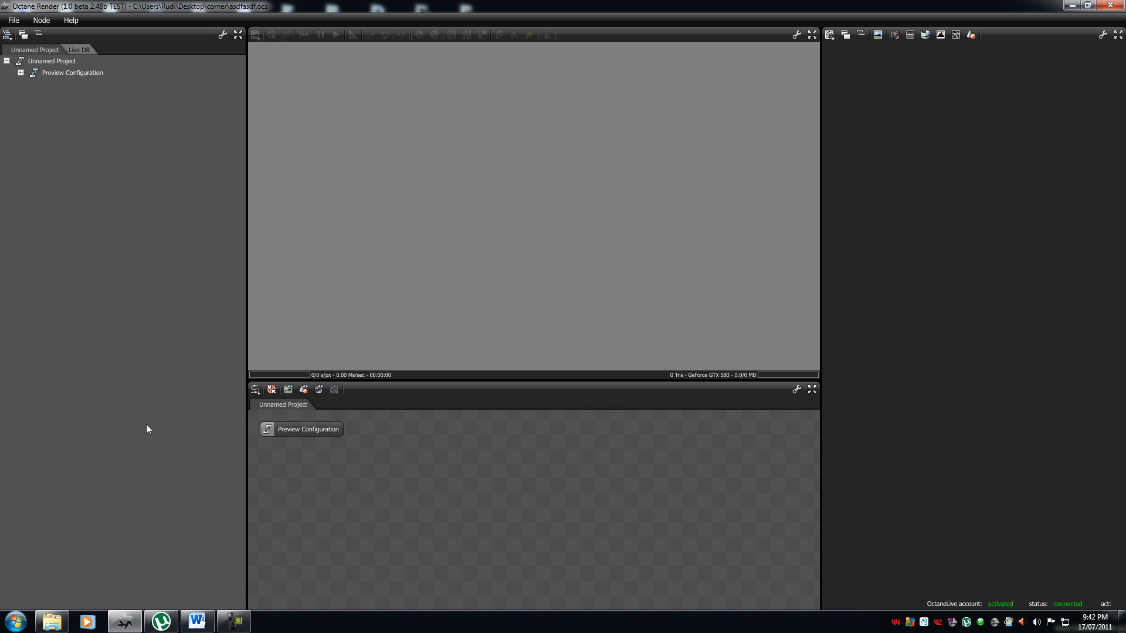
pyautogui.moveTo(768, 38)
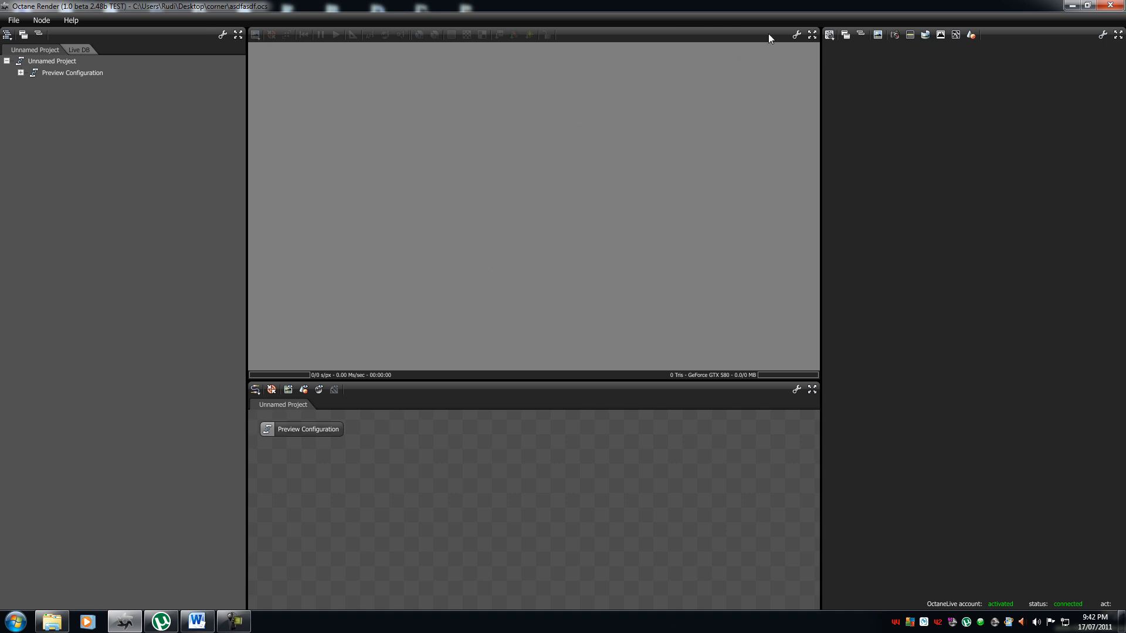
# Reopen the render viewport toolbar customisation, trim its icons and confirm with OK
pyautogui.click(796, 34)
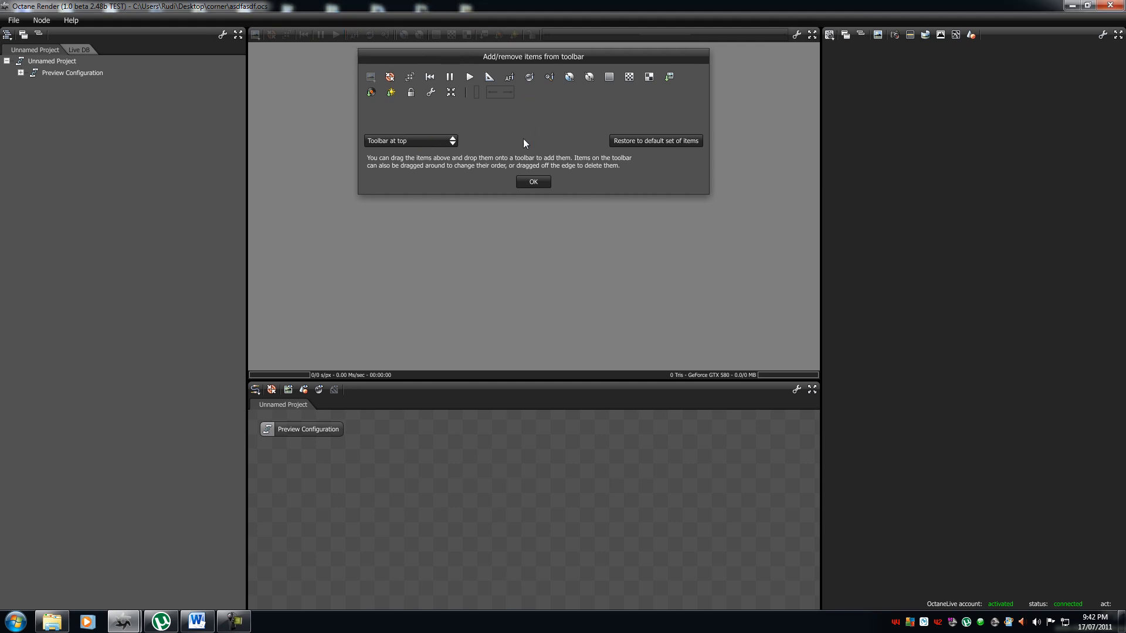
pyautogui.moveTo(272, 51)
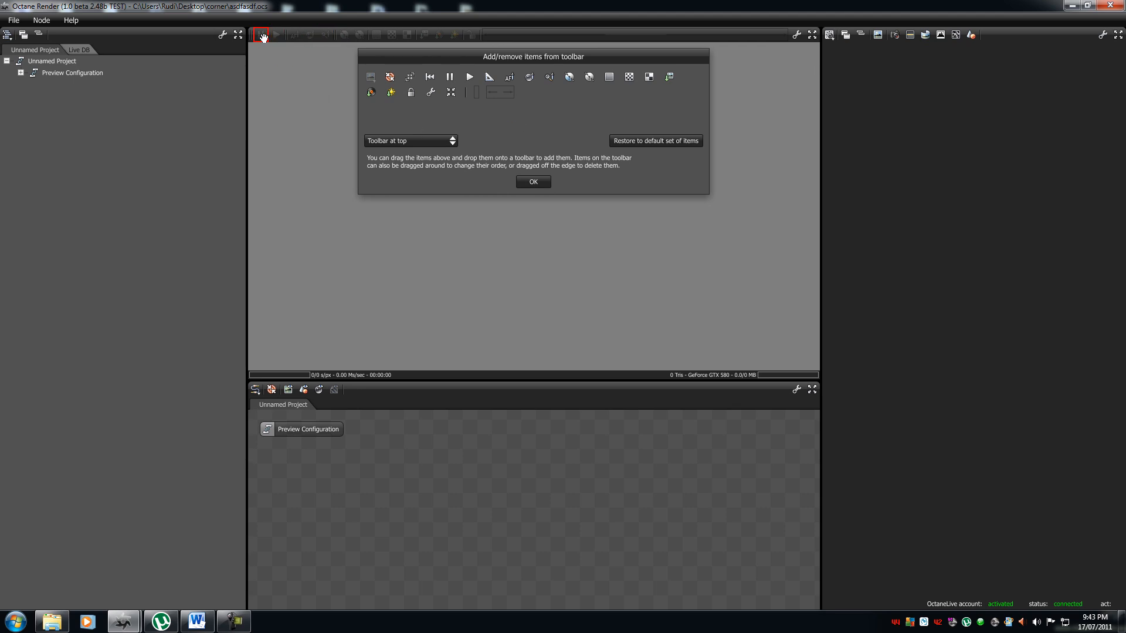
pyautogui.moveTo(404, 38)
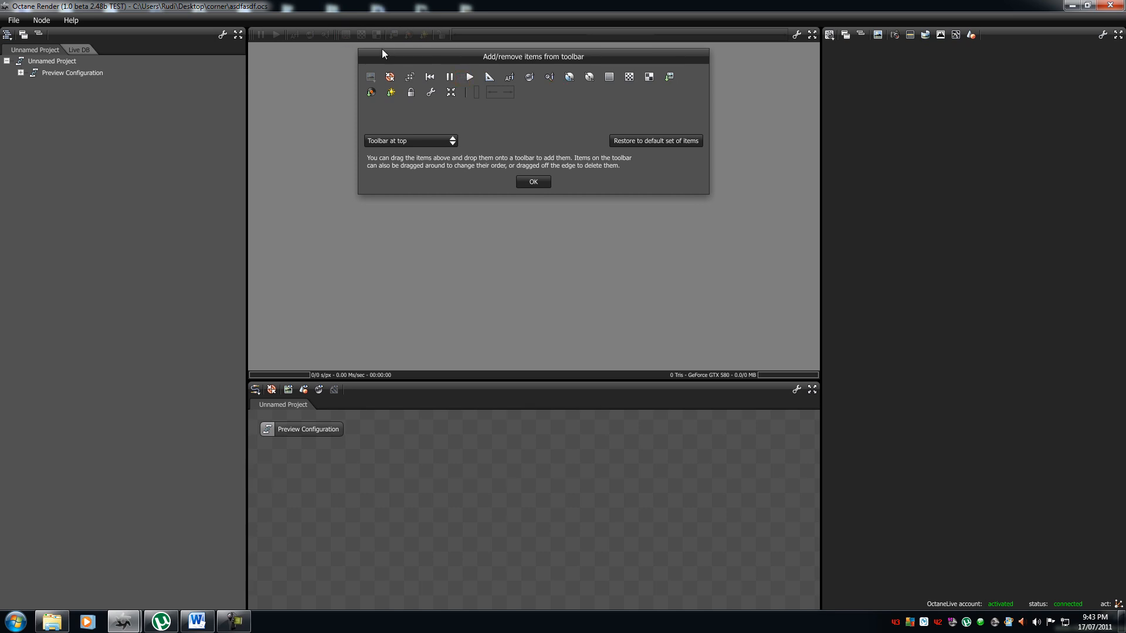
pyautogui.moveTo(548, 138)
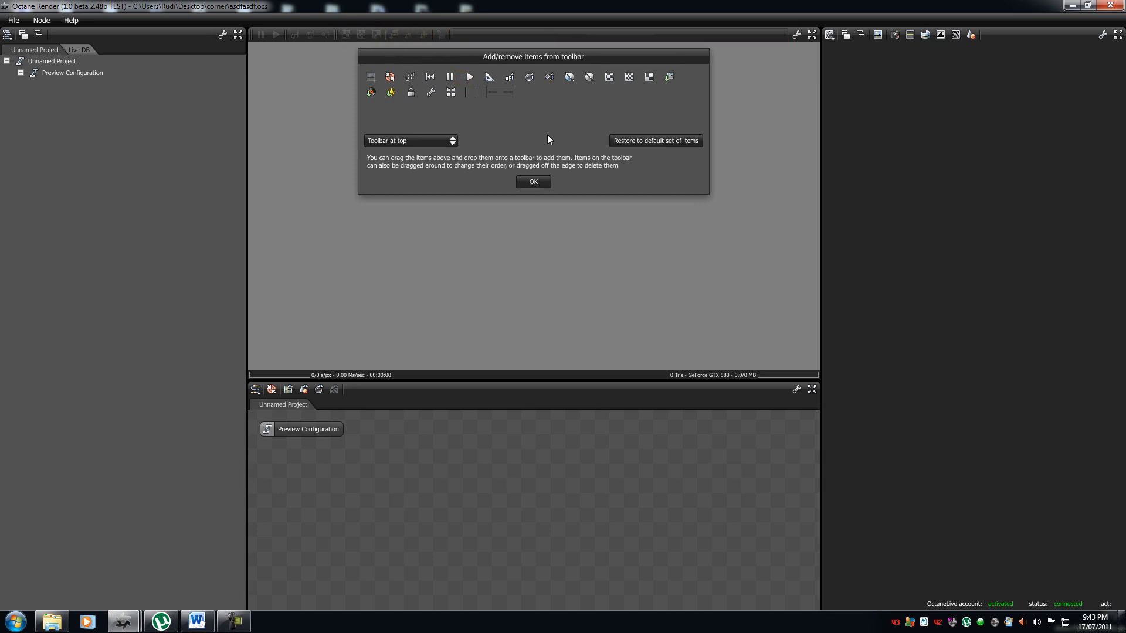
pyautogui.moveTo(538, 128)
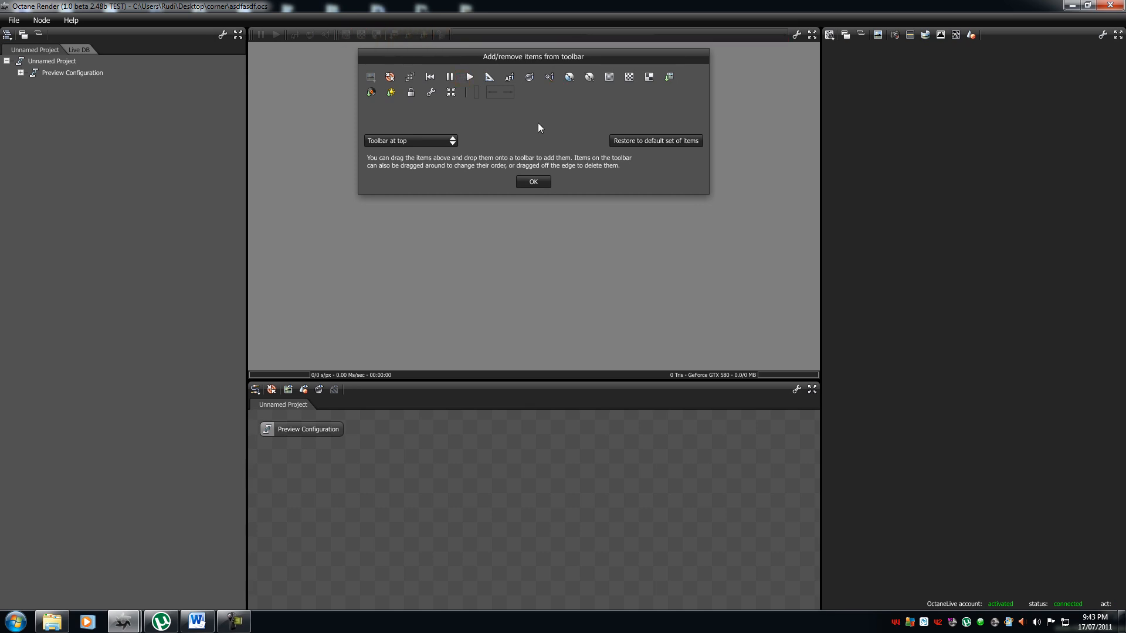
pyautogui.moveTo(506, 140)
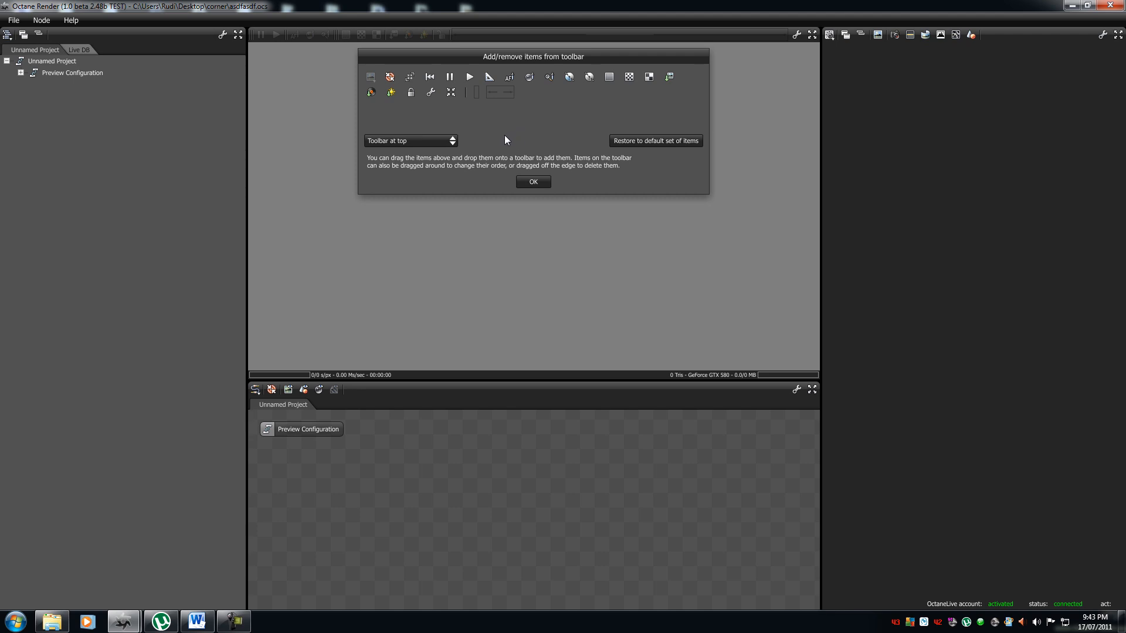
pyautogui.moveTo(509, 92)
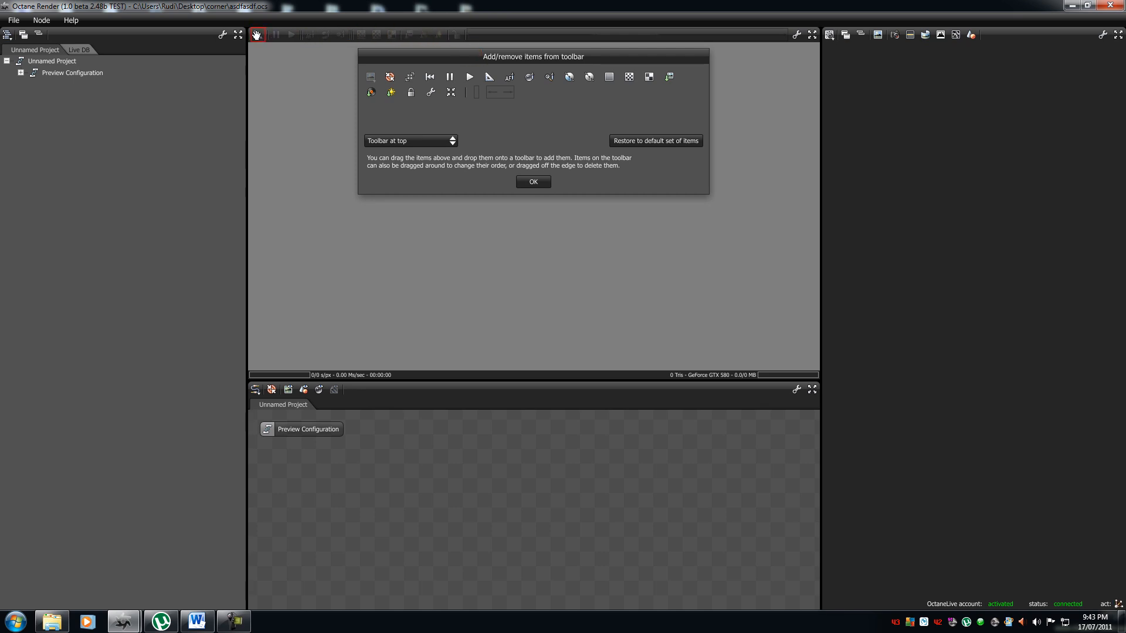
pyautogui.moveTo(509, 77)
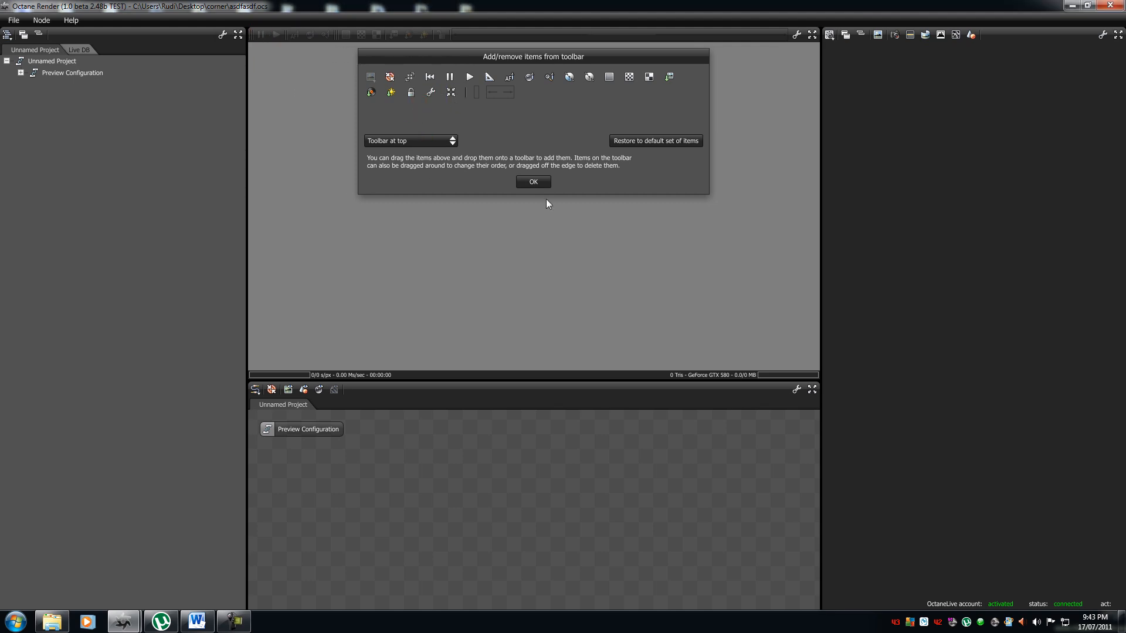
pyautogui.moveTo(546, 198)
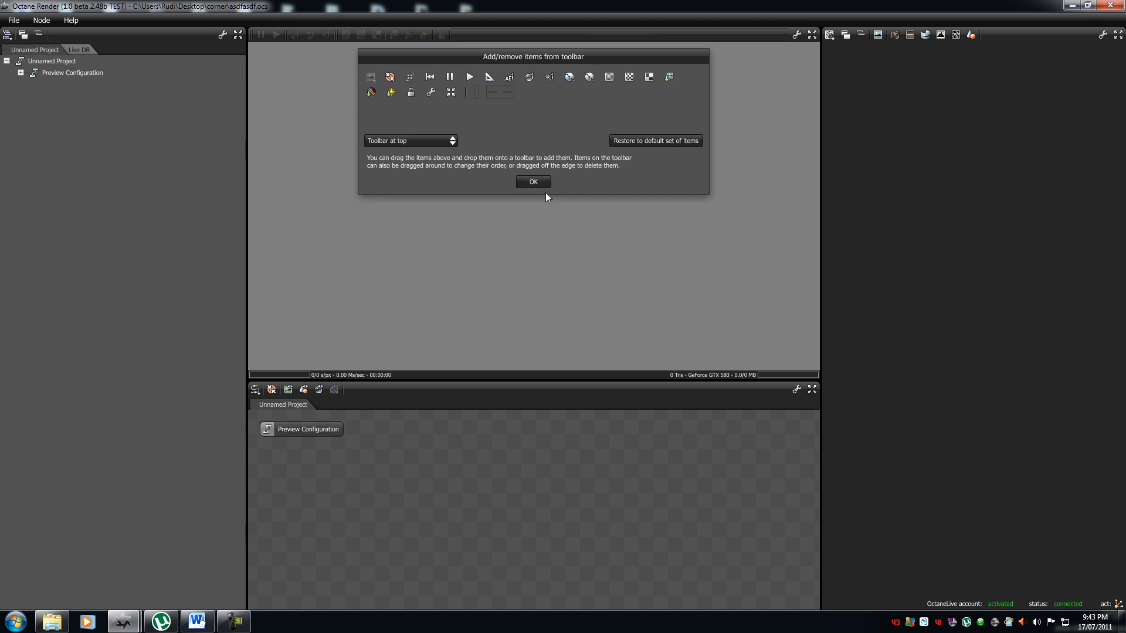
pyautogui.click(533, 182)
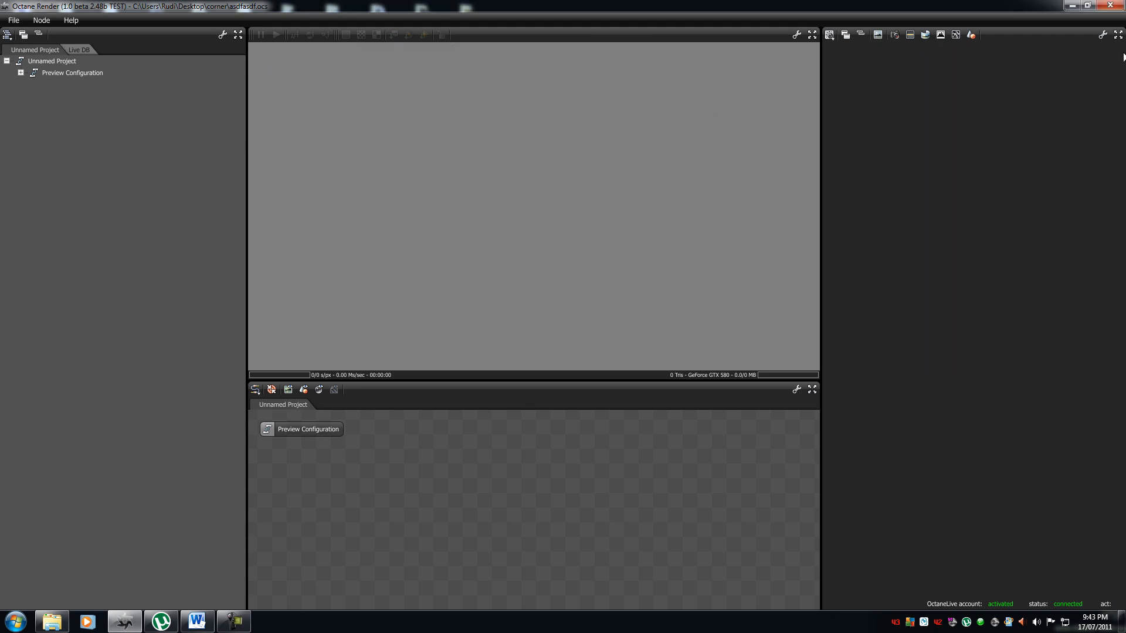
pyautogui.click(1105, 34)
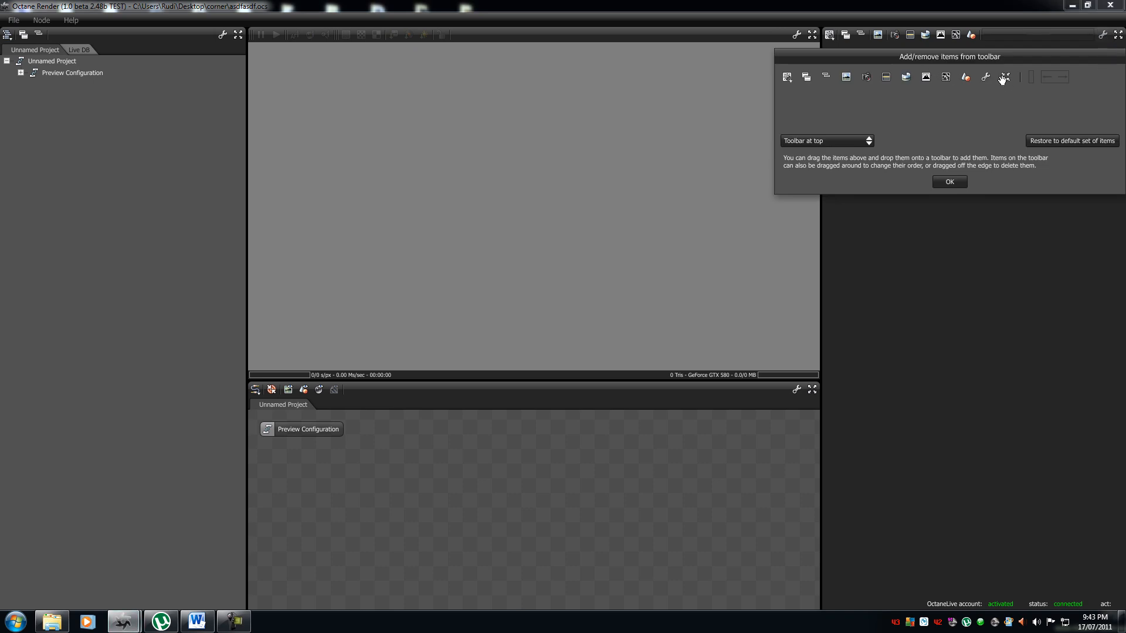
pyautogui.click(949, 181)
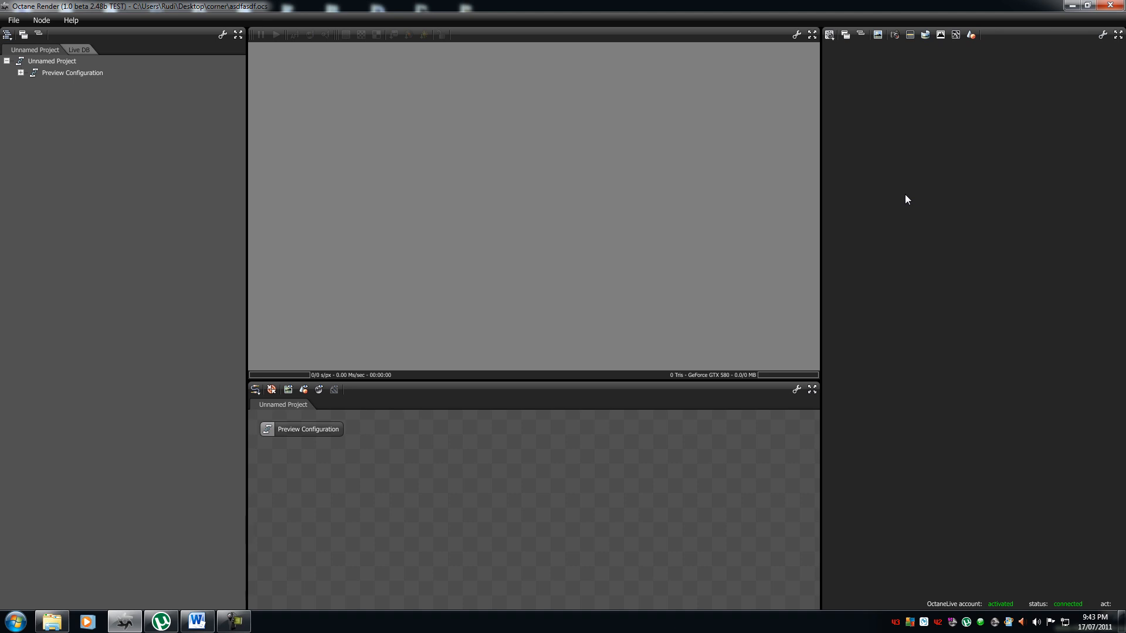
pyautogui.moveTo(465, 131)
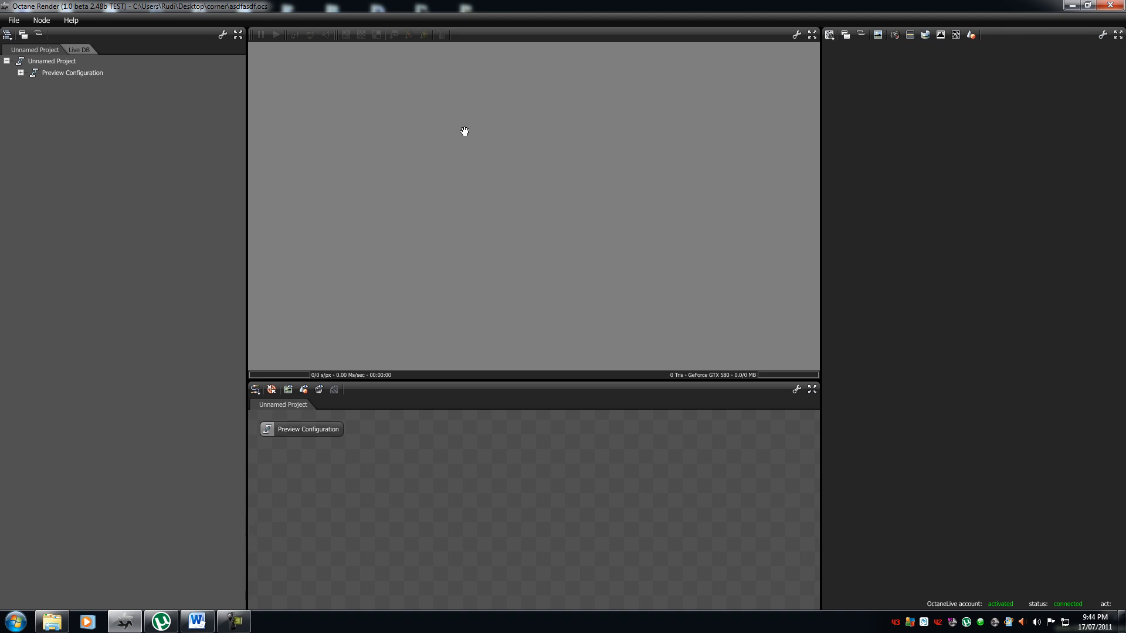
pyautogui.click(13, 20)
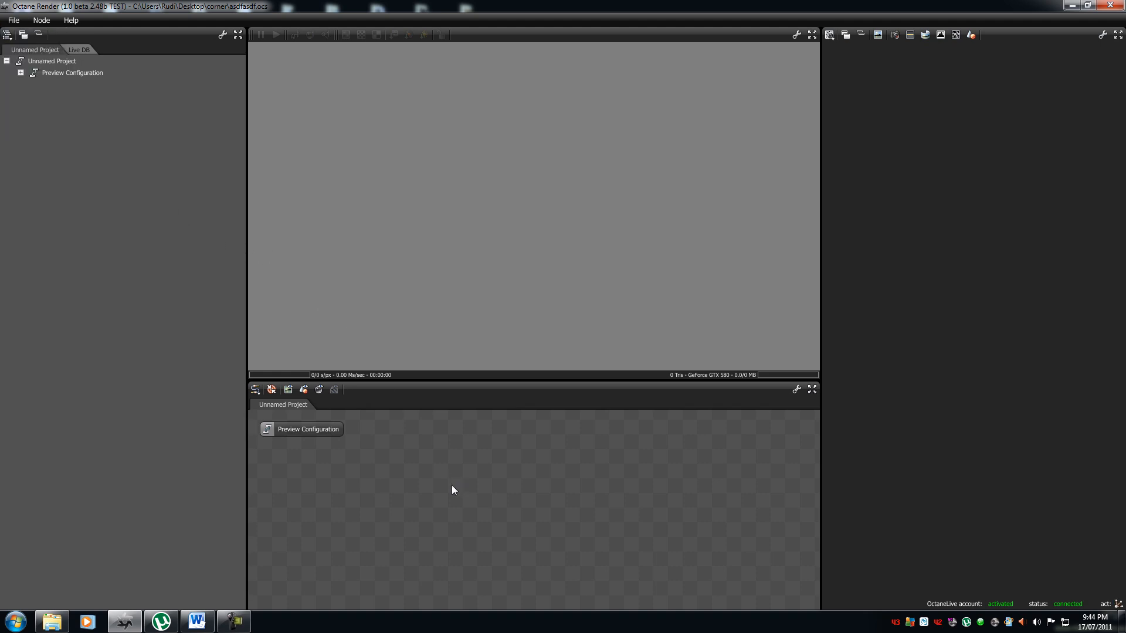
pyautogui.click(12, 19)
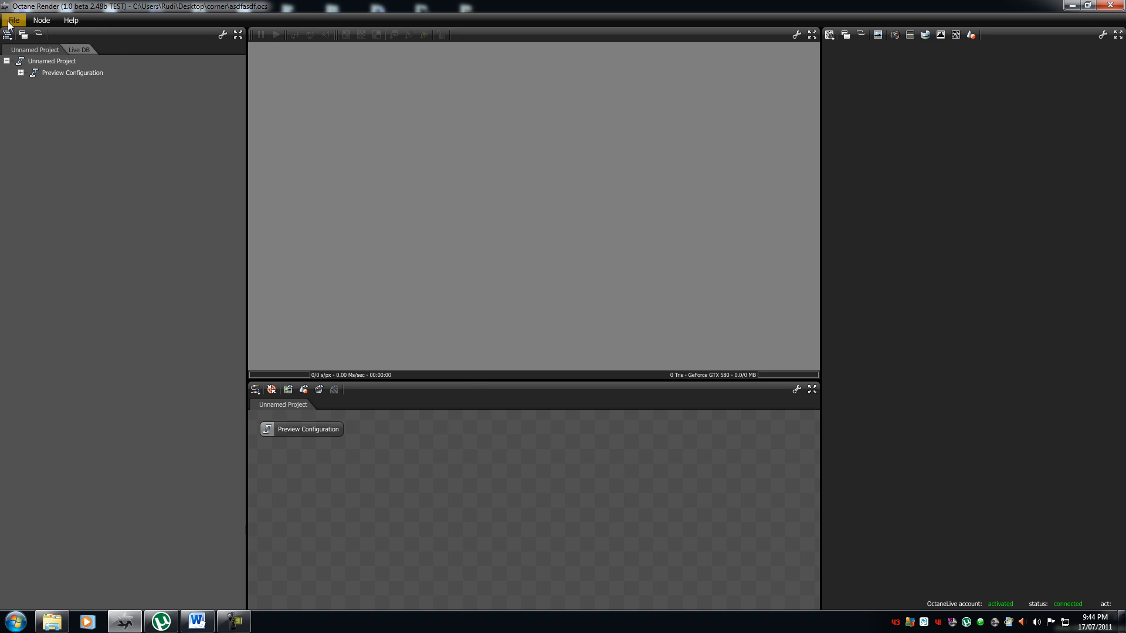
# Open File > Preferences and review the OctaneLive account and author settings
pyautogui.click(13, 19)
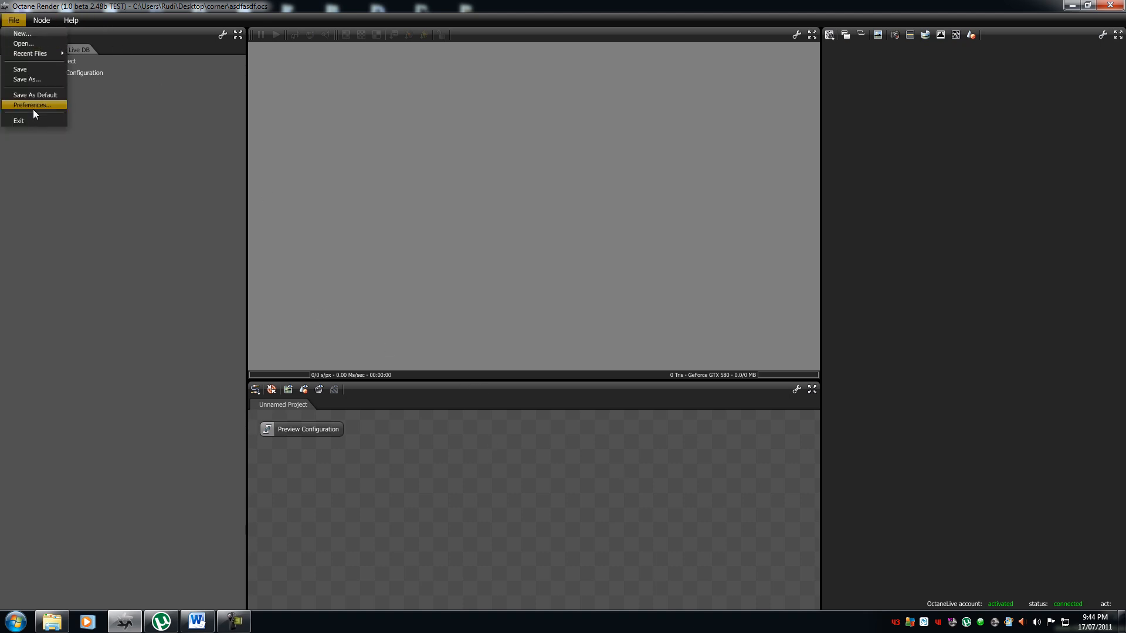
pyautogui.click(30, 104)
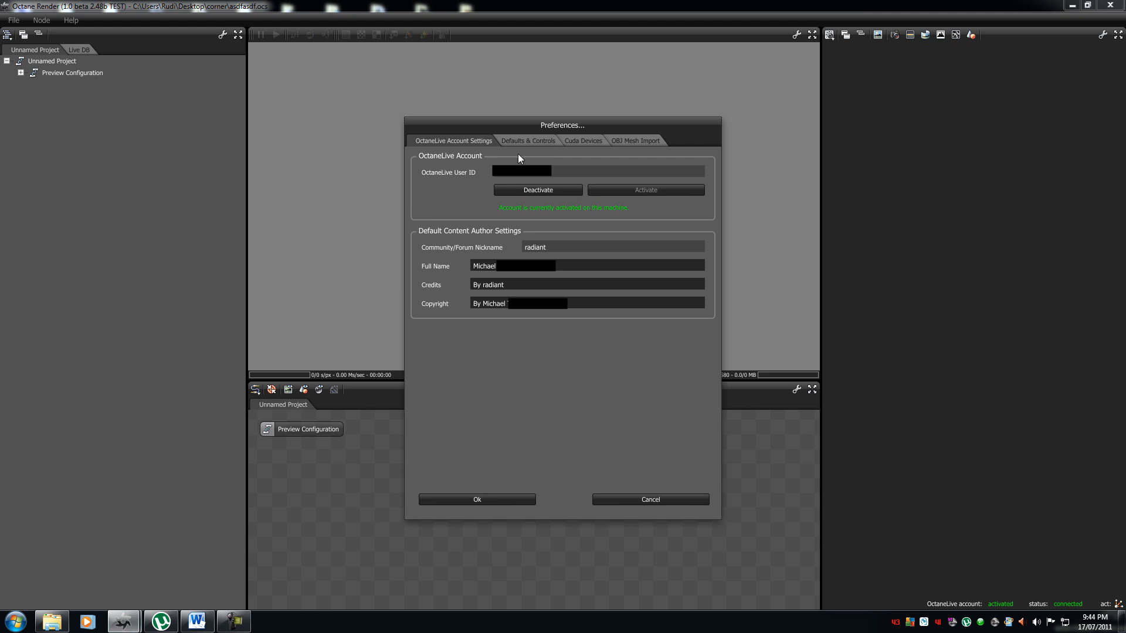
pyautogui.moveTo(518, 157)
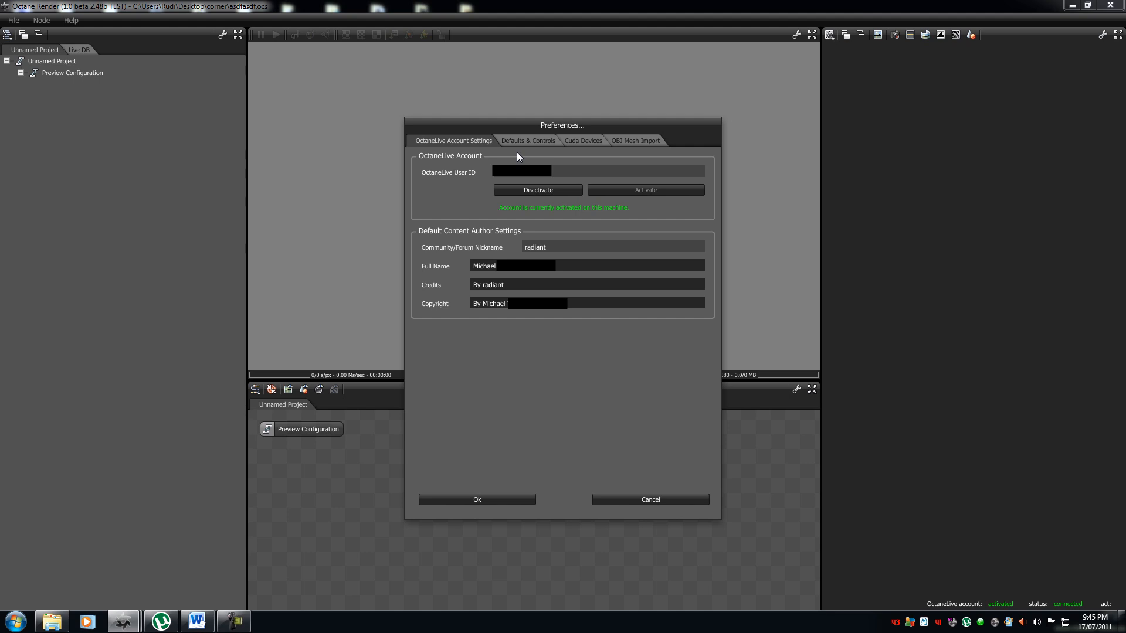
pyautogui.moveTo(639, 327)
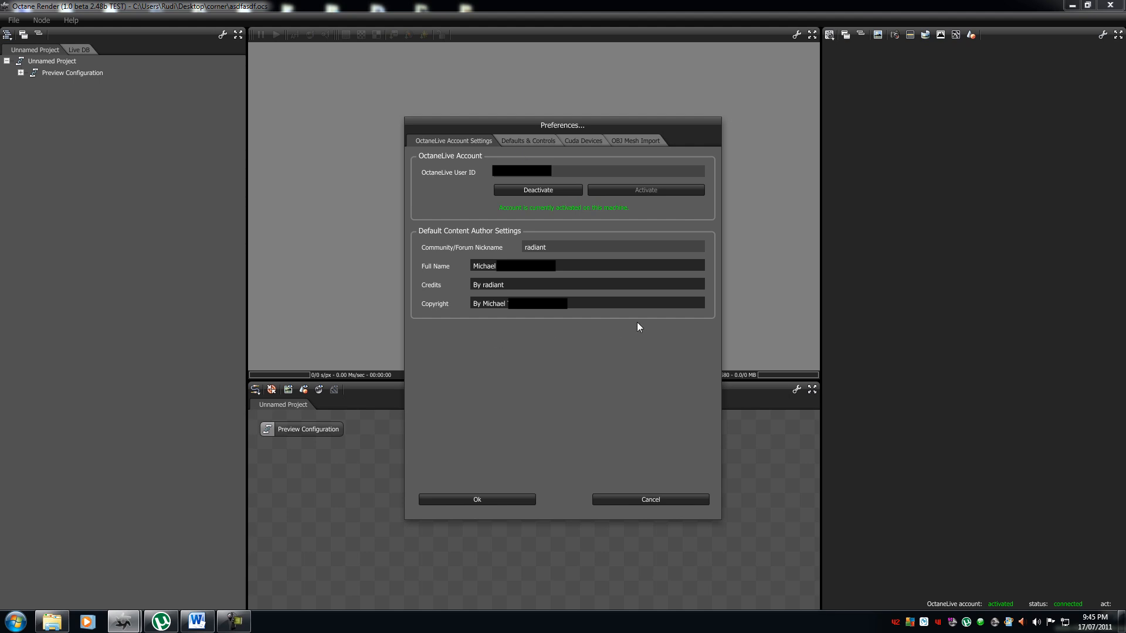
pyautogui.moveTo(735, 226)
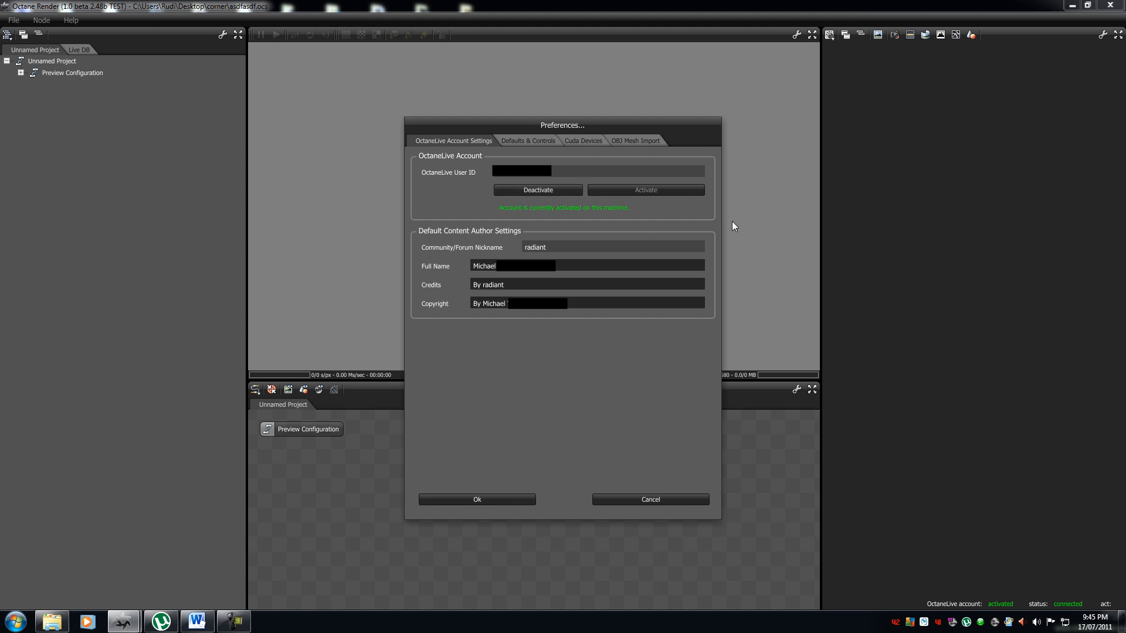
pyautogui.moveTo(674, 217)
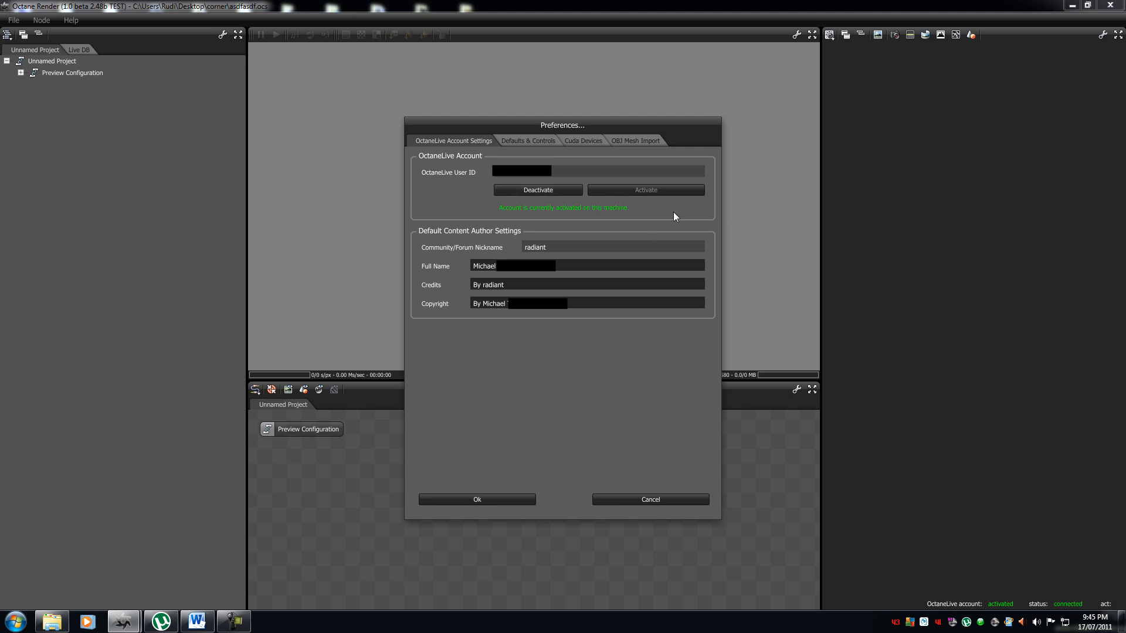
pyautogui.moveTo(663, 225)
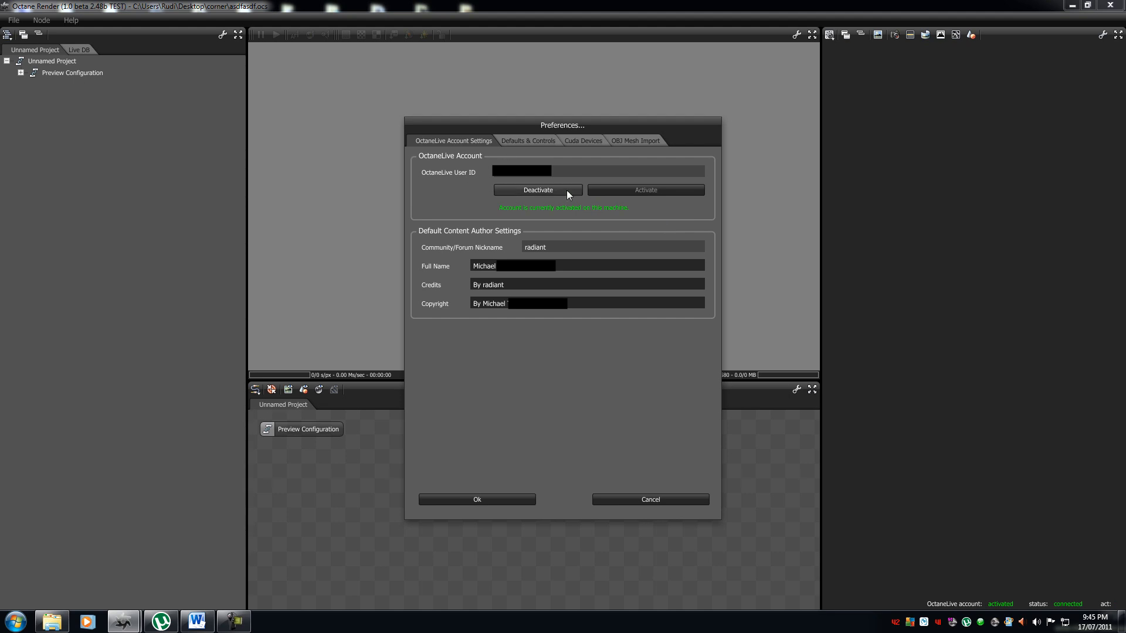
pyautogui.moveTo(601, 285)
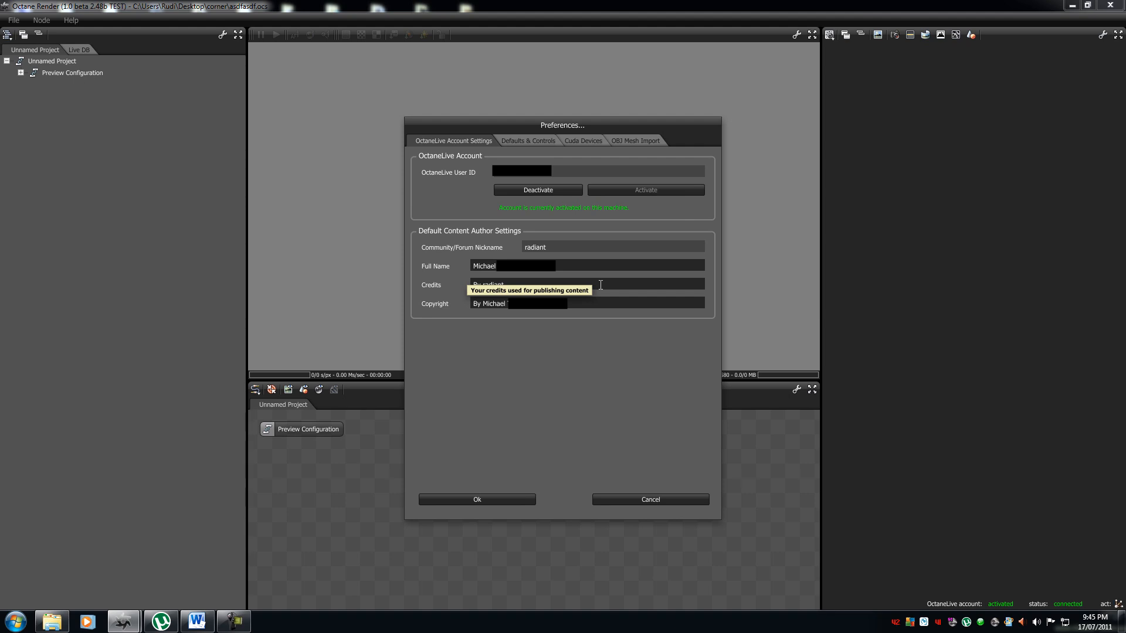
pyautogui.moveTo(537, 351)
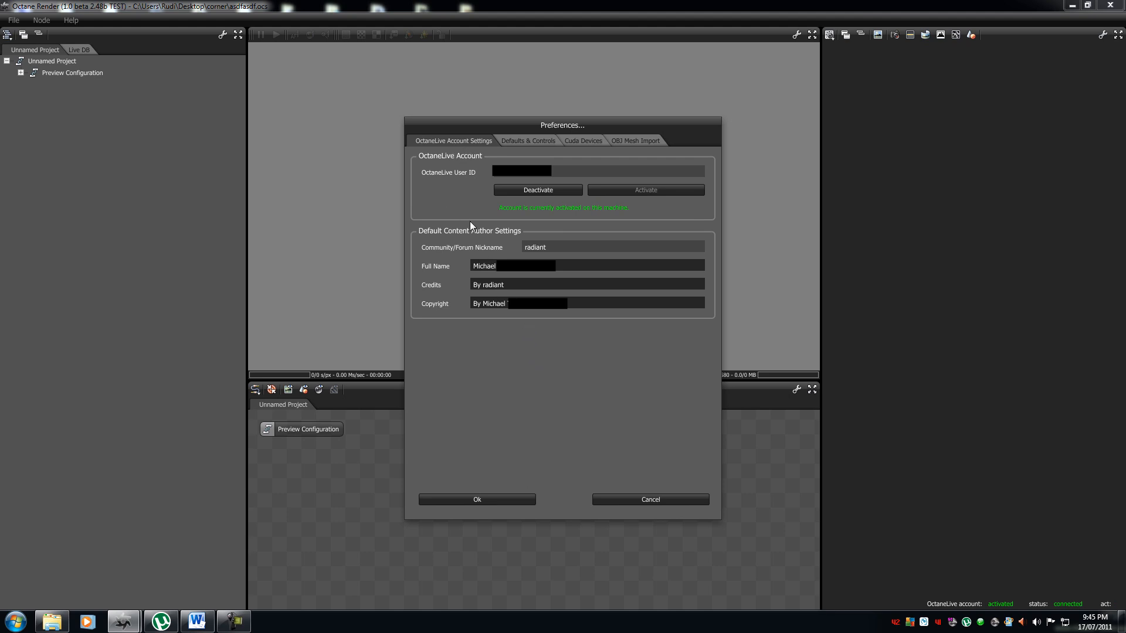
pyautogui.click(527, 141)
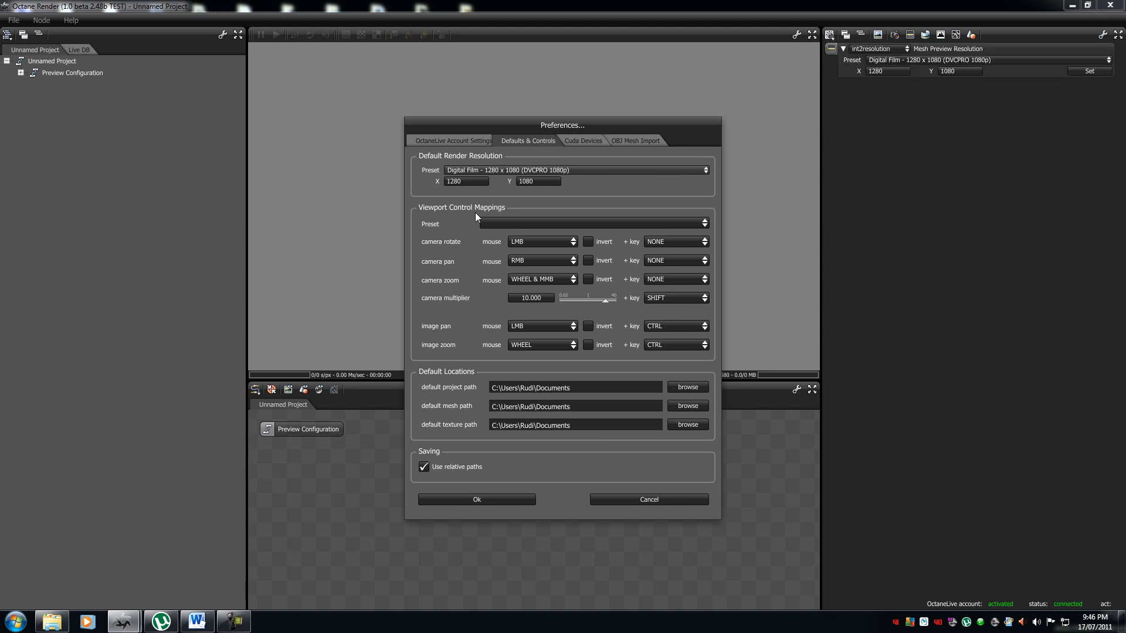
pyautogui.moveTo(503, 193)
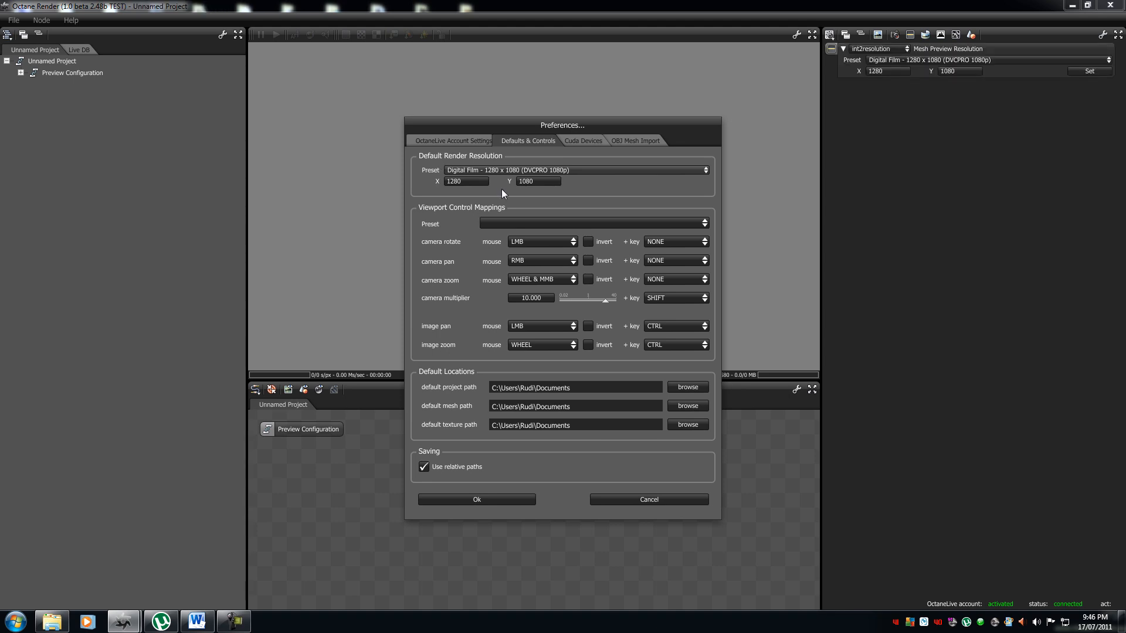
pyautogui.moveTo(452, 224)
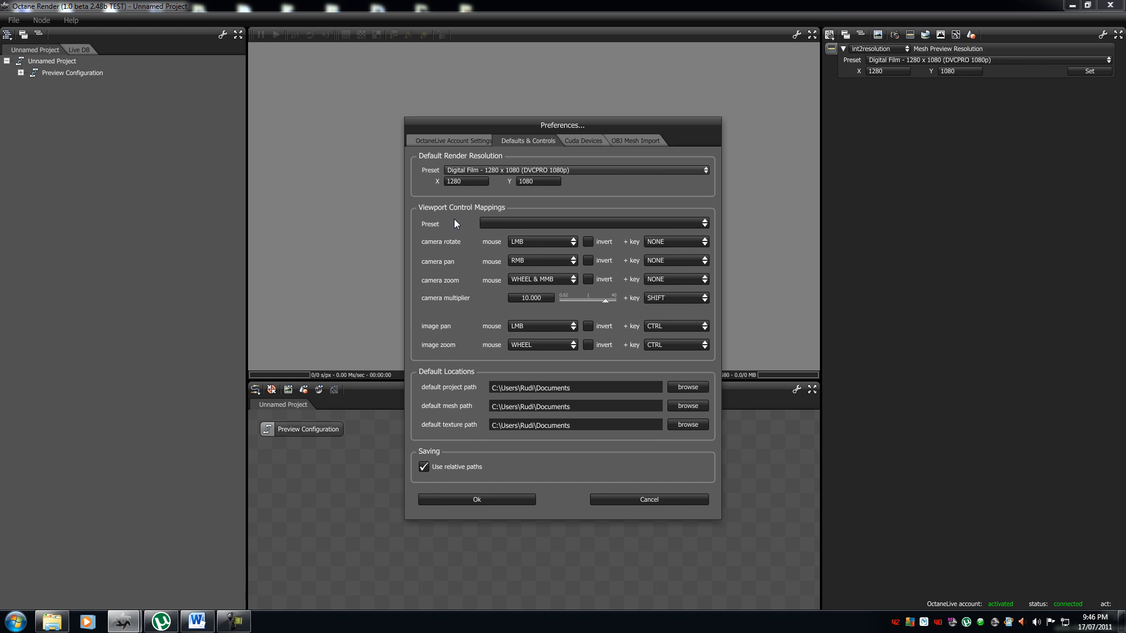
pyautogui.moveTo(503, 223)
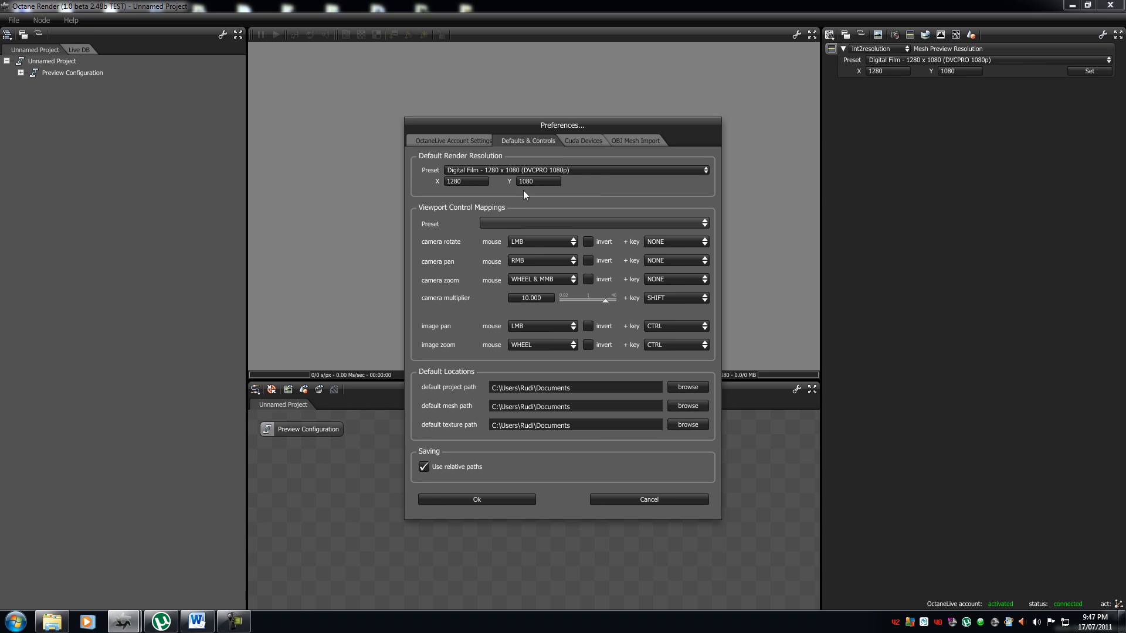
# Browse the viewport control presets and camera rotate mouse options without changing either
pyautogui.click(592, 224)
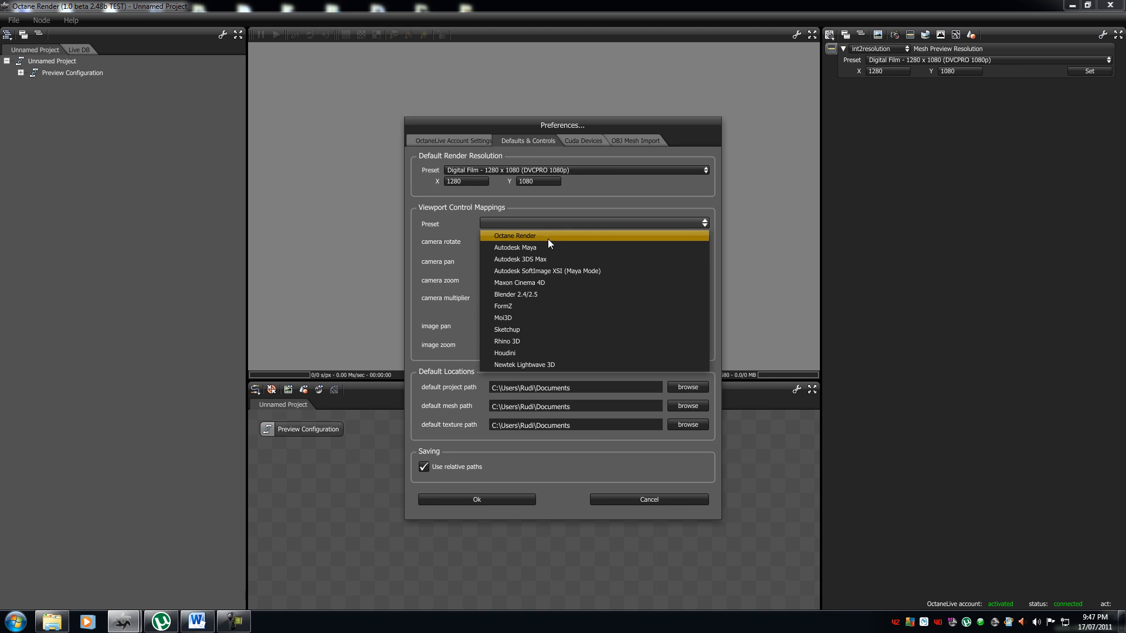
pyautogui.moveTo(535, 259)
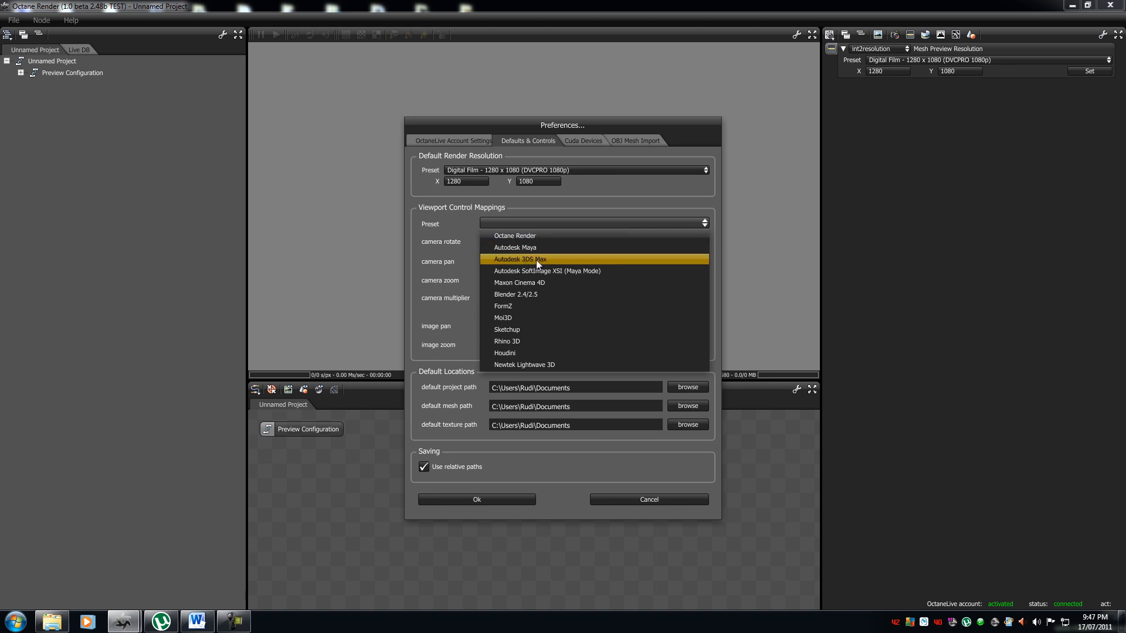
pyautogui.moveTo(567, 364)
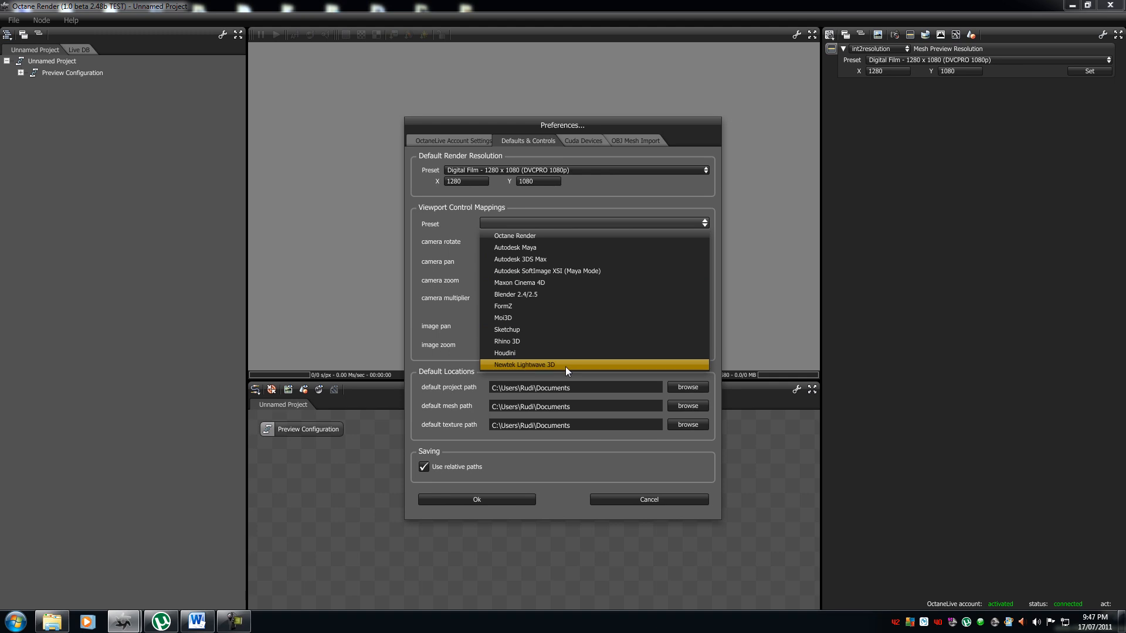
pyautogui.moveTo(602, 309)
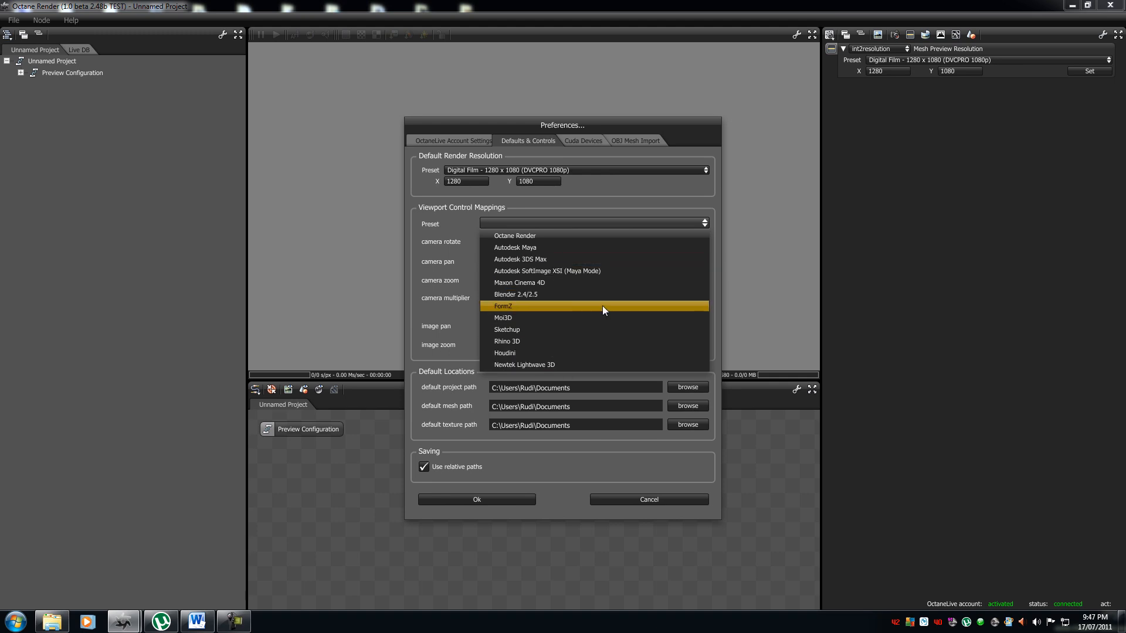
pyautogui.moveTo(464, 241)
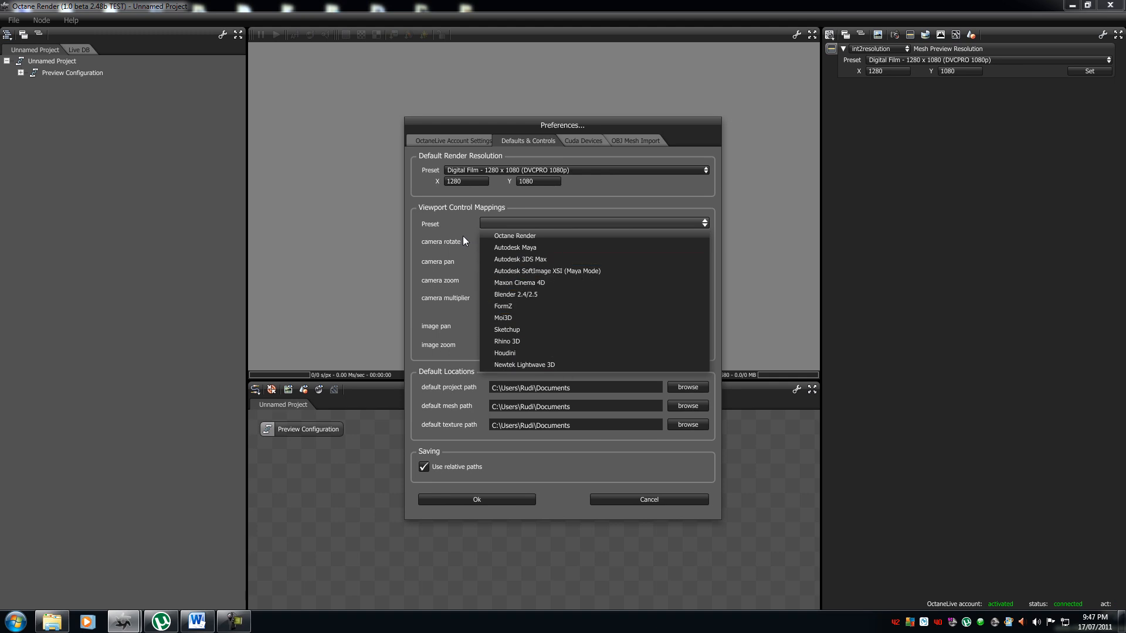
pyautogui.moveTo(514, 235)
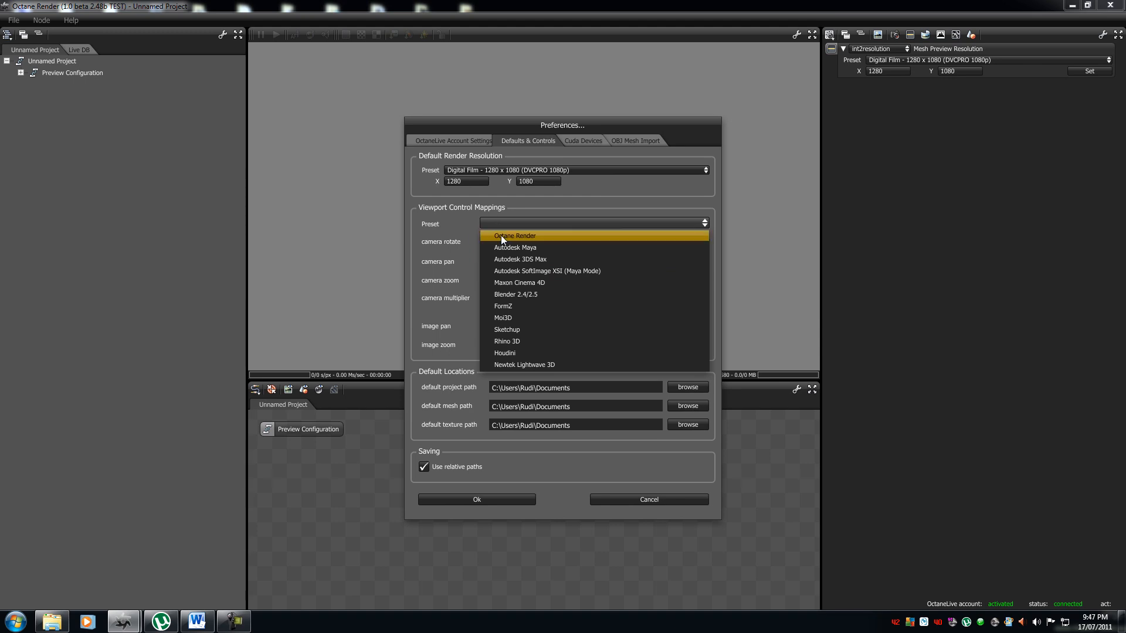
pyautogui.click(514, 236)
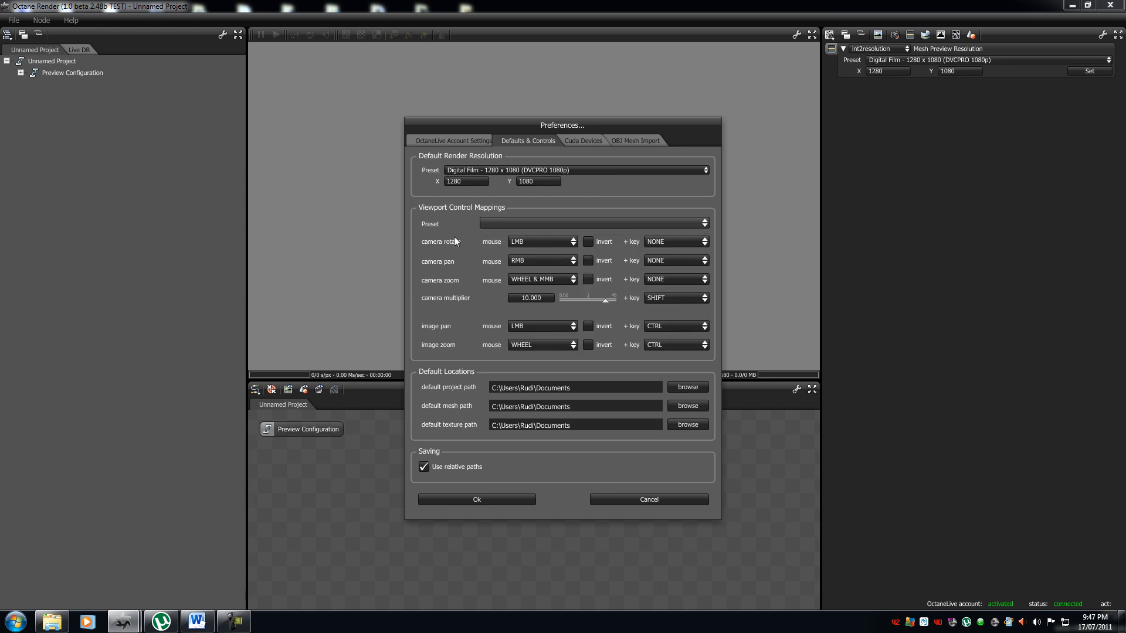
pyautogui.click(541, 241)
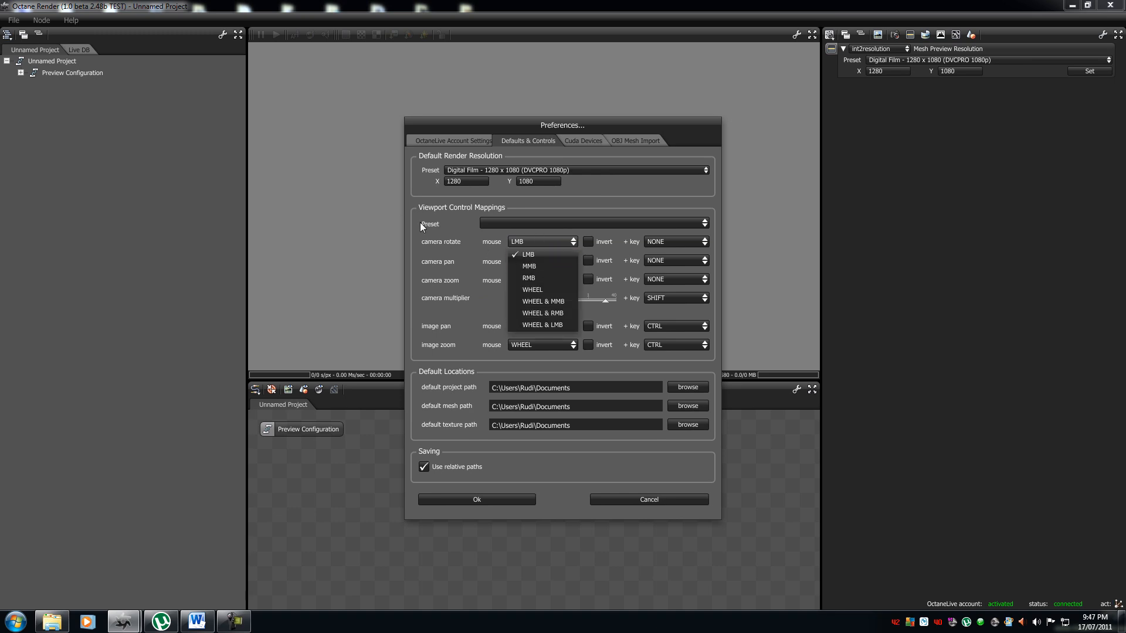
pyautogui.click(528, 278)
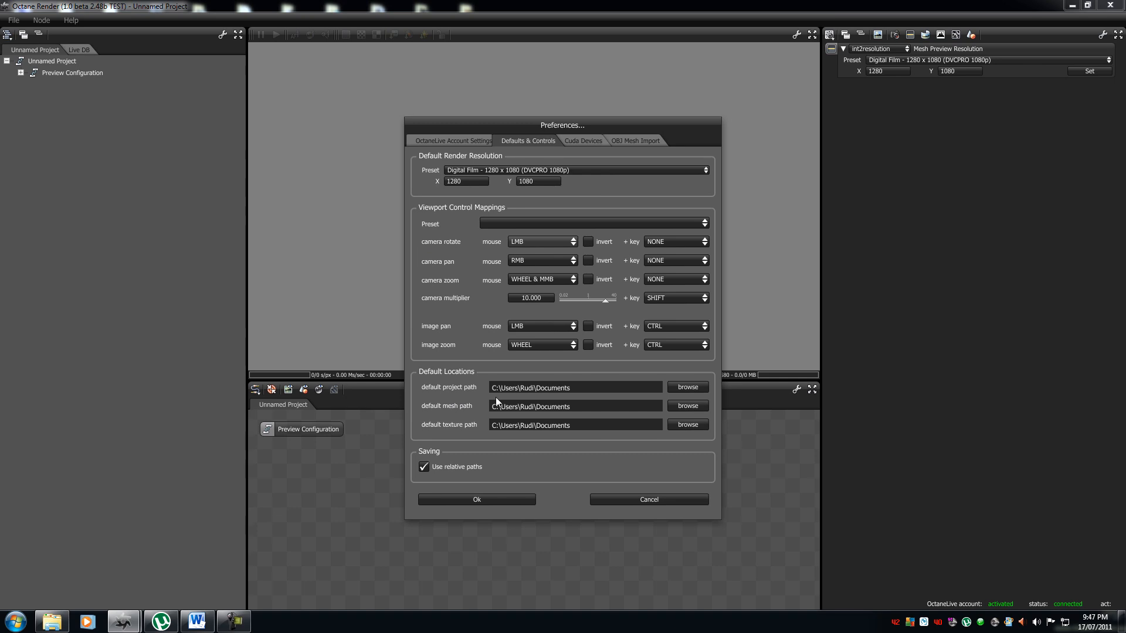
pyautogui.moveTo(621, 420)
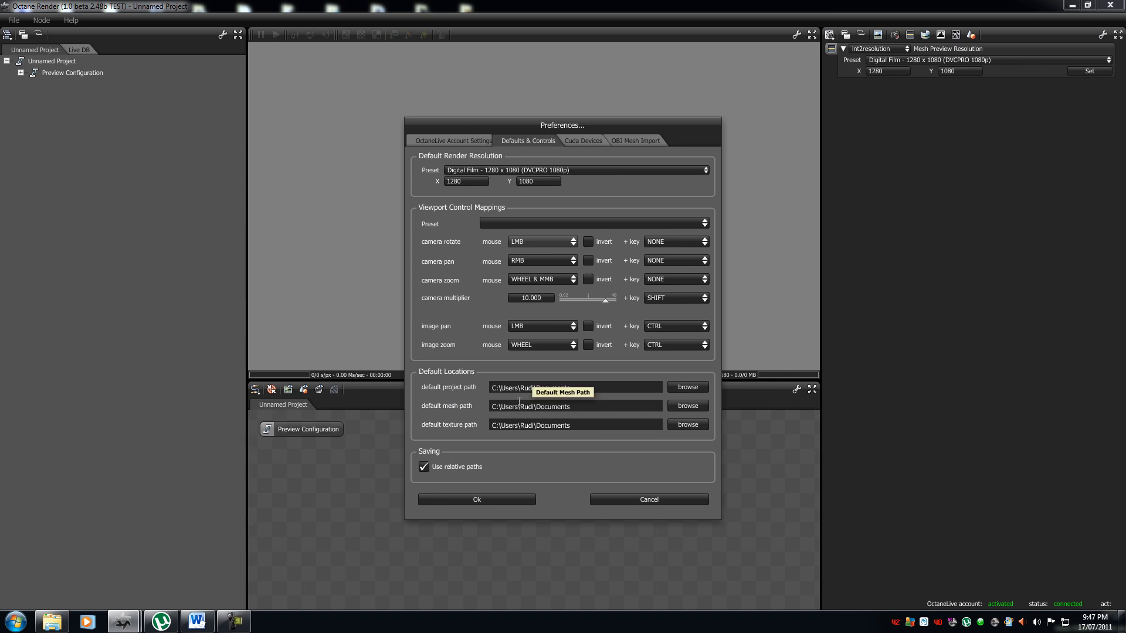
pyautogui.moveTo(621, 397)
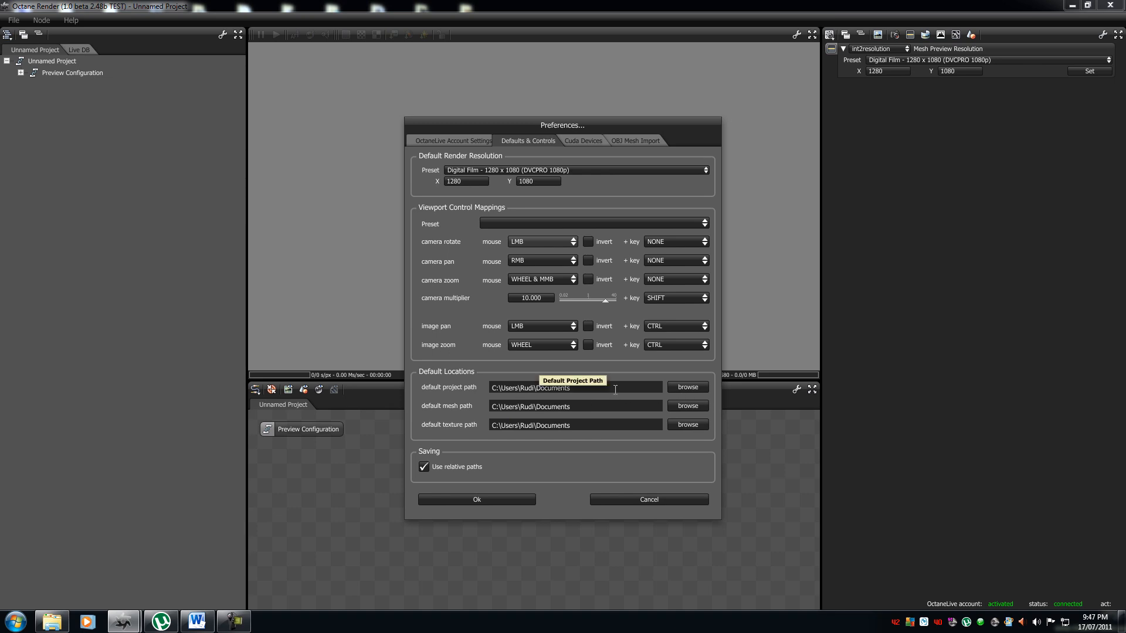
pyautogui.moveTo(574, 410)
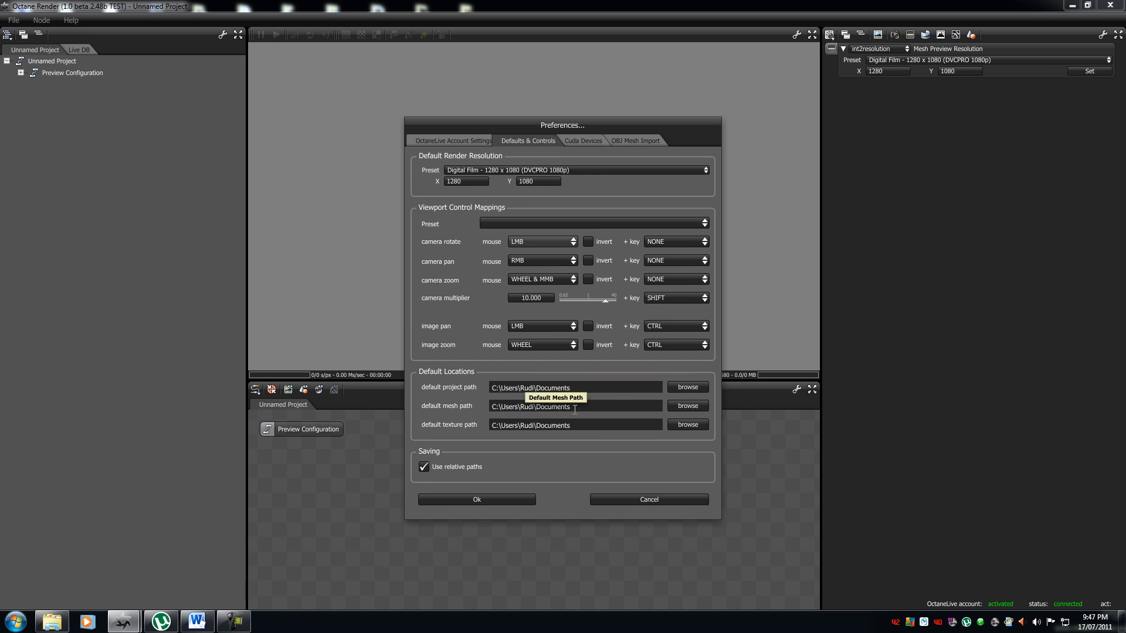
# Set default mesh path to Downloads and texture path to the E: textures folder, then save
pyautogui.click(686, 387)
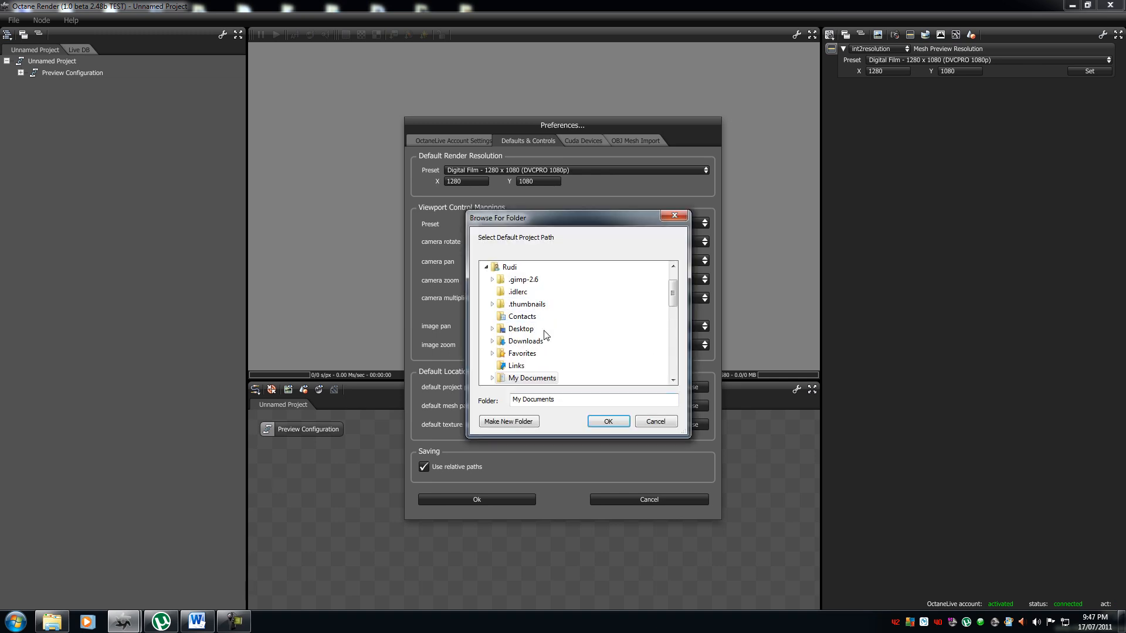
pyautogui.moveTo(521, 329)
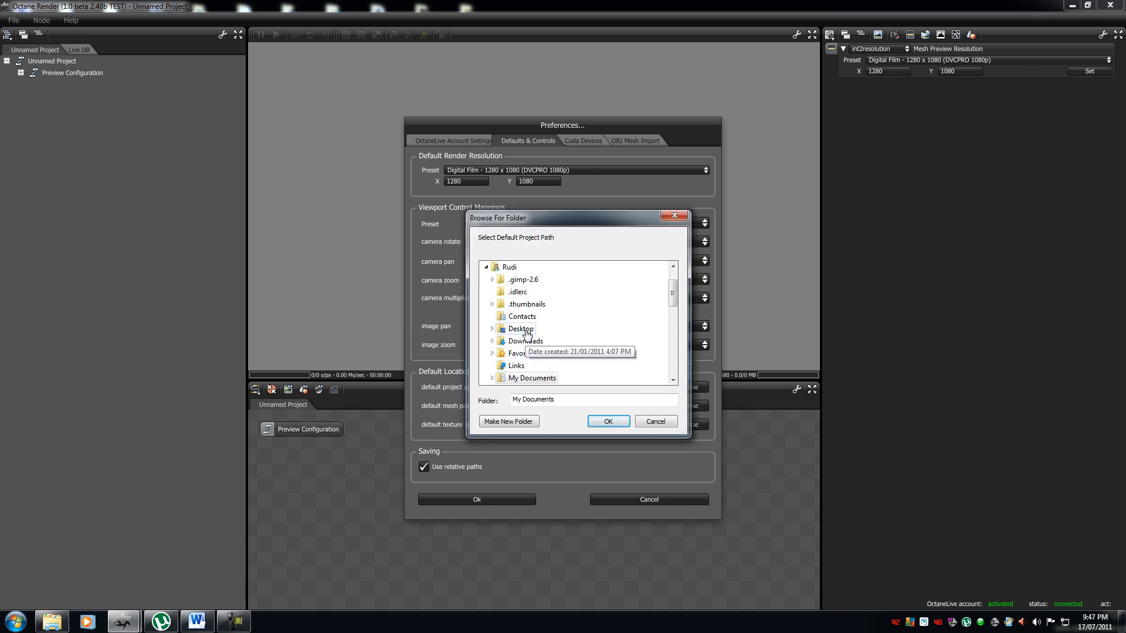
pyautogui.click(607, 422)
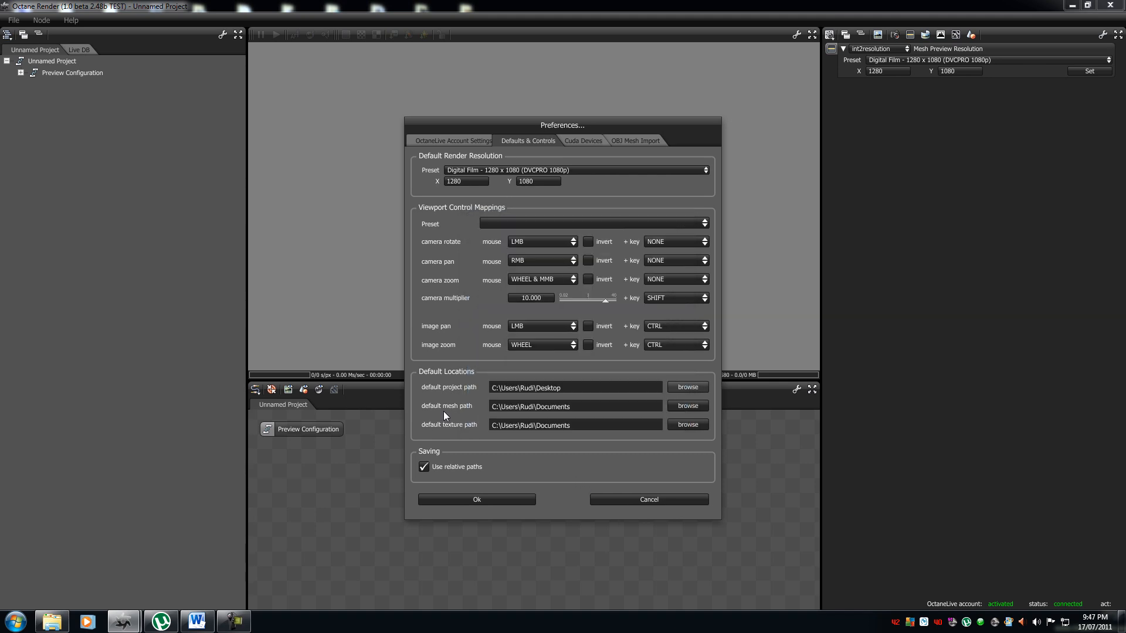
pyautogui.click(685, 406)
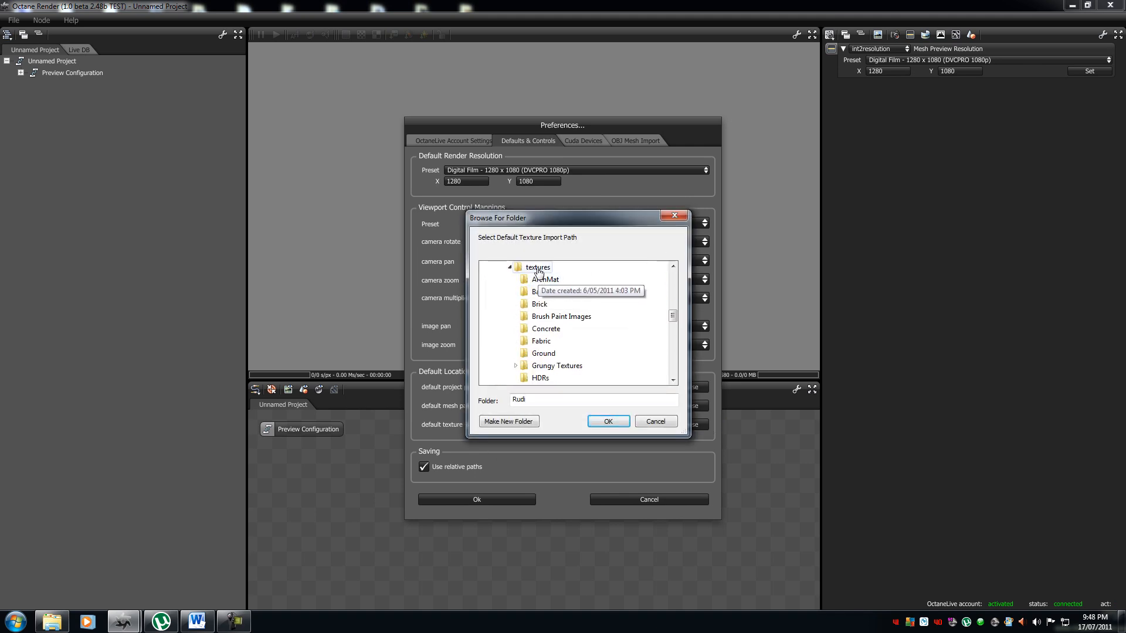
pyautogui.click(607, 421)
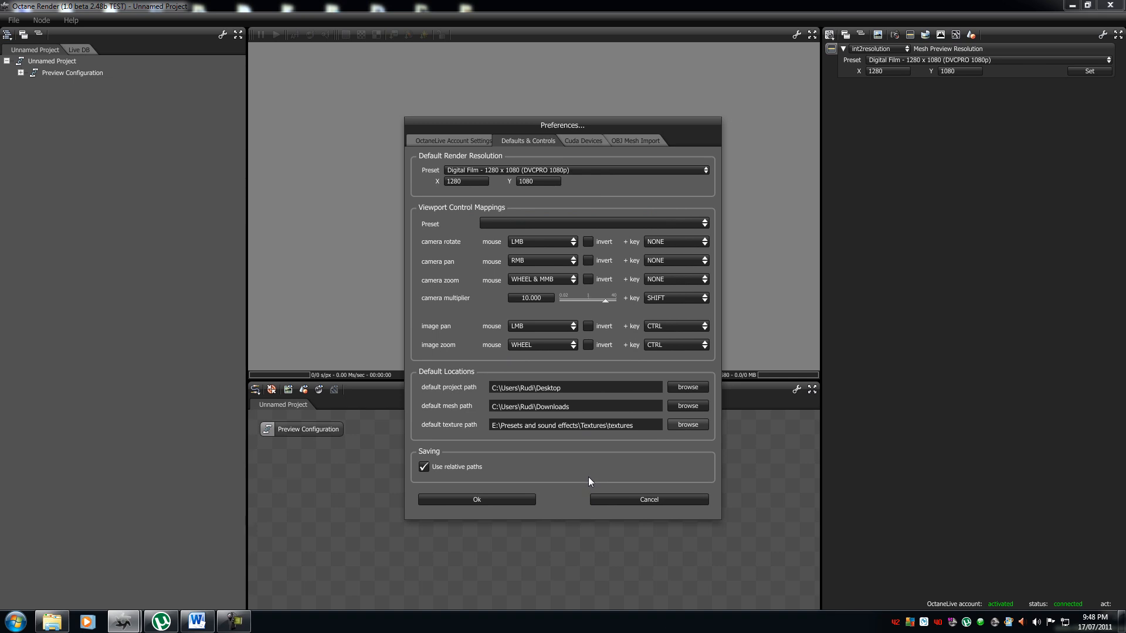
pyautogui.click(476, 499)
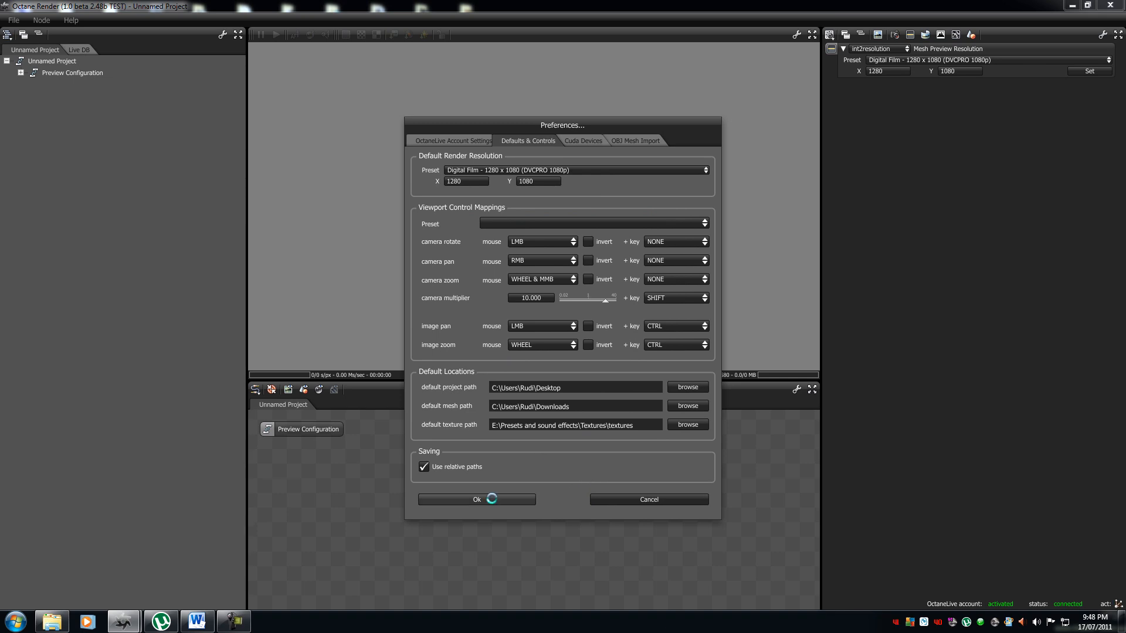
# Add an image texture node, see its loader open in the textures folder, then cancel
pyautogui.click(476, 500)
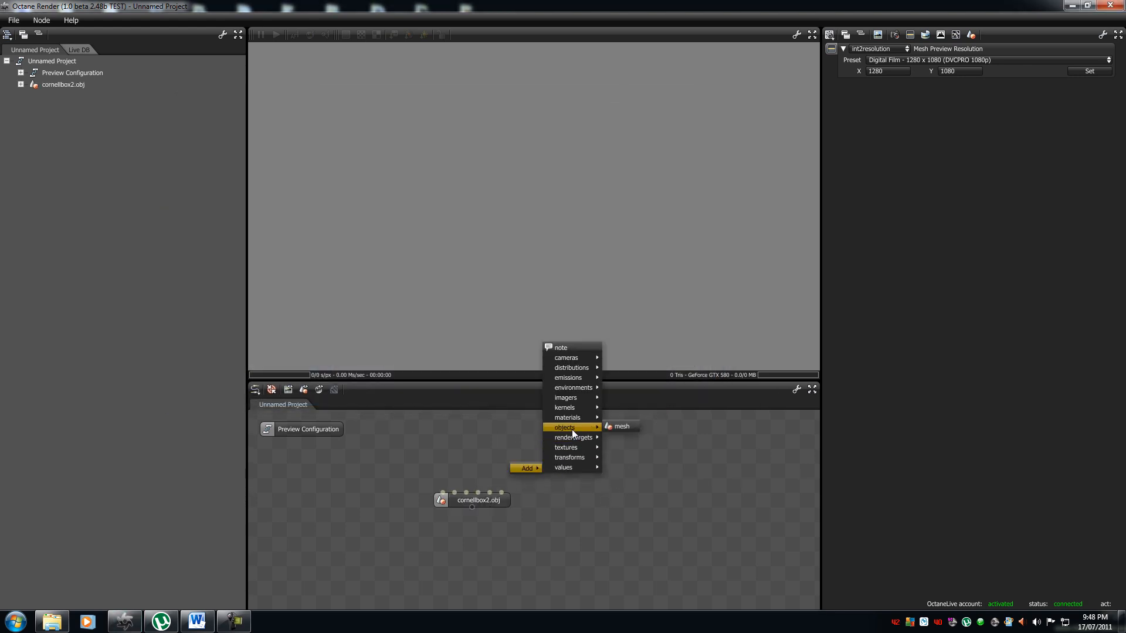
pyautogui.moveTo(567, 417)
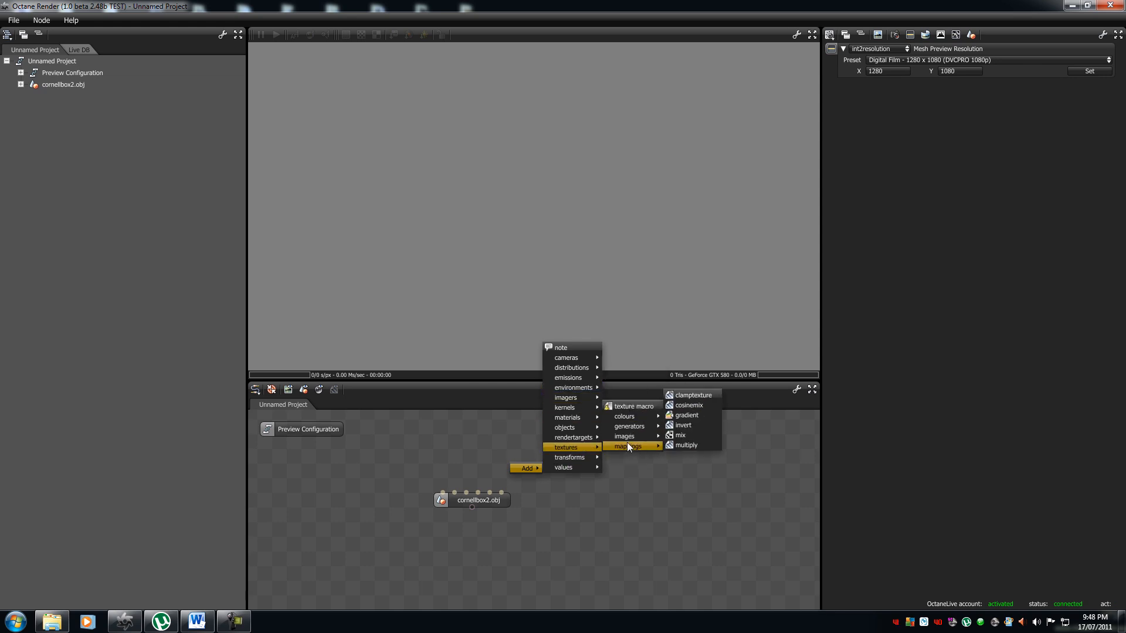
pyautogui.click(624, 436)
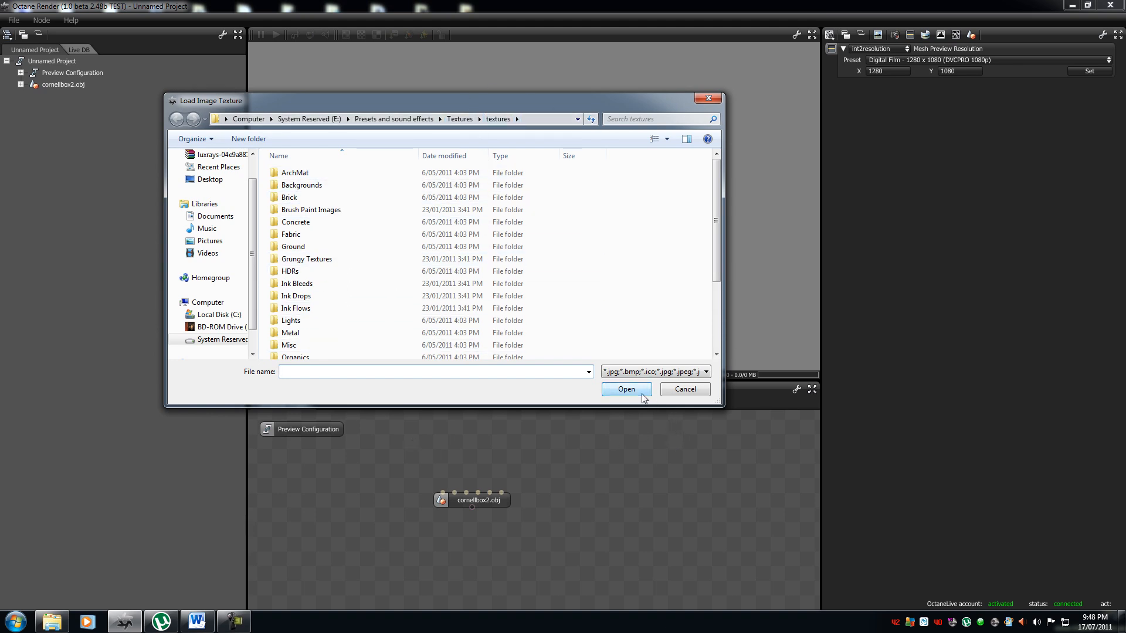
pyautogui.click(12, 19)
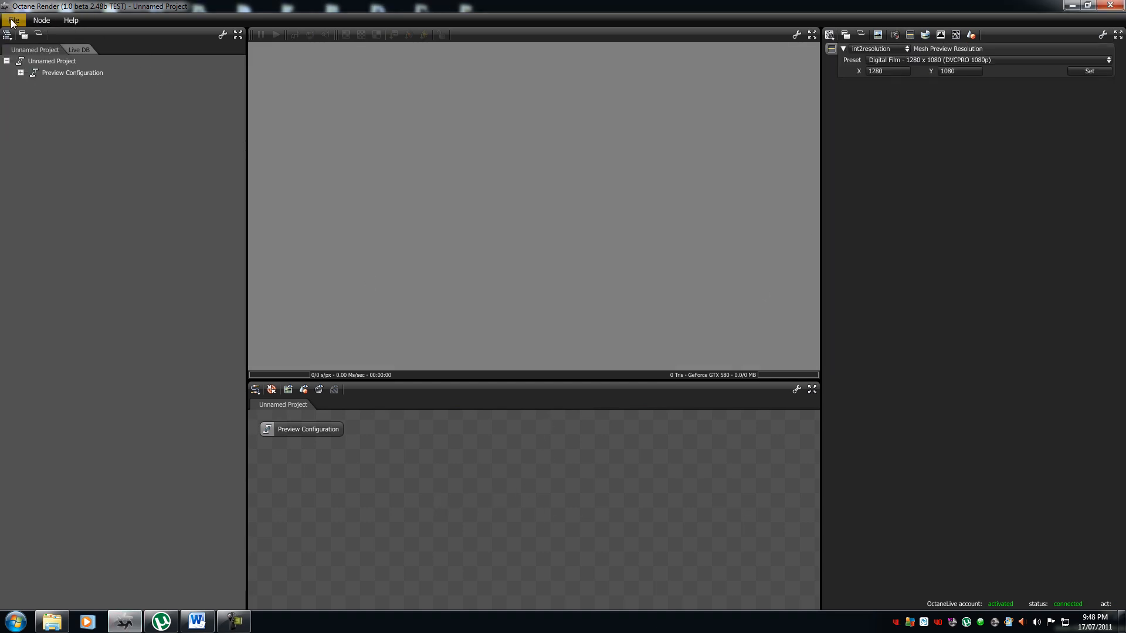
# Reopen File > Preferences to confirm the saved Desktop, Downloads and textures locations
pyautogui.click(12, 19)
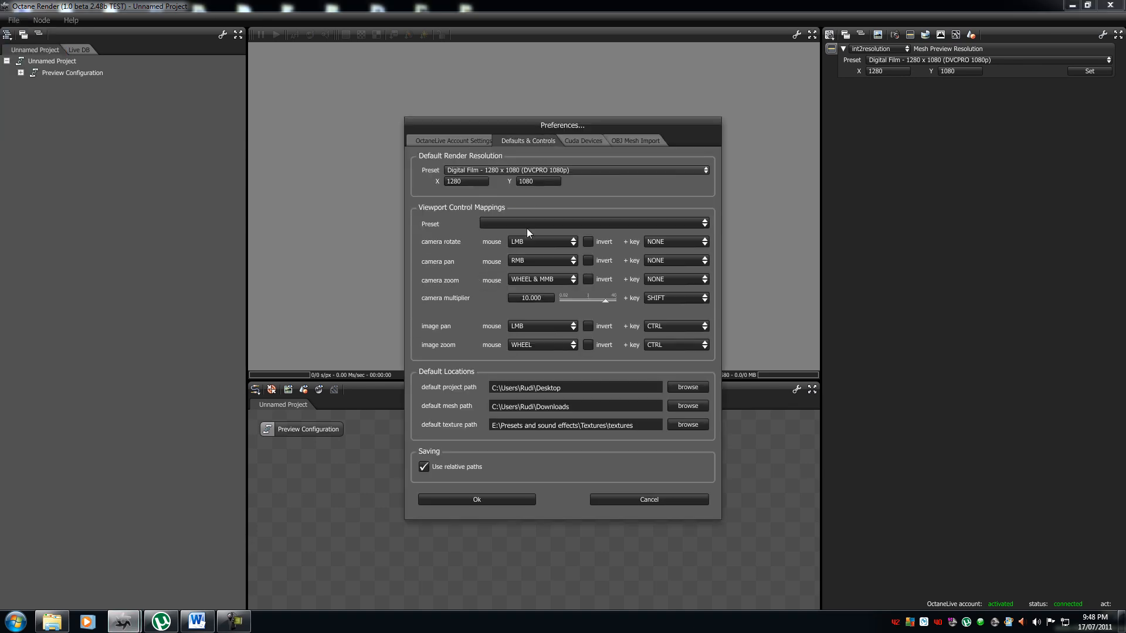
pyautogui.moveTo(481, 298)
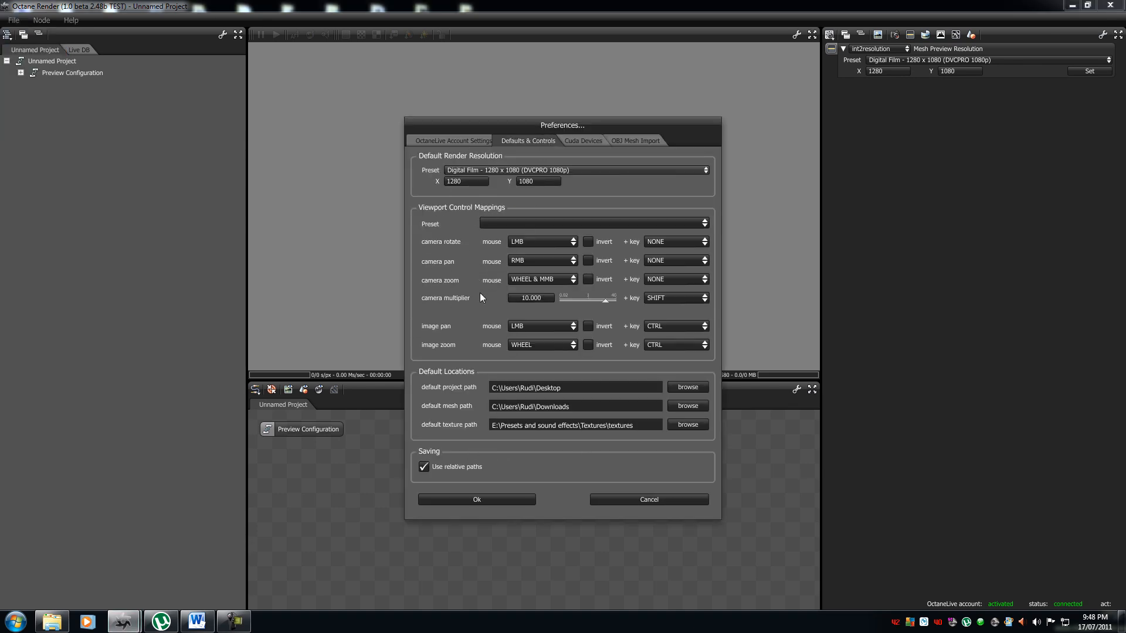
pyautogui.moveTo(450, 210)
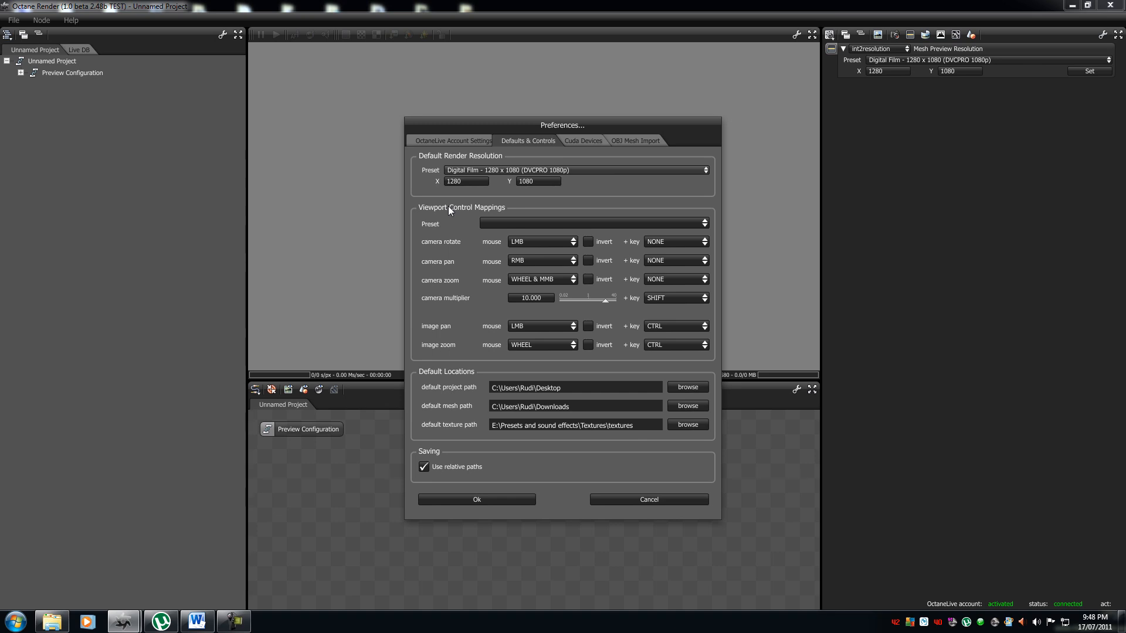
pyautogui.moveTo(546, 286)
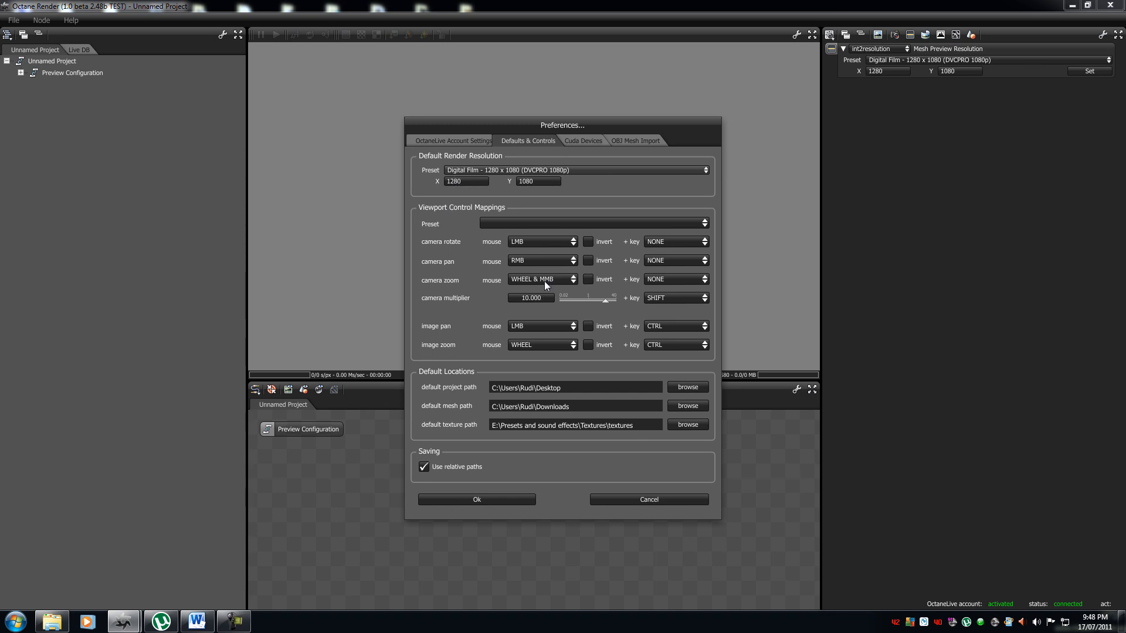
pyautogui.moveTo(549, 432)
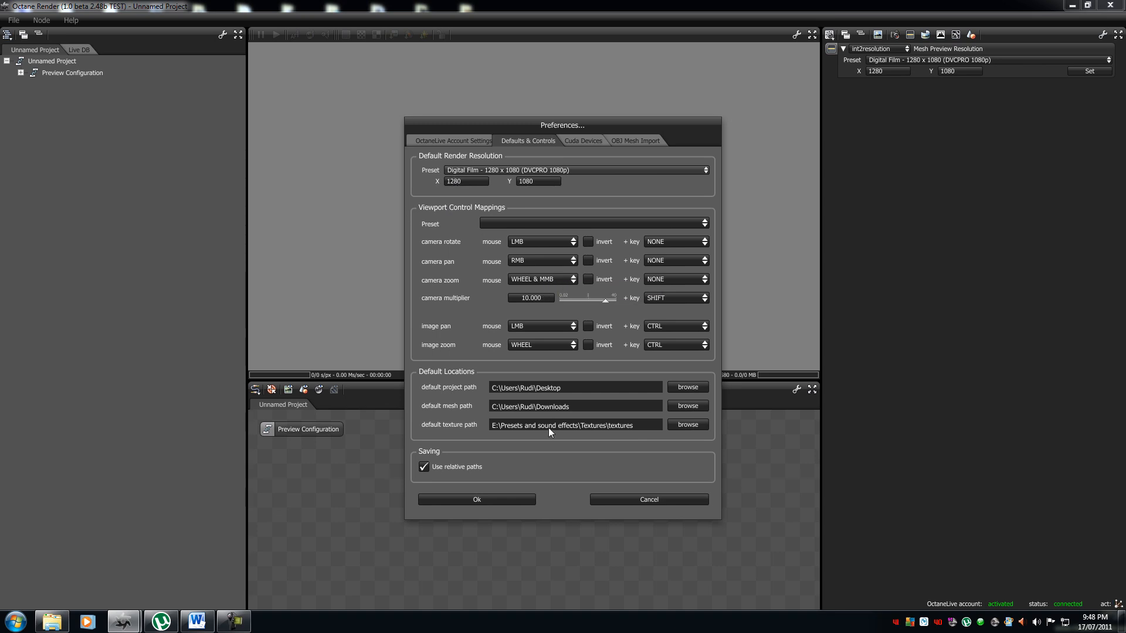
pyautogui.moveTo(574, 181)
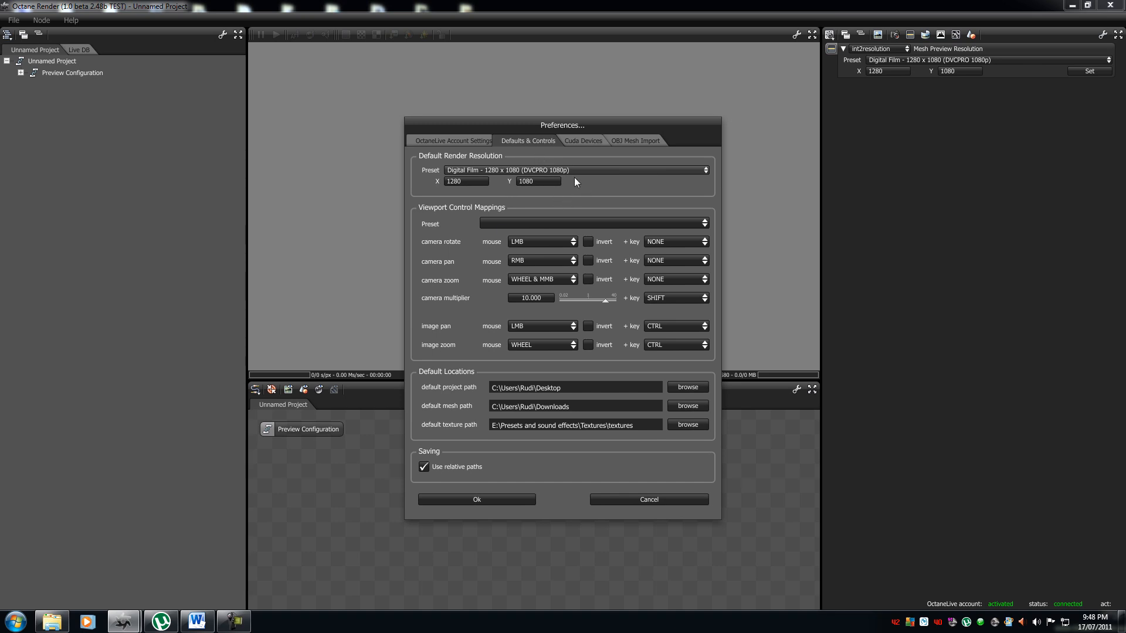
# In Cuda Devices, activate the second GTX 580 and inspect the Active device list
pyautogui.click(583, 140)
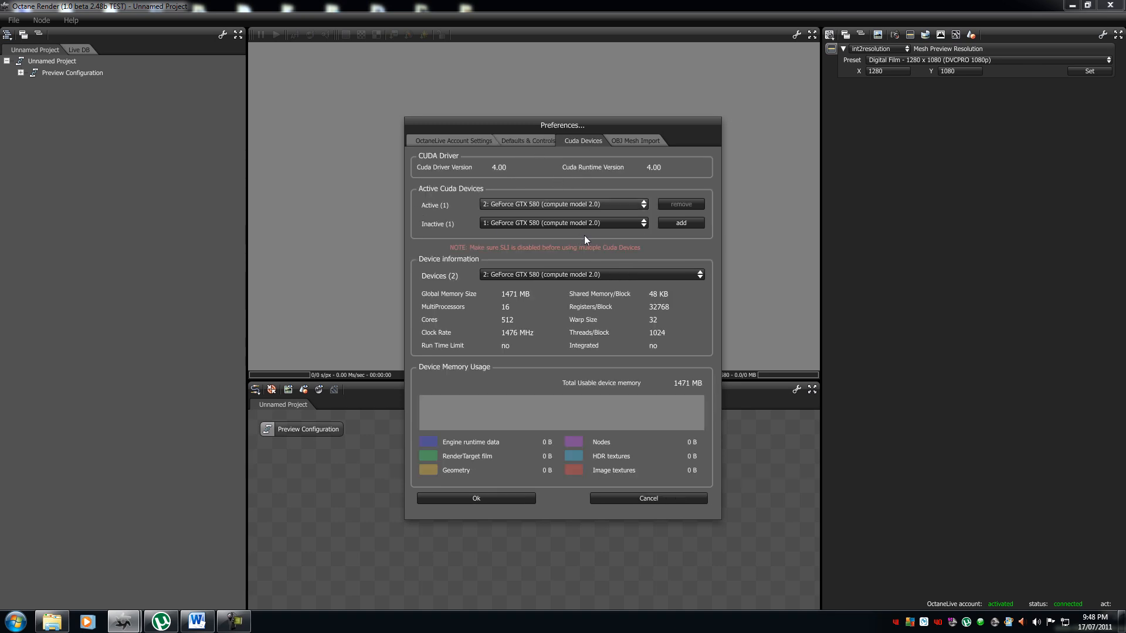
pyautogui.moveTo(582, 247)
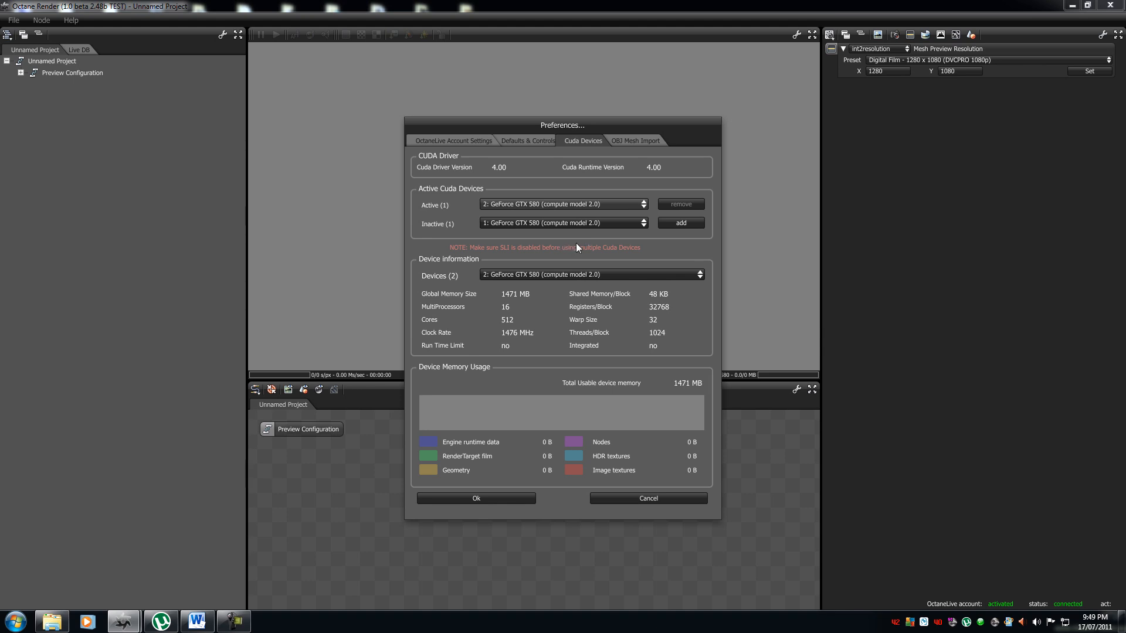
pyautogui.moveTo(596, 197)
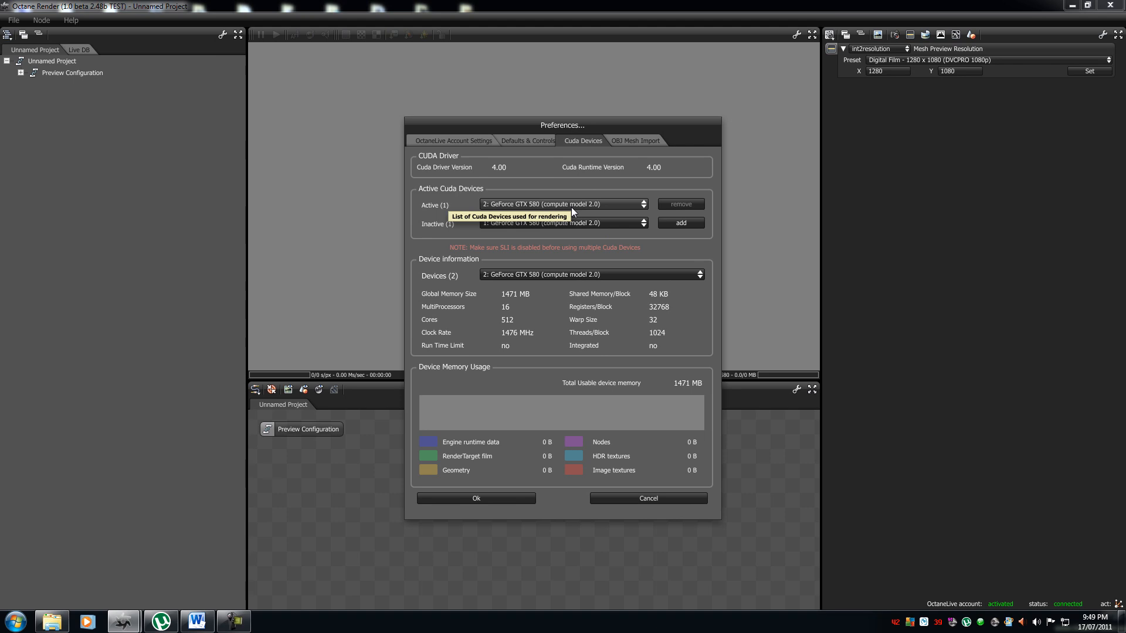
pyautogui.moveTo(569, 243)
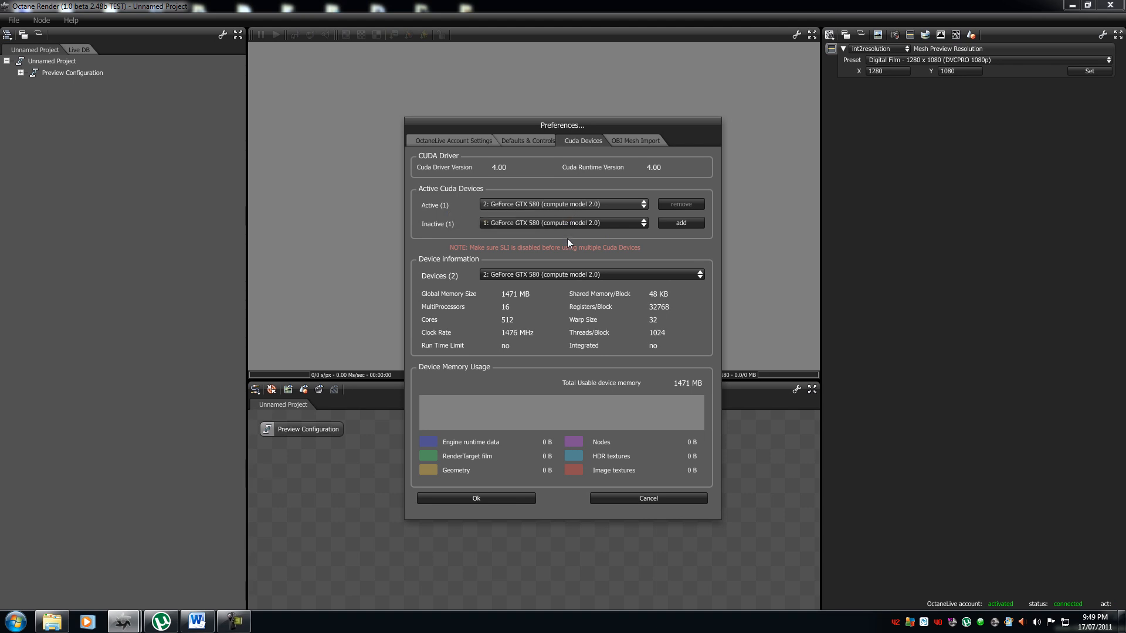
pyautogui.moveTo(588, 244)
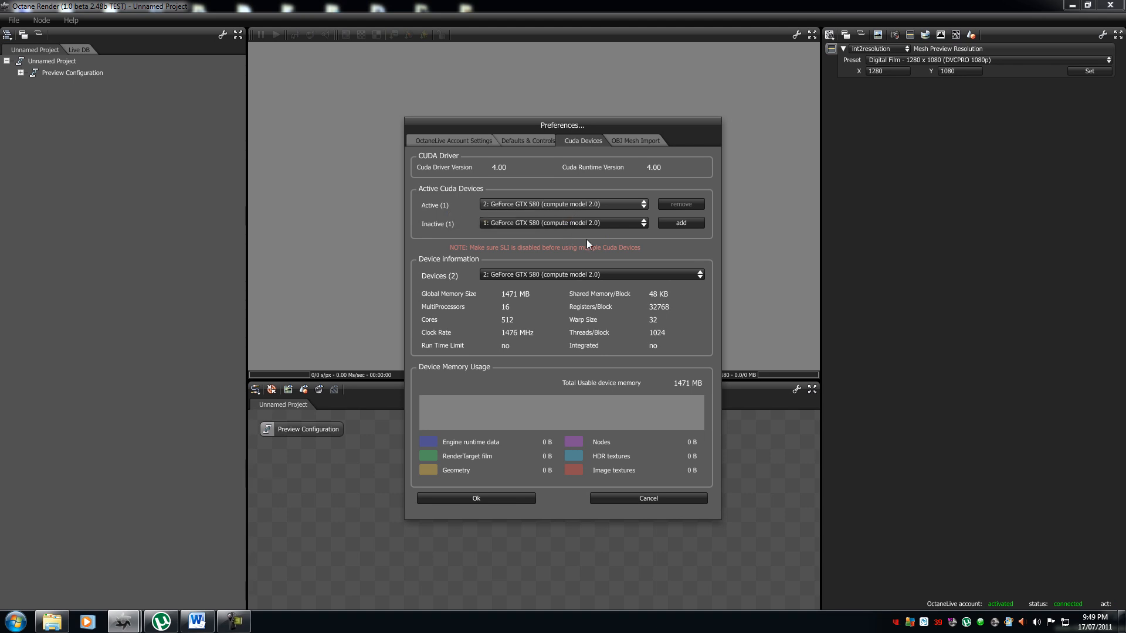
pyautogui.click(679, 224)
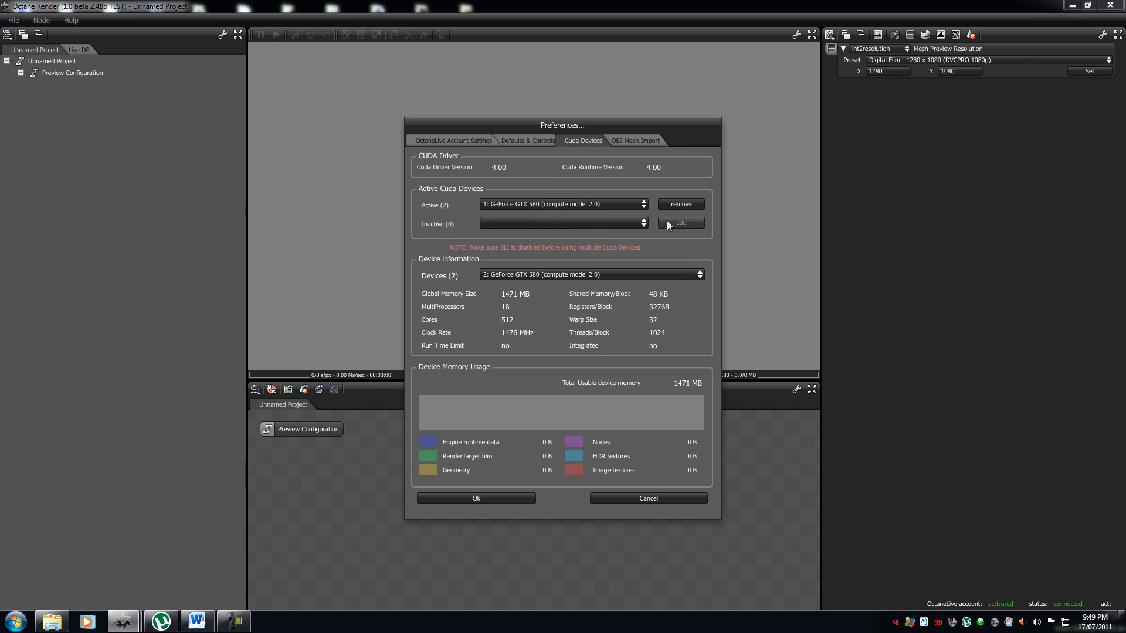
pyautogui.click(563, 204)
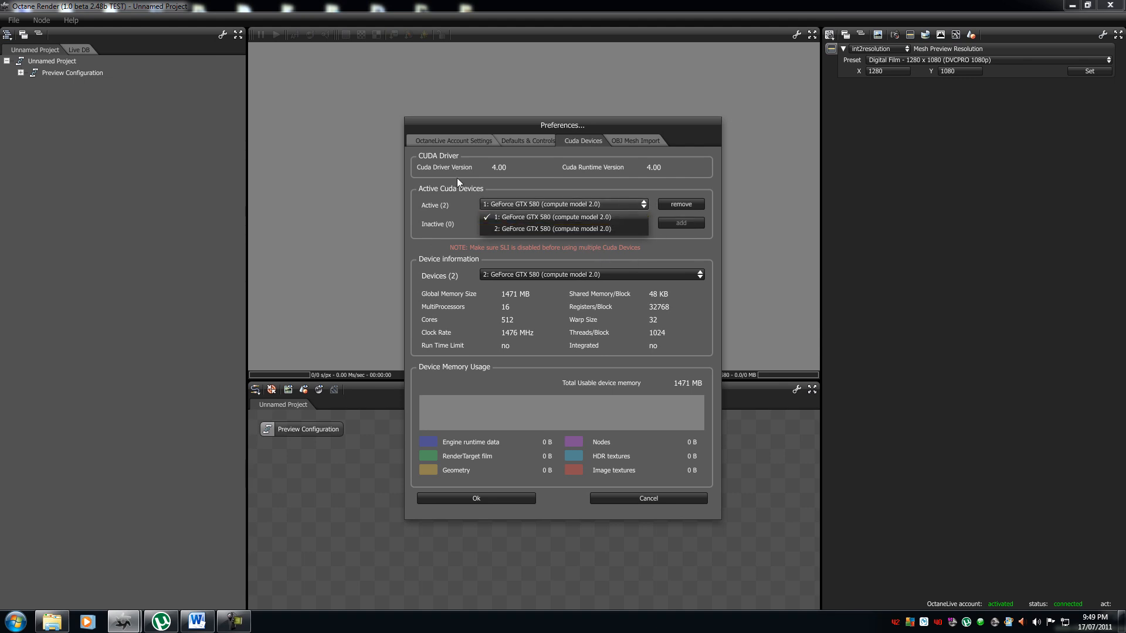
pyautogui.click(554, 217)
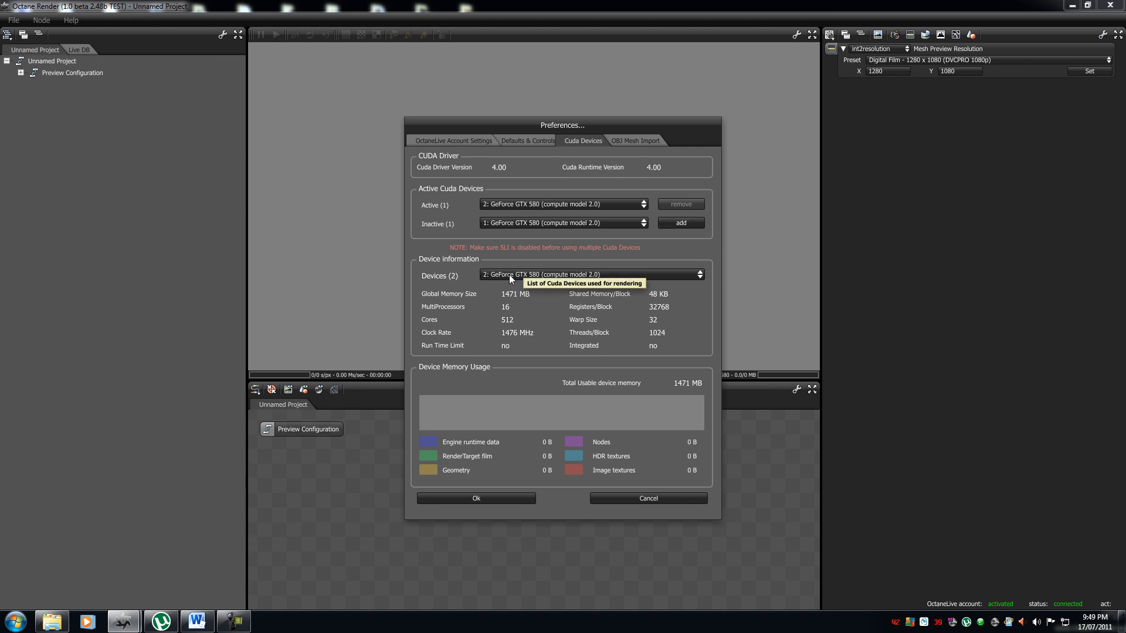
pyautogui.moveTo(481, 261)
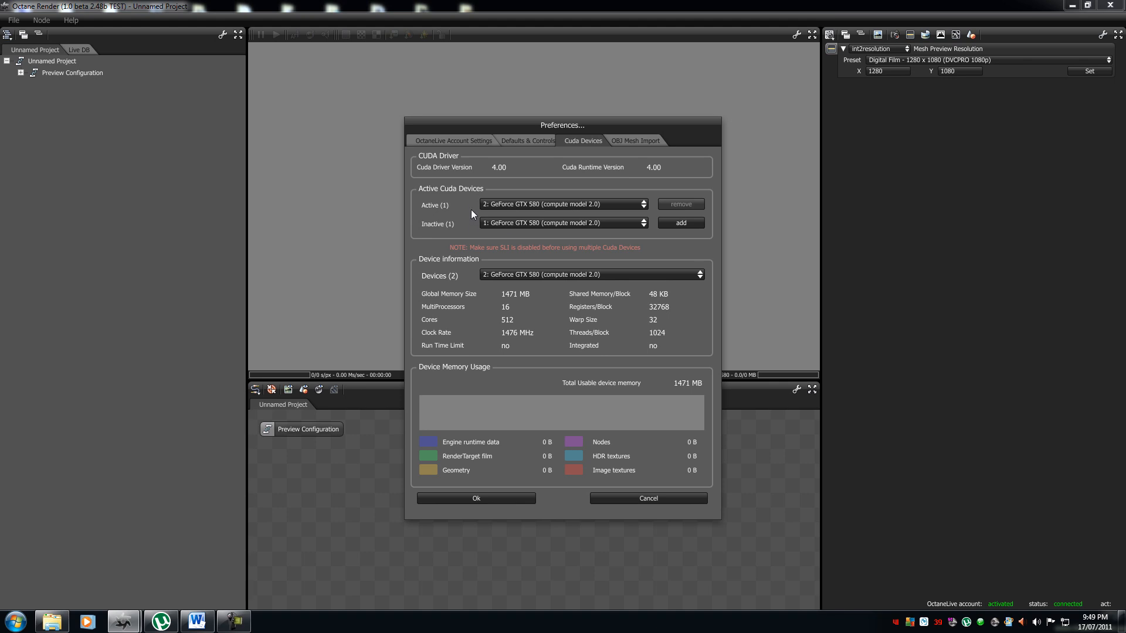
pyautogui.moveTo(448, 166)
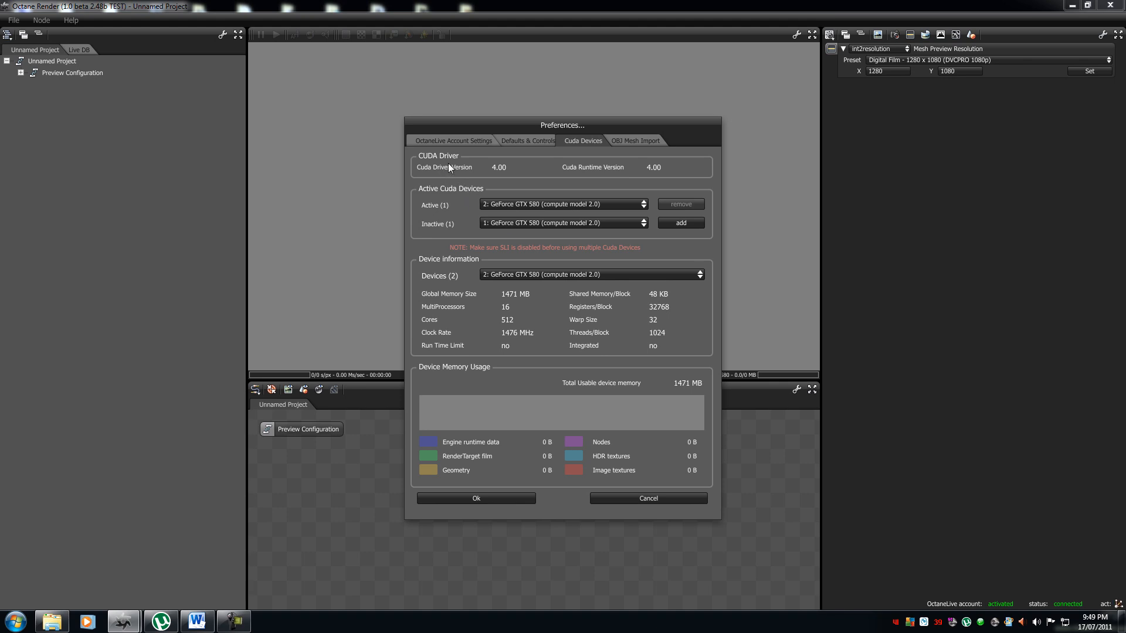
pyautogui.moveTo(472, 278)
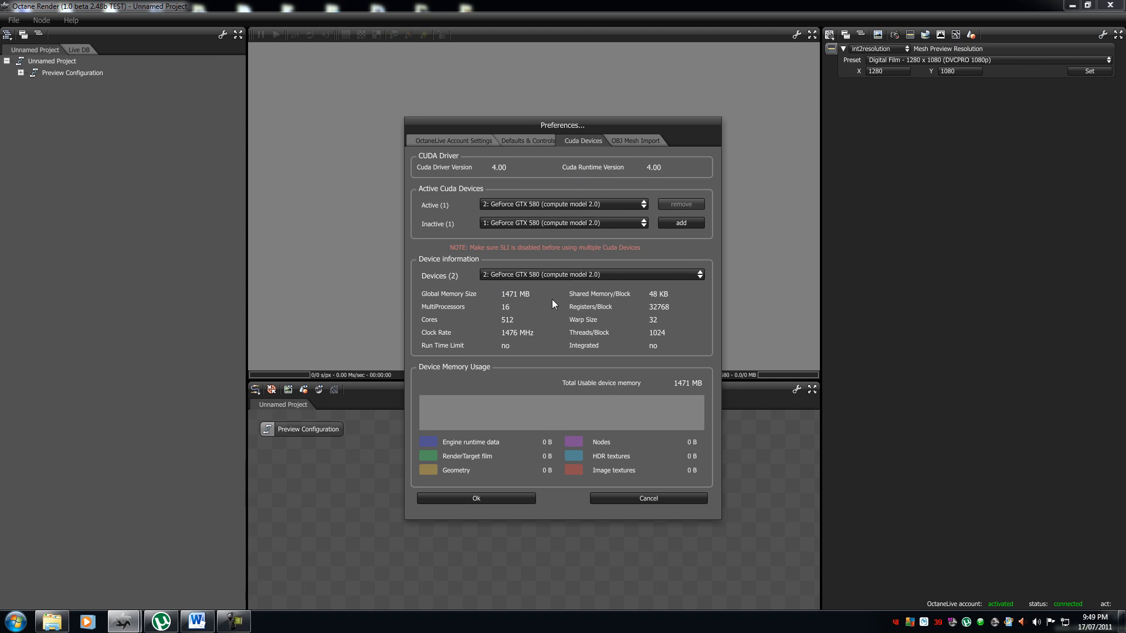
pyautogui.moveTo(435, 298)
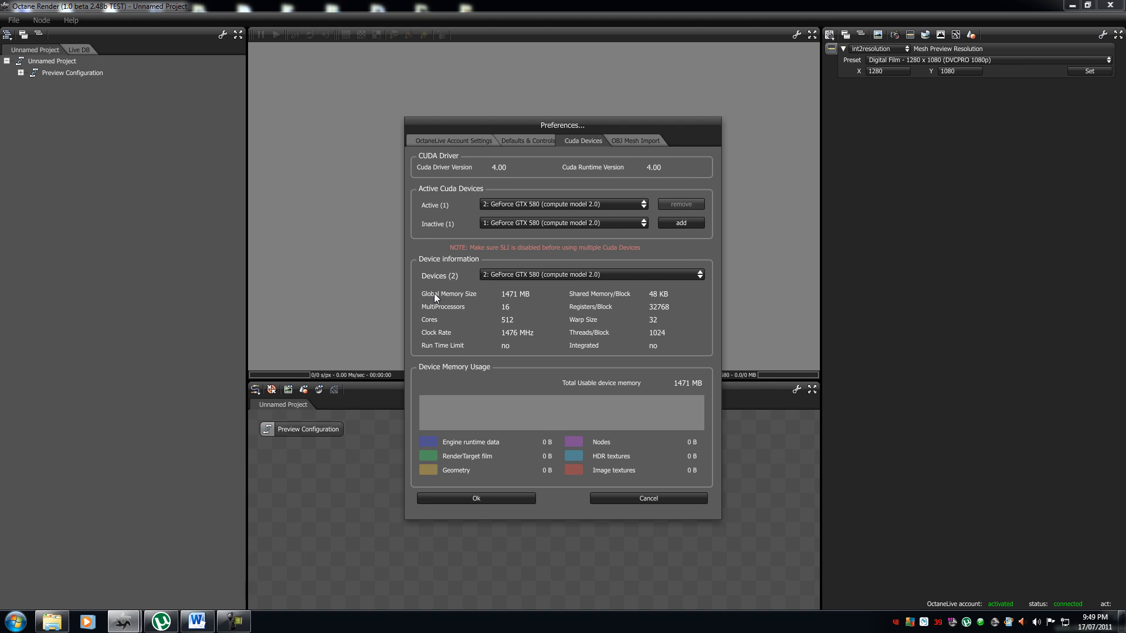
pyautogui.moveTo(671, 402)
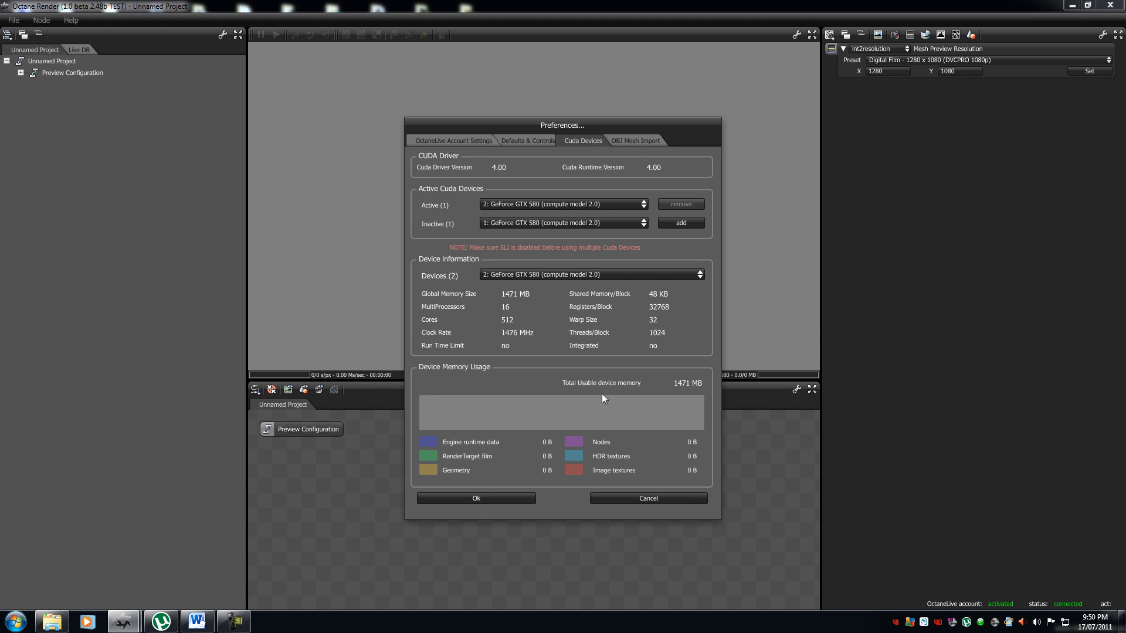
pyautogui.moveTo(439, 381)
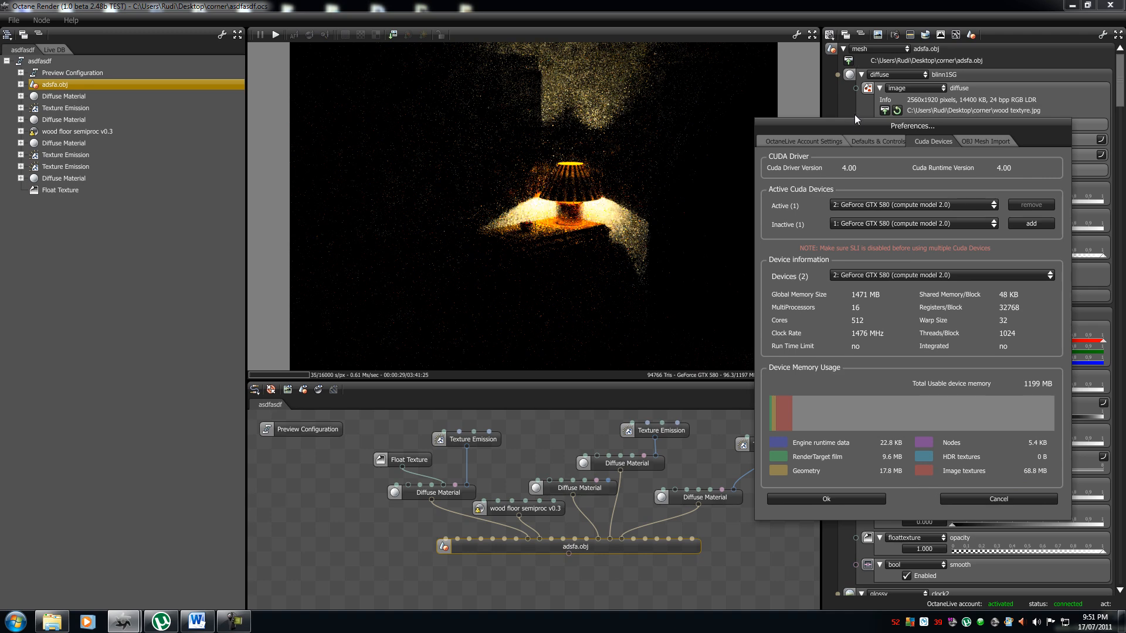
# Move the preferences aside and set the preview resolution to Digital Film 1440 x 1080 (HDCAM, HDV, DVCPRO)
pyautogui.moveTo(912, 126); pyautogui.dragTo(787, 131)
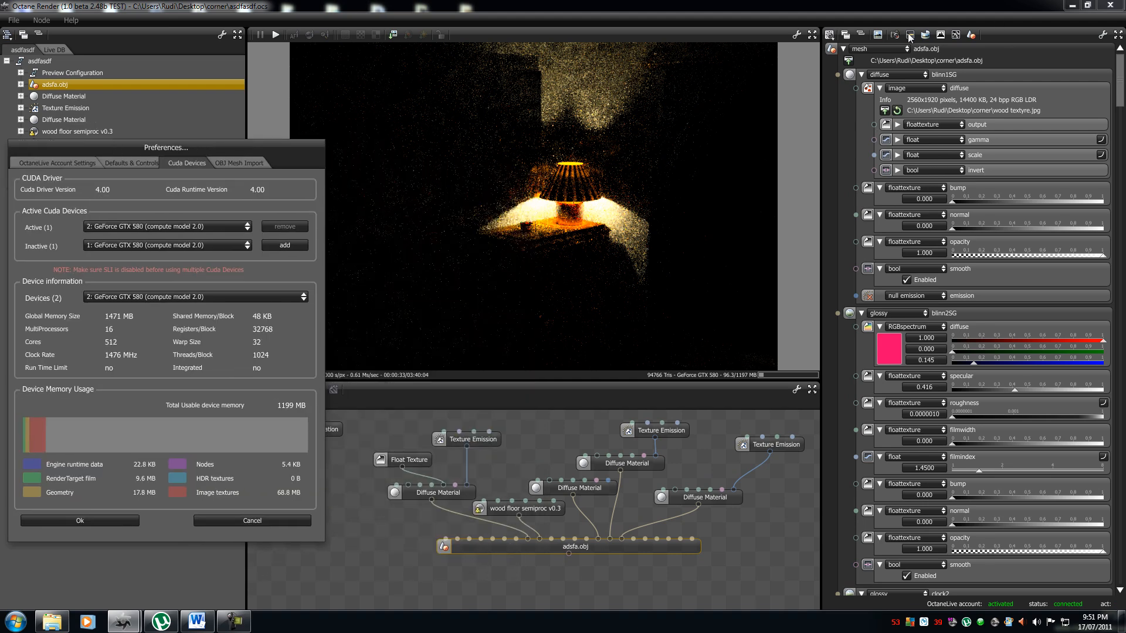
pyautogui.moveTo(146, 508)
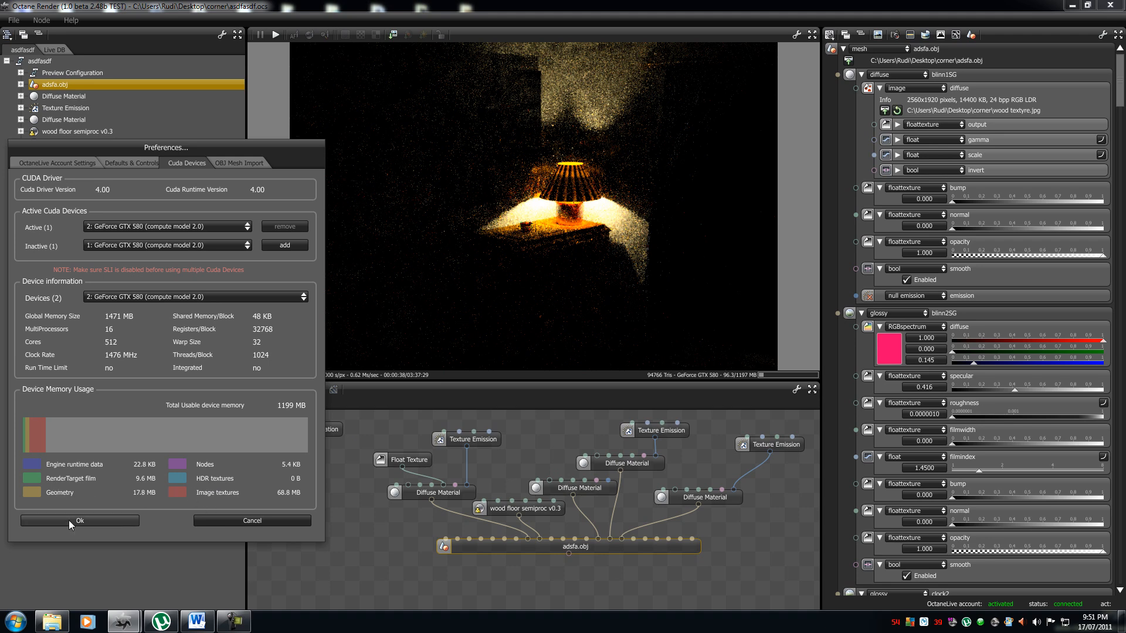
pyautogui.moveTo(79, 520)
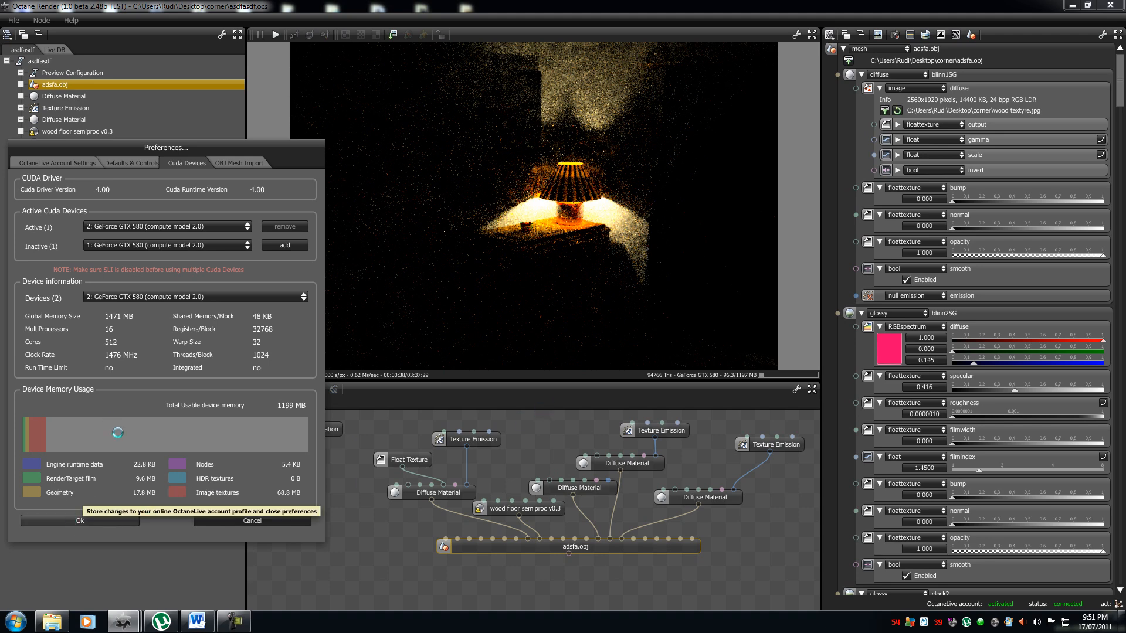
pyautogui.click(80, 521)
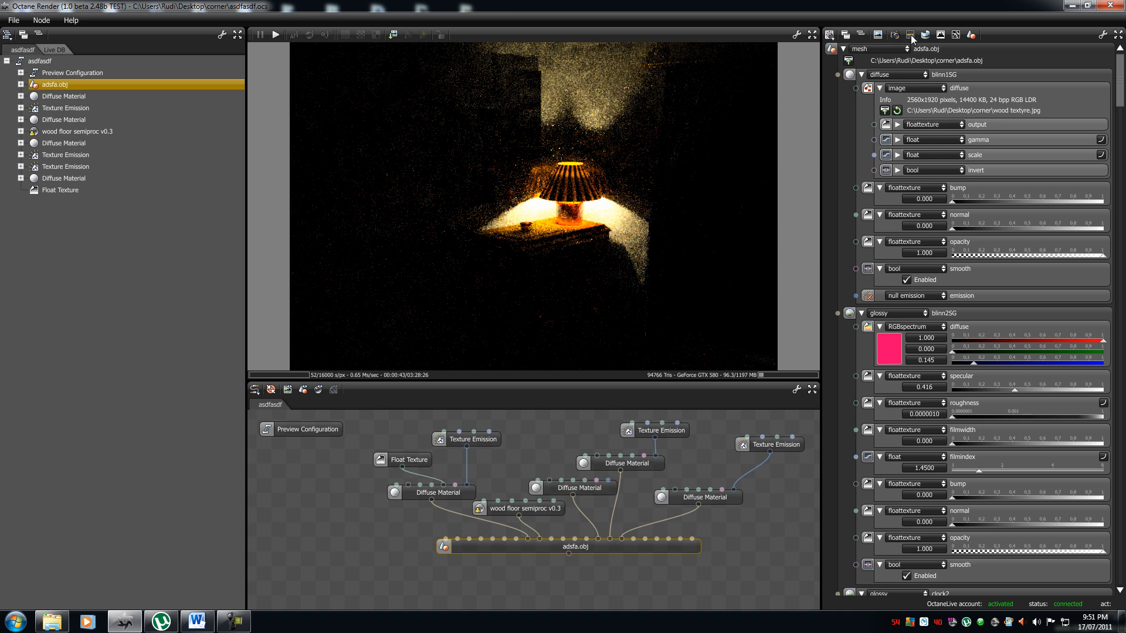
pyautogui.click(911, 34)
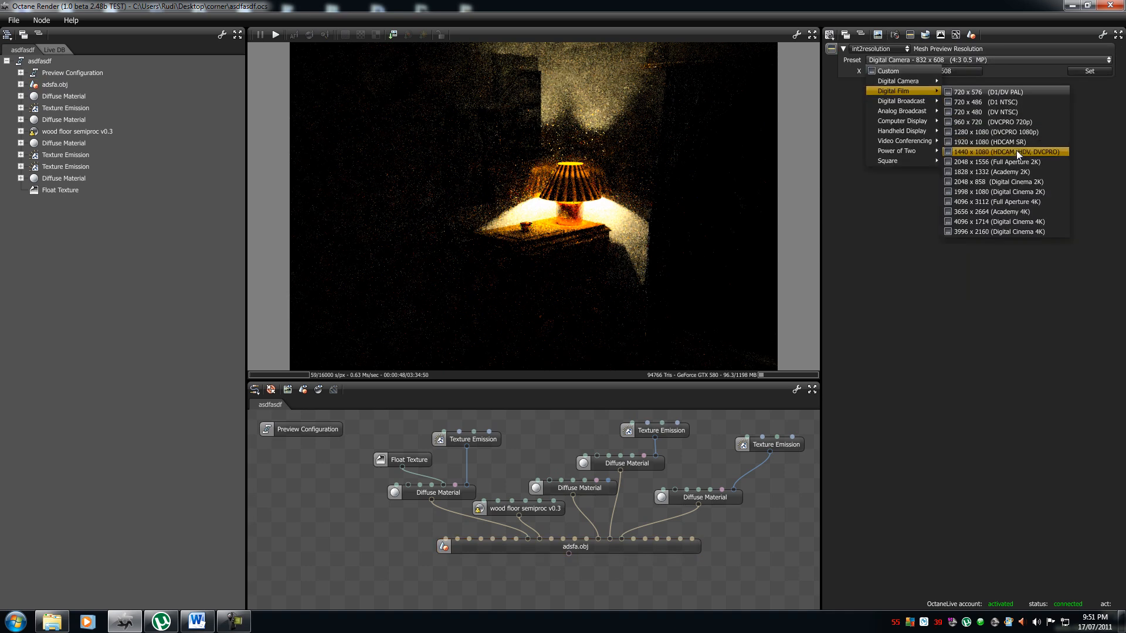
pyautogui.click(1002, 151)
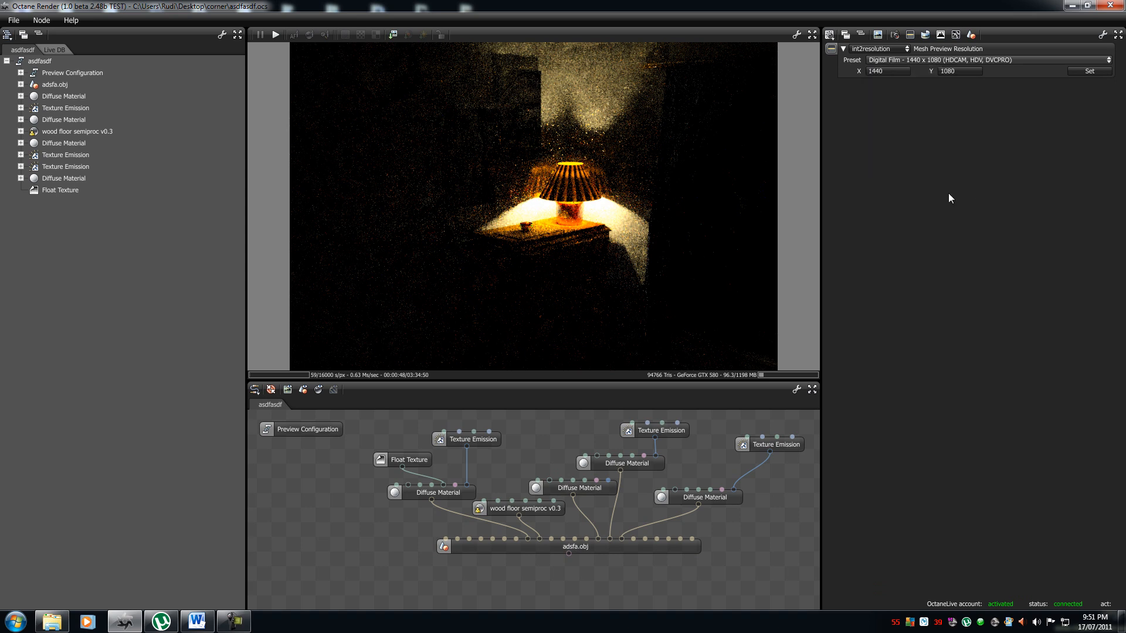
pyautogui.moveTo(986, 177)
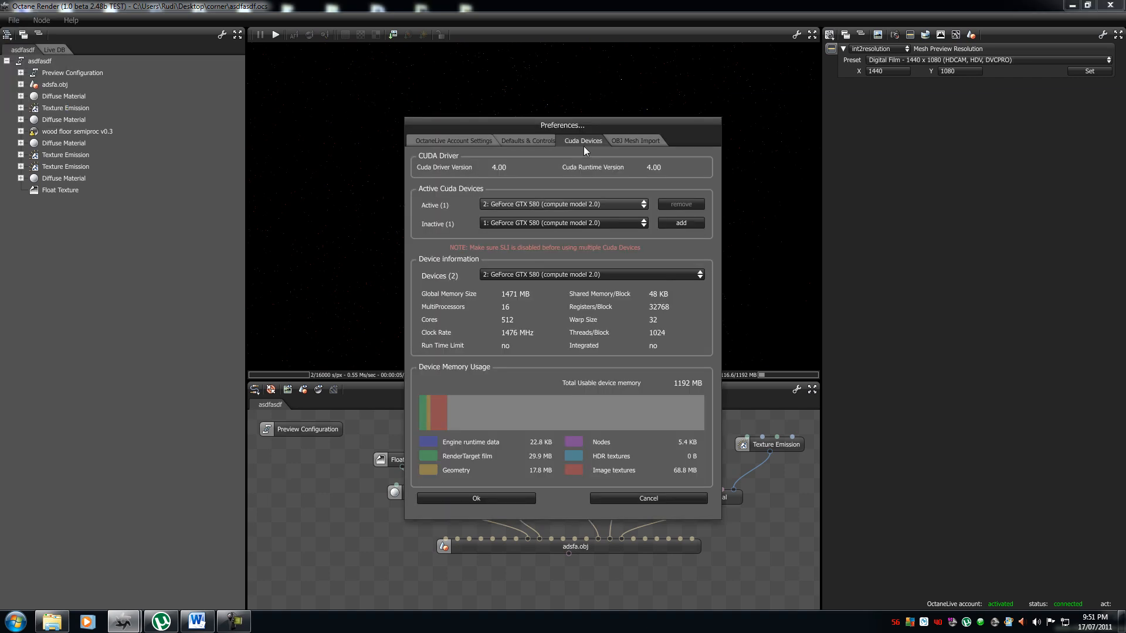
pyautogui.moveTo(550, 465)
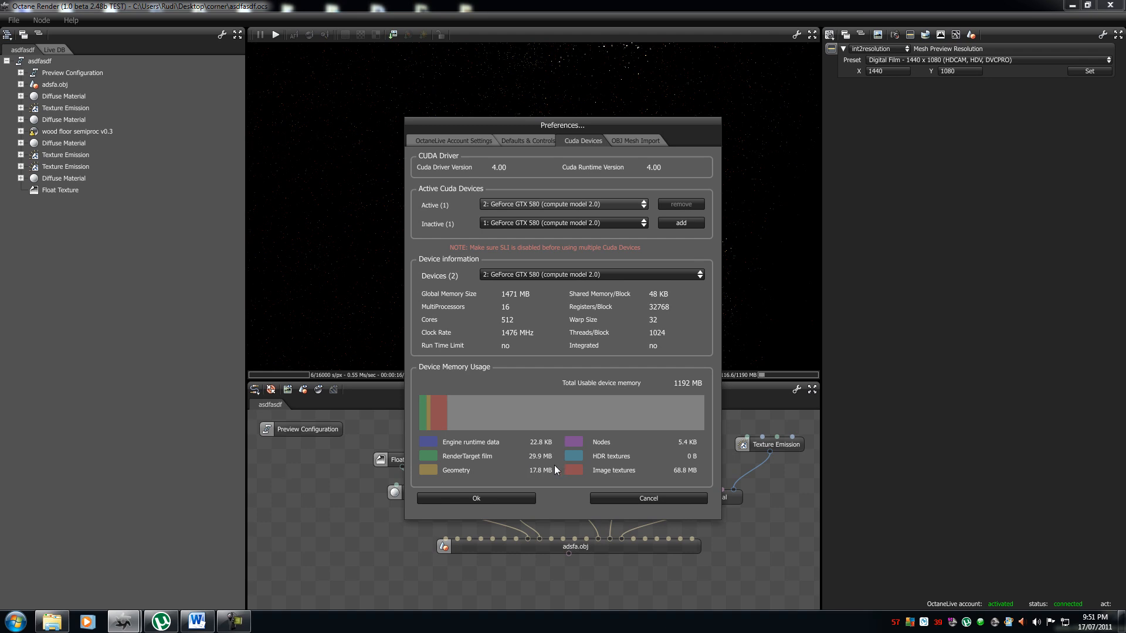
pyautogui.moveTo(562, 467)
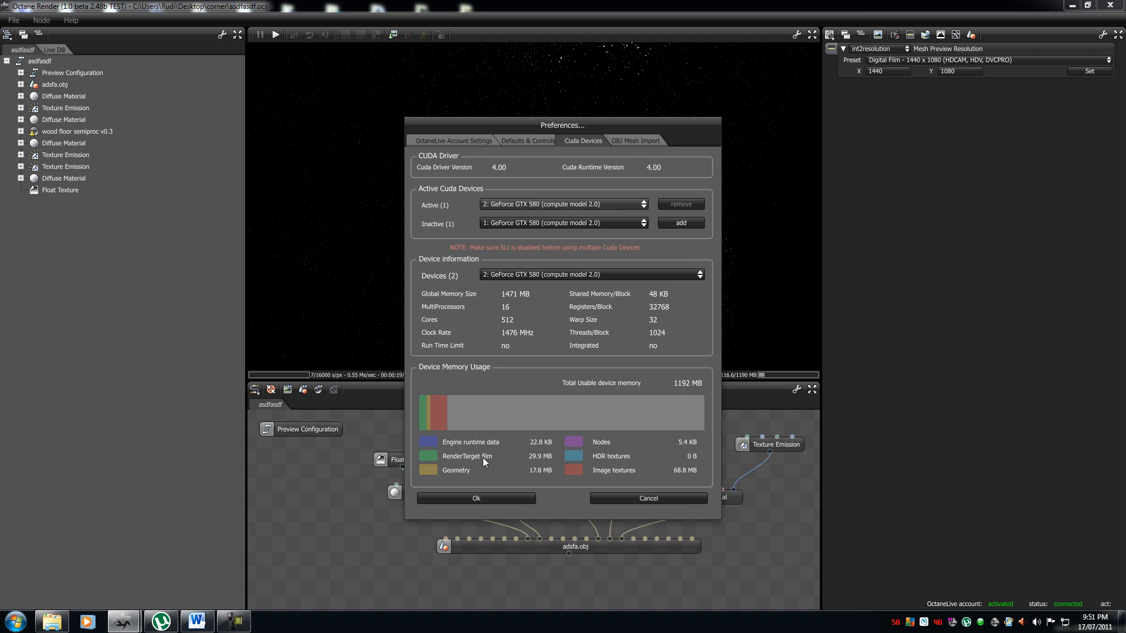
pyautogui.moveTo(574, 459)
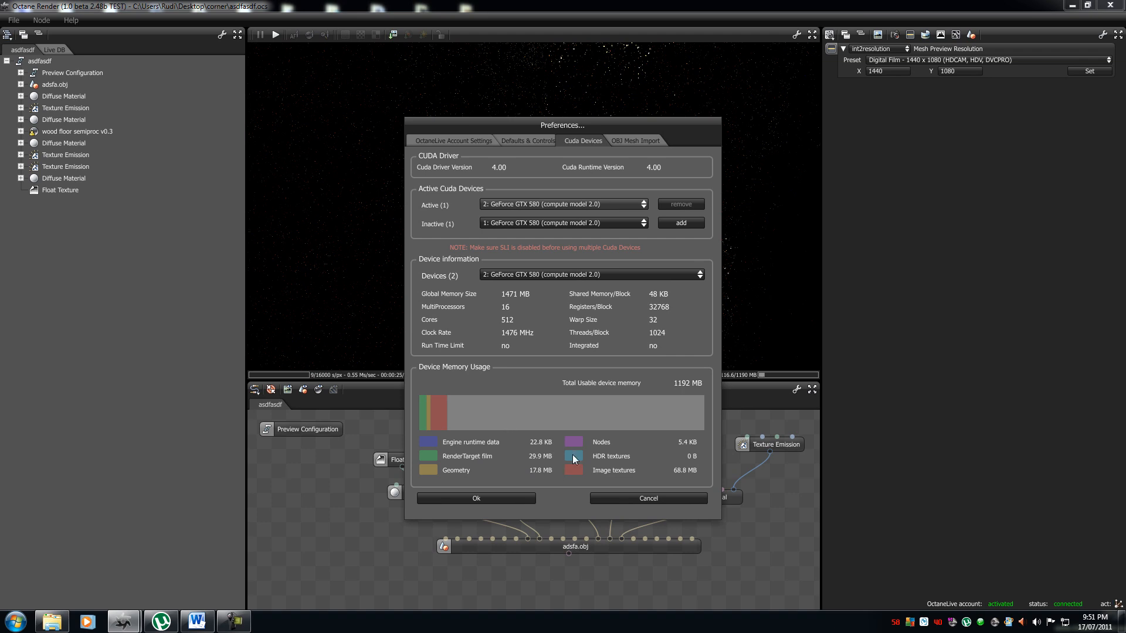
pyautogui.moveTo(560, 503)
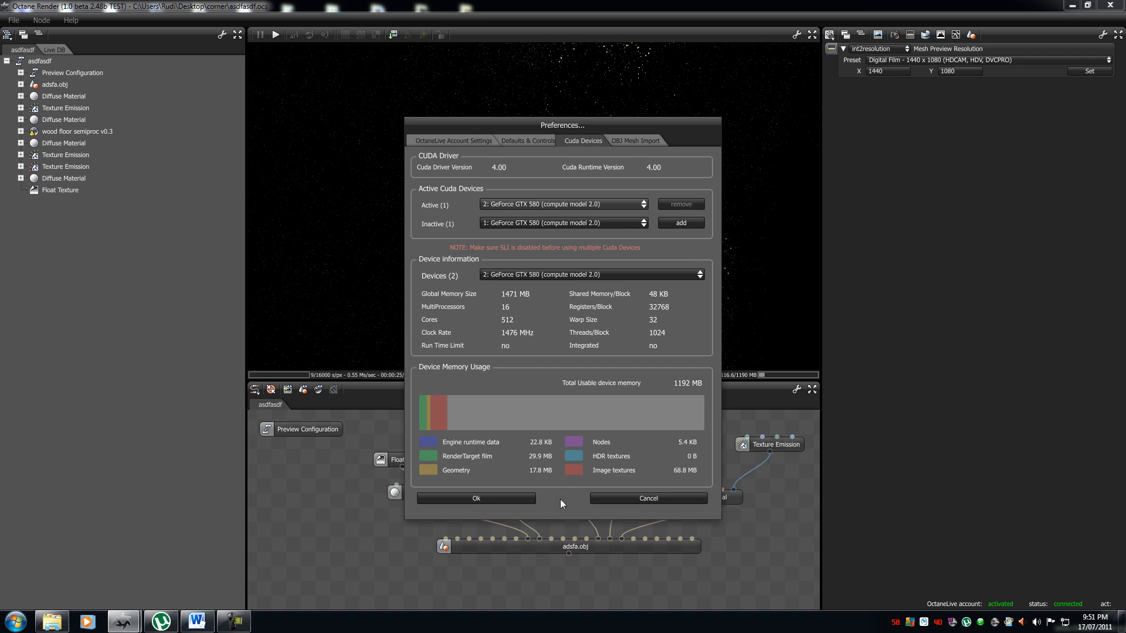
pyautogui.moveTo(537, 471)
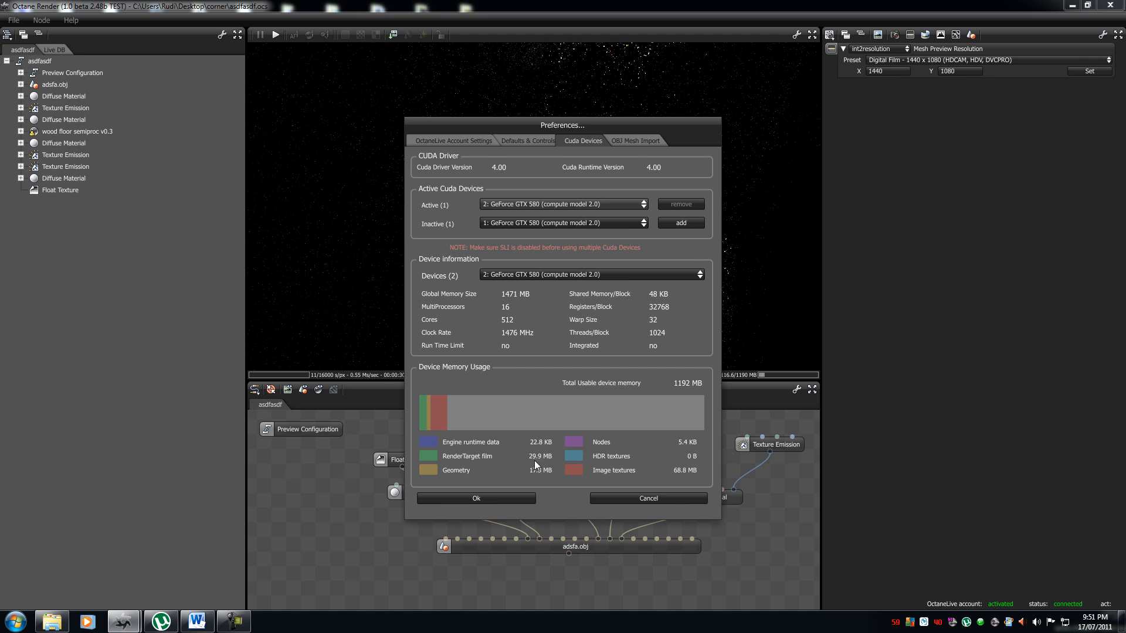
pyautogui.moveTo(623, 157)
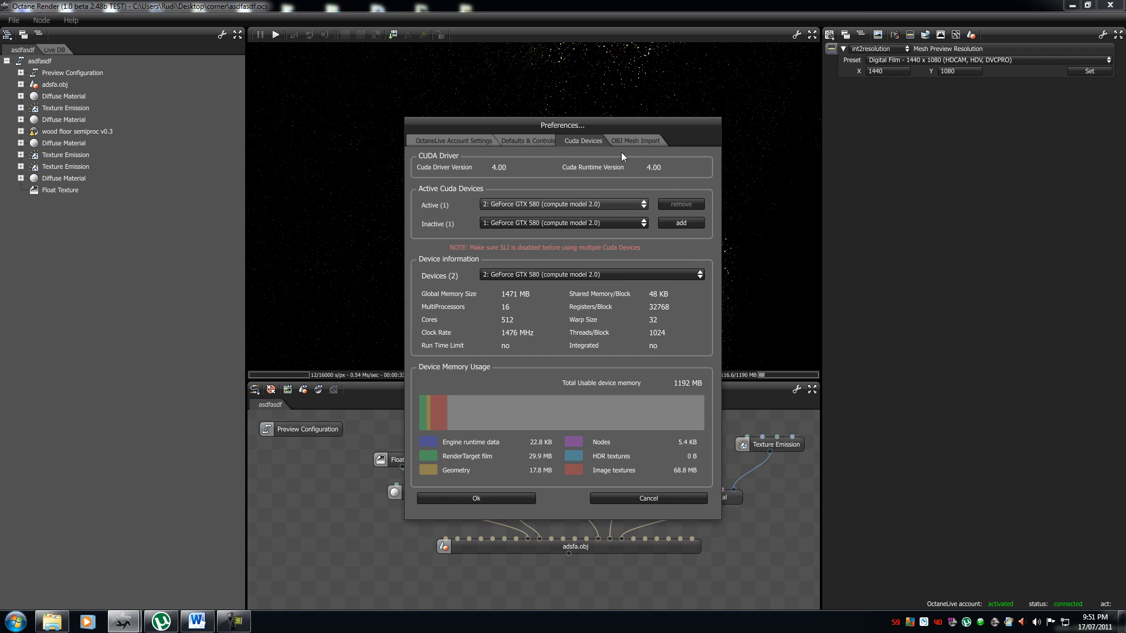
# Close the preferences with Ok, then bring up the OBJ mesh import options
pyautogui.click(475, 499)
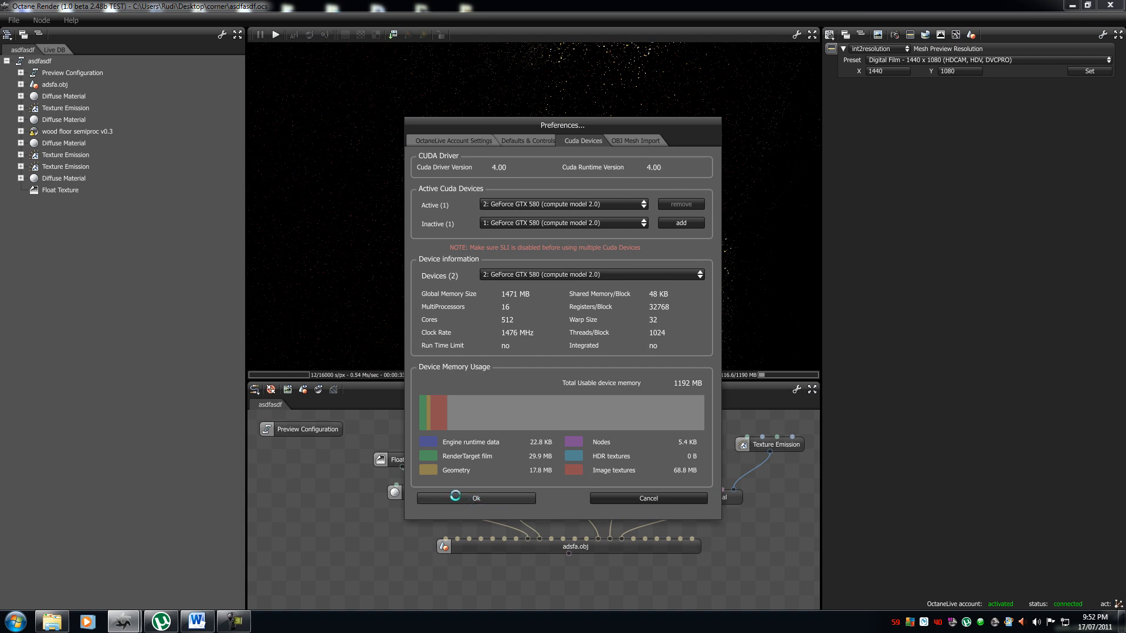
pyautogui.click(634, 140)
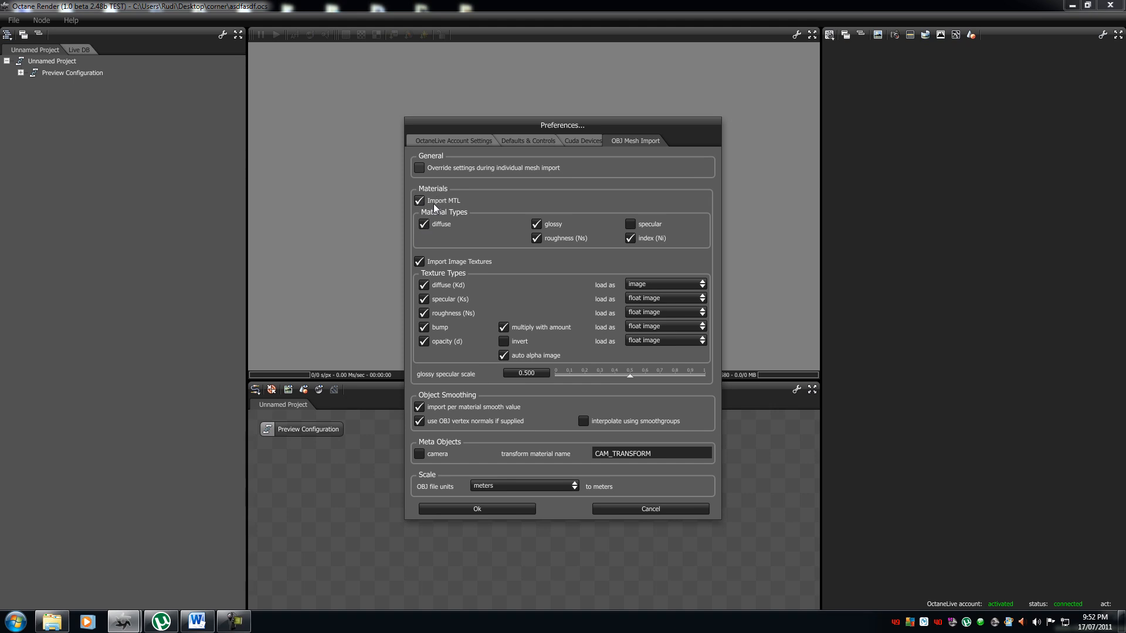
pyautogui.moveTo(452, 207)
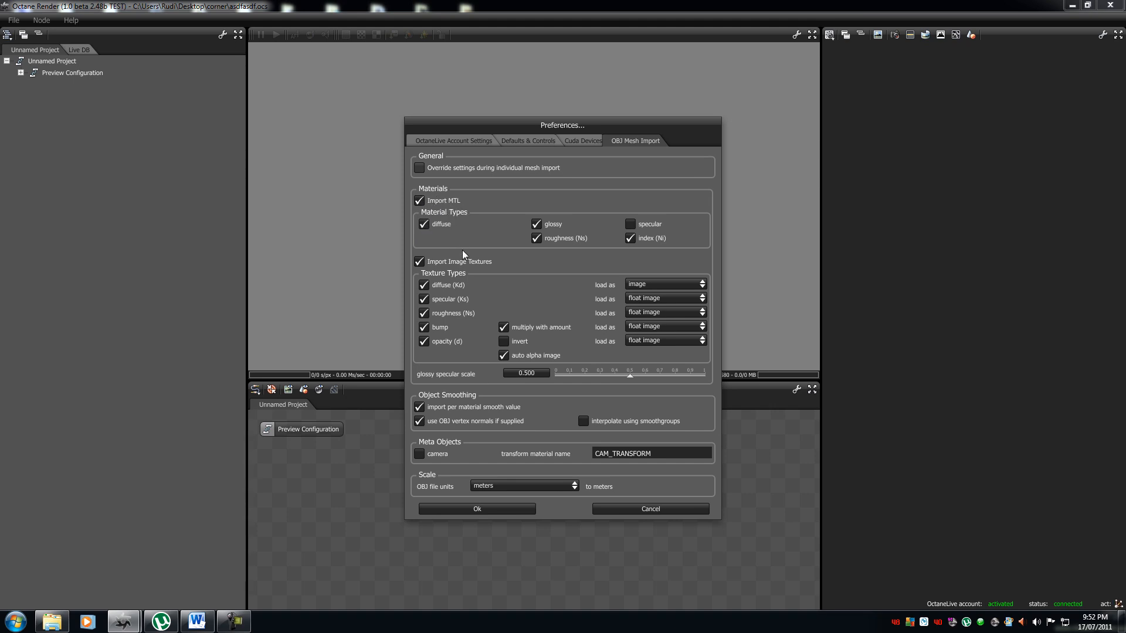
pyautogui.moveTo(431, 241)
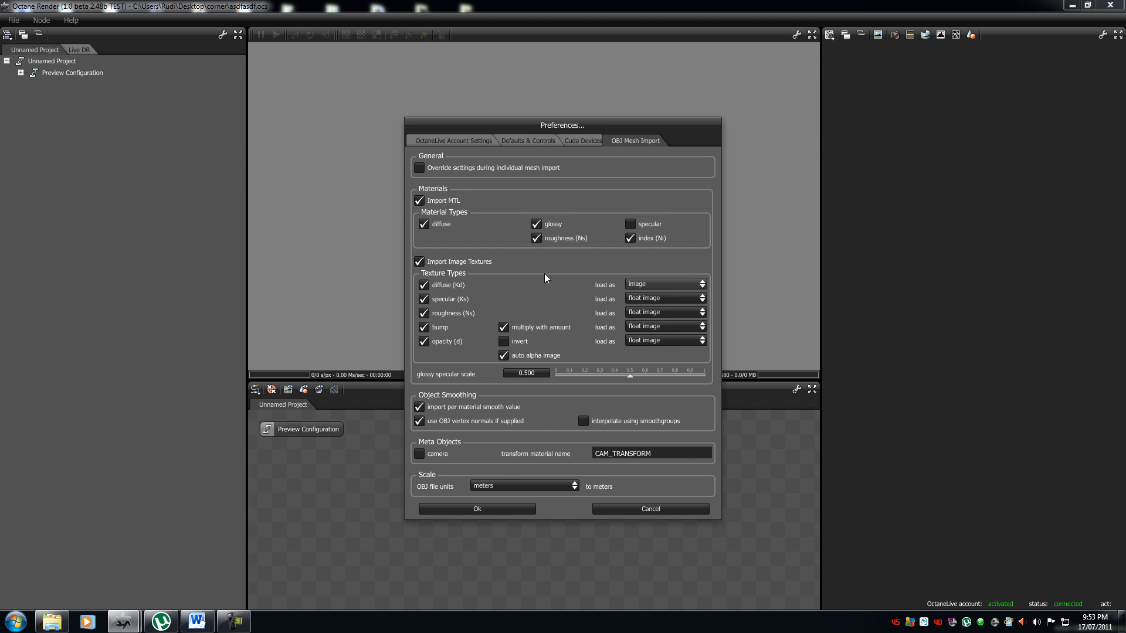
# Inspect the specular texture load-as and OBJ file units dropdowns, keeping float images and meters
pyautogui.click(663, 311)
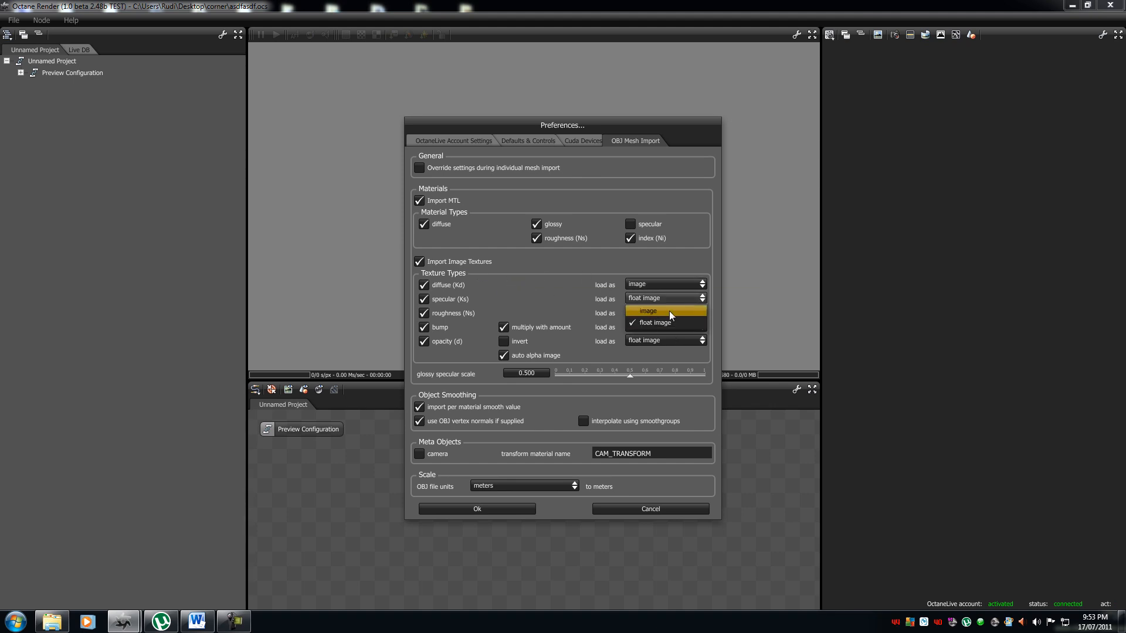
pyautogui.click(653, 322)
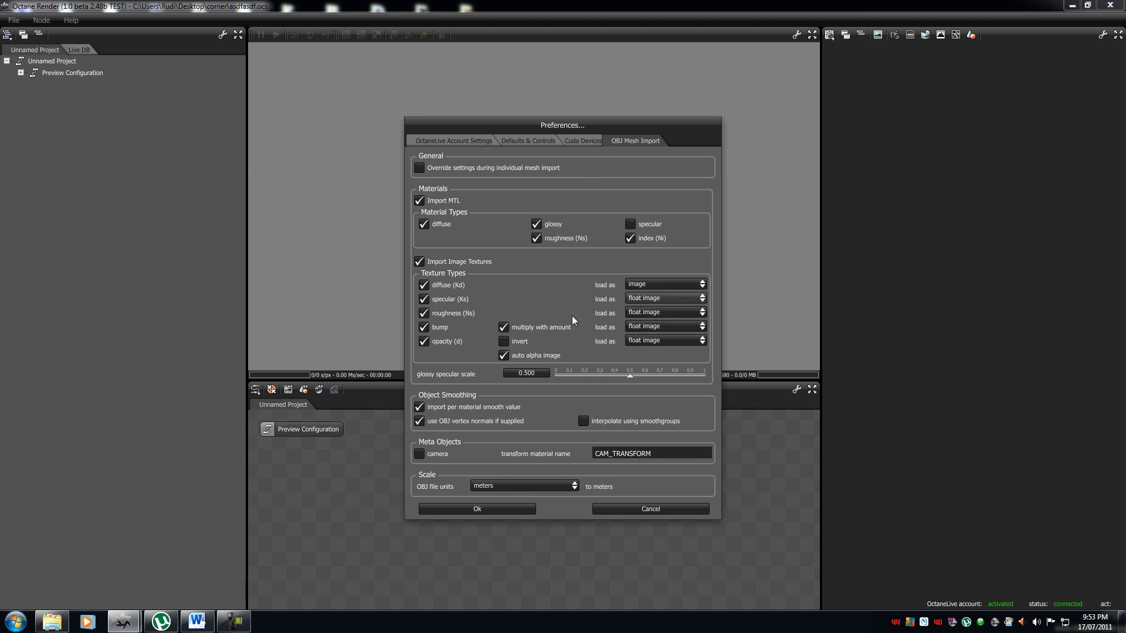
pyautogui.moveTo(462, 388)
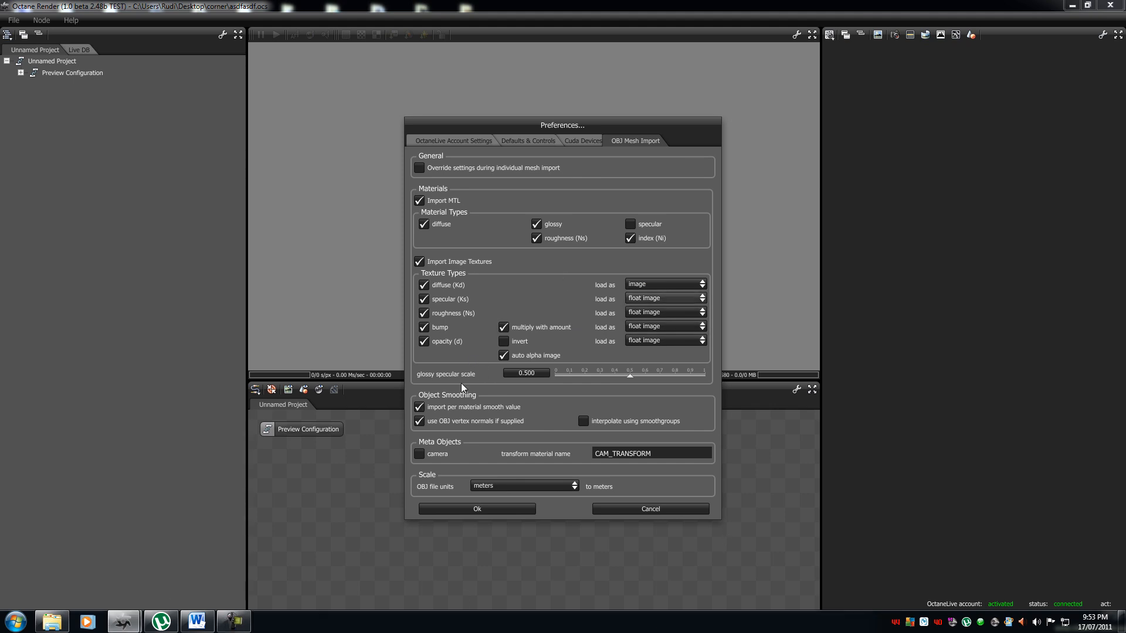
pyautogui.moveTo(437, 386)
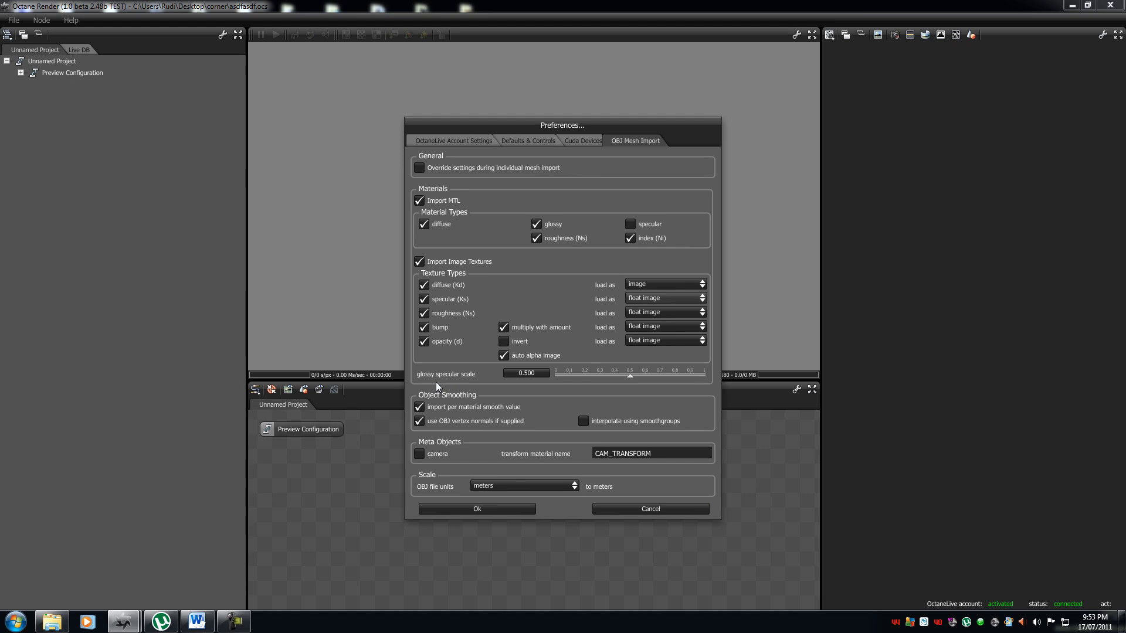
pyautogui.click(524, 487)
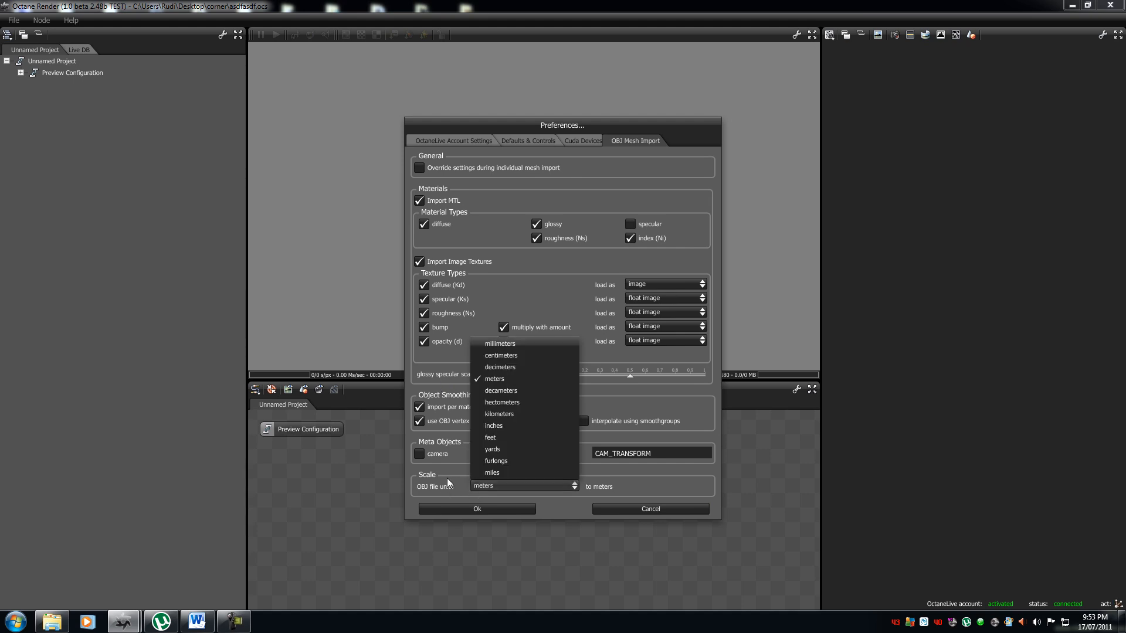
pyautogui.click(494, 378)
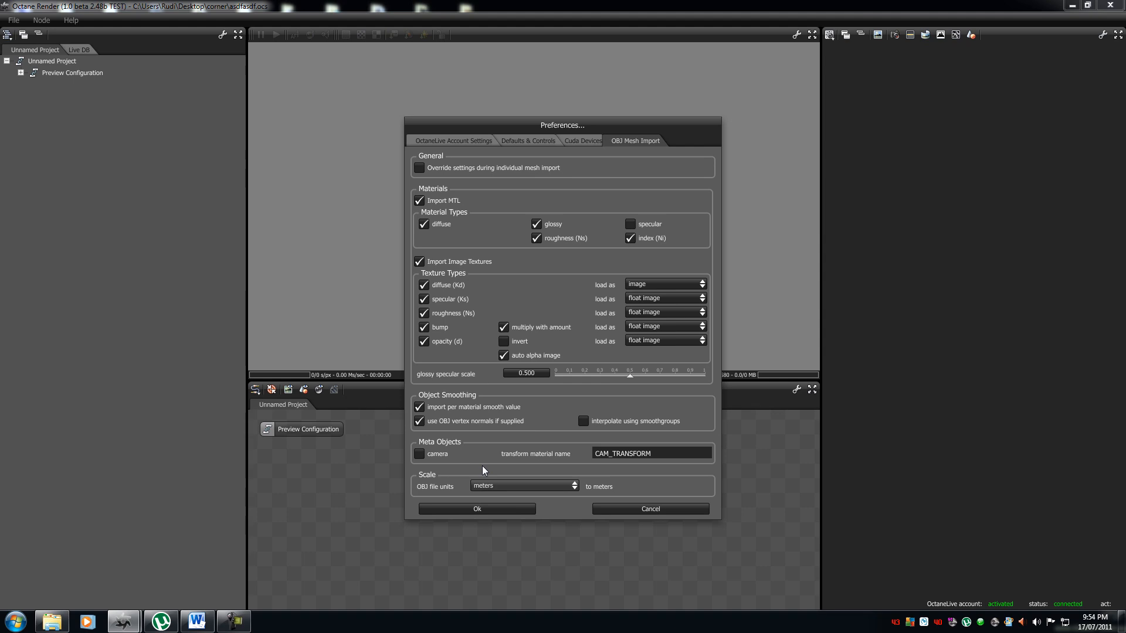
pyautogui.moveTo(522, 481)
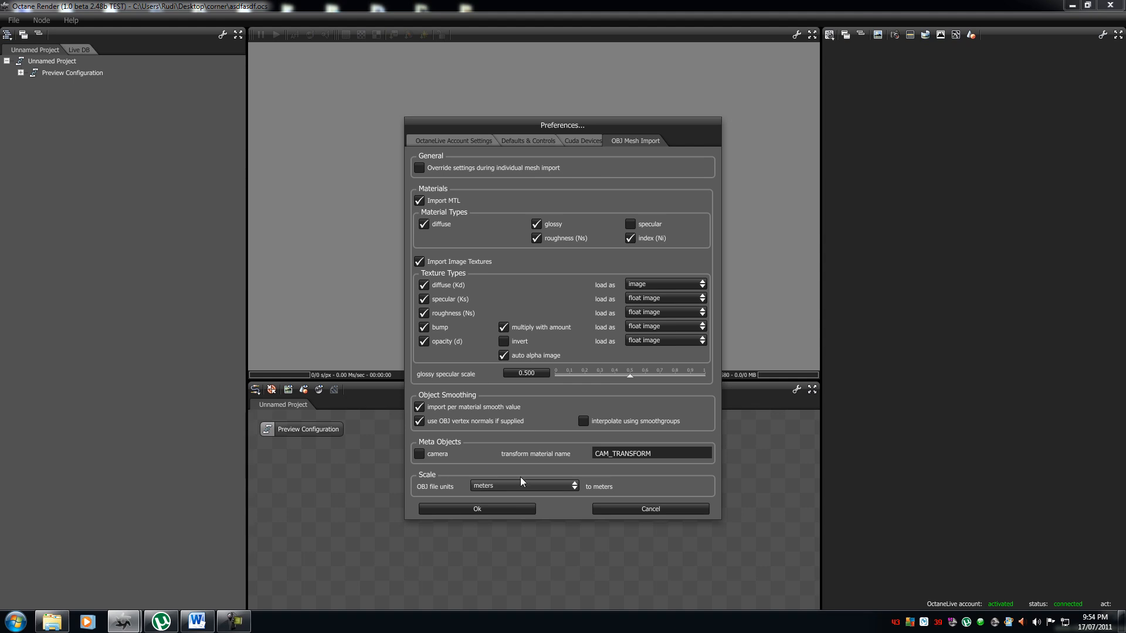
# Recheck that OBJ file units stay meters, then view Cuda device memory usage at 0 B
pyautogui.click(524, 486)
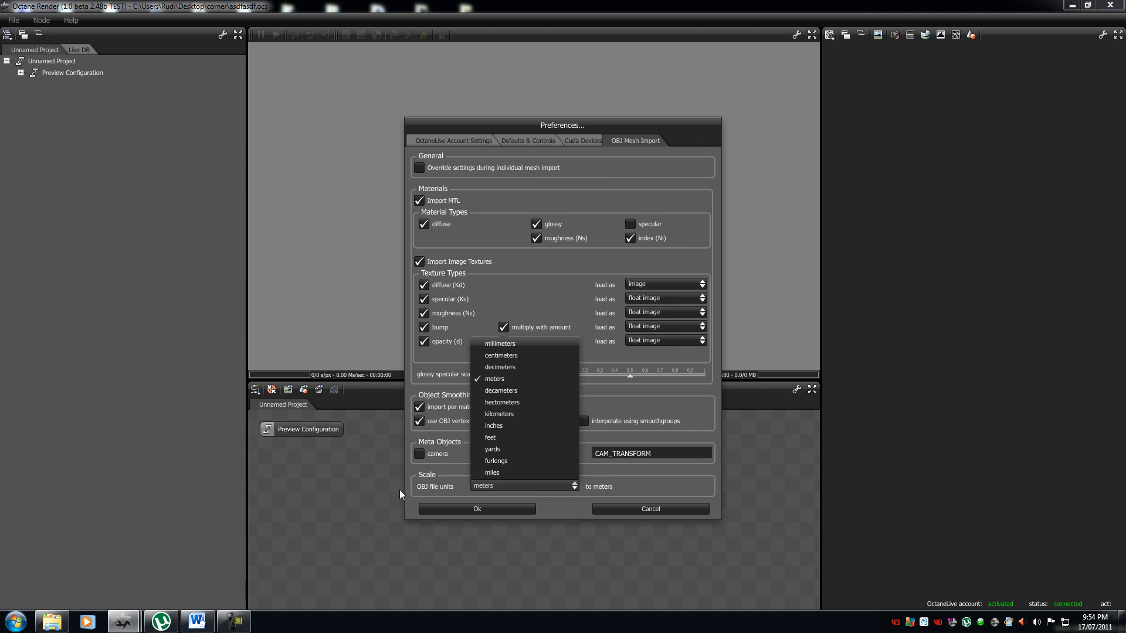
pyautogui.click(495, 379)
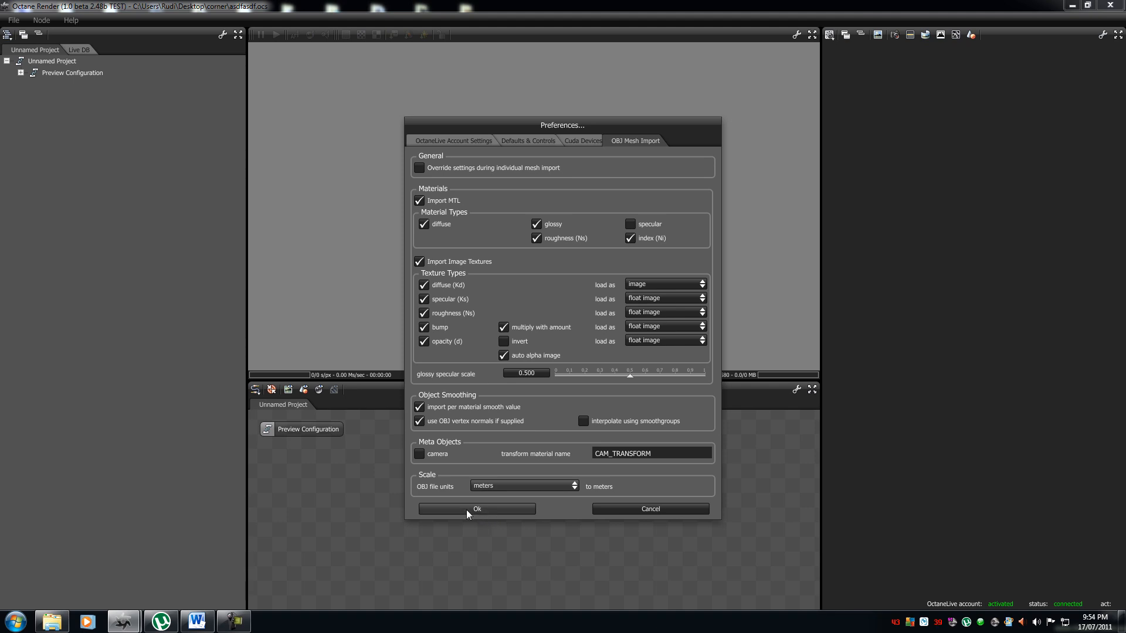
pyautogui.click(583, 140)
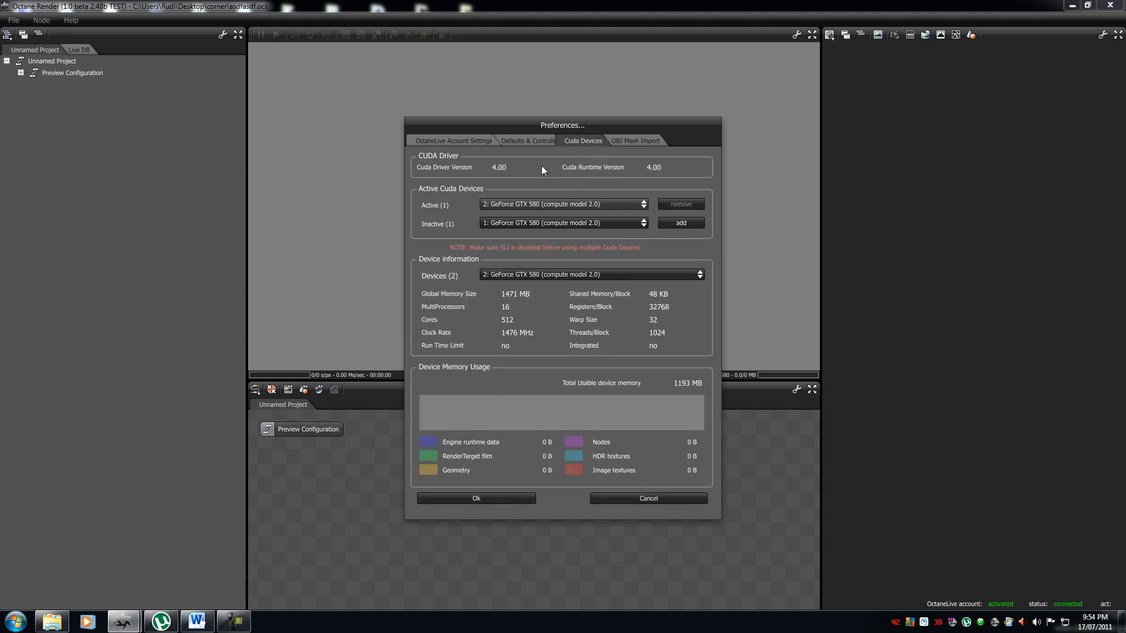
# Glance at the OctaneLive Account Settings tab, then close Preferences with Ok
pyautogui.click(453, 141)
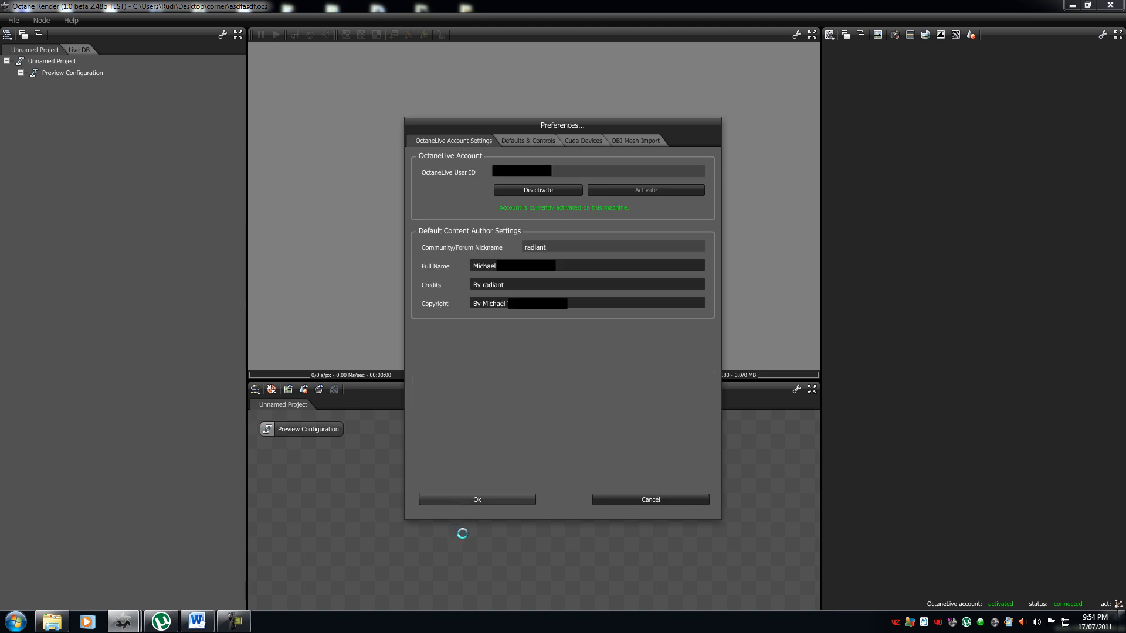
pyautogui.click(476, 499)
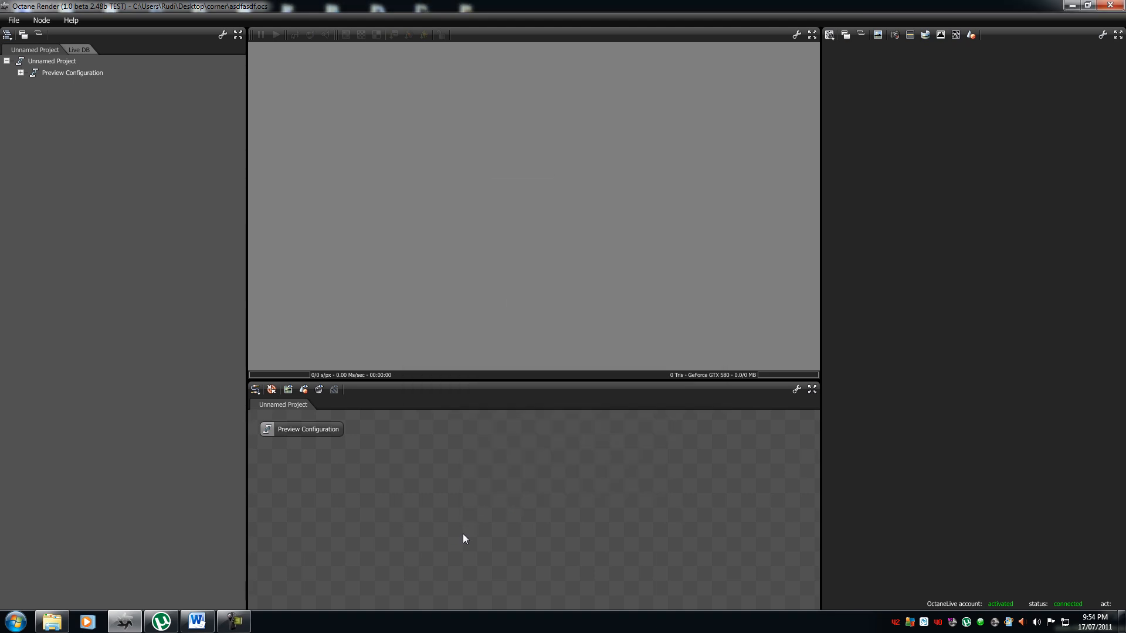
pyautogui.moveTo(520, 493)
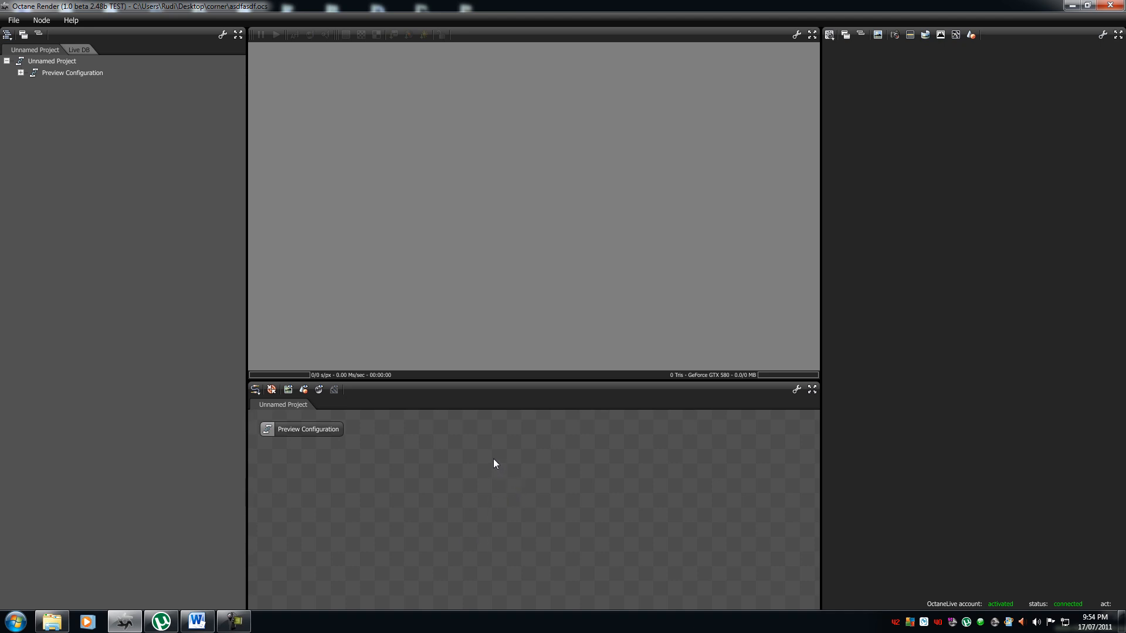
pyautogui.moveTo(467, 164)
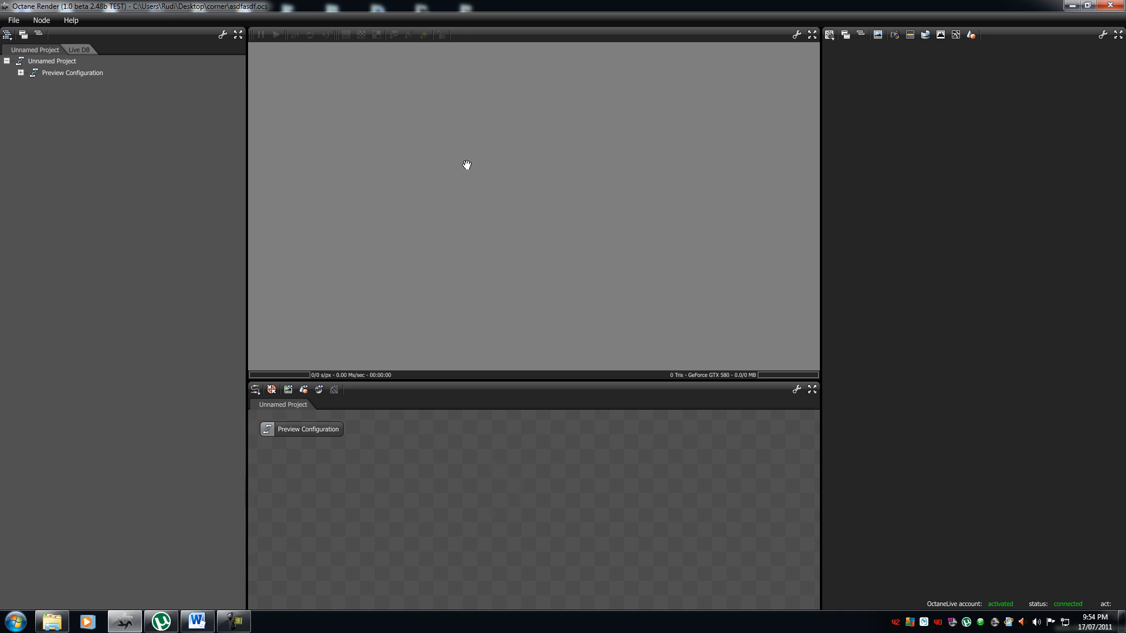
pyautogui.moveTo(988, 237)
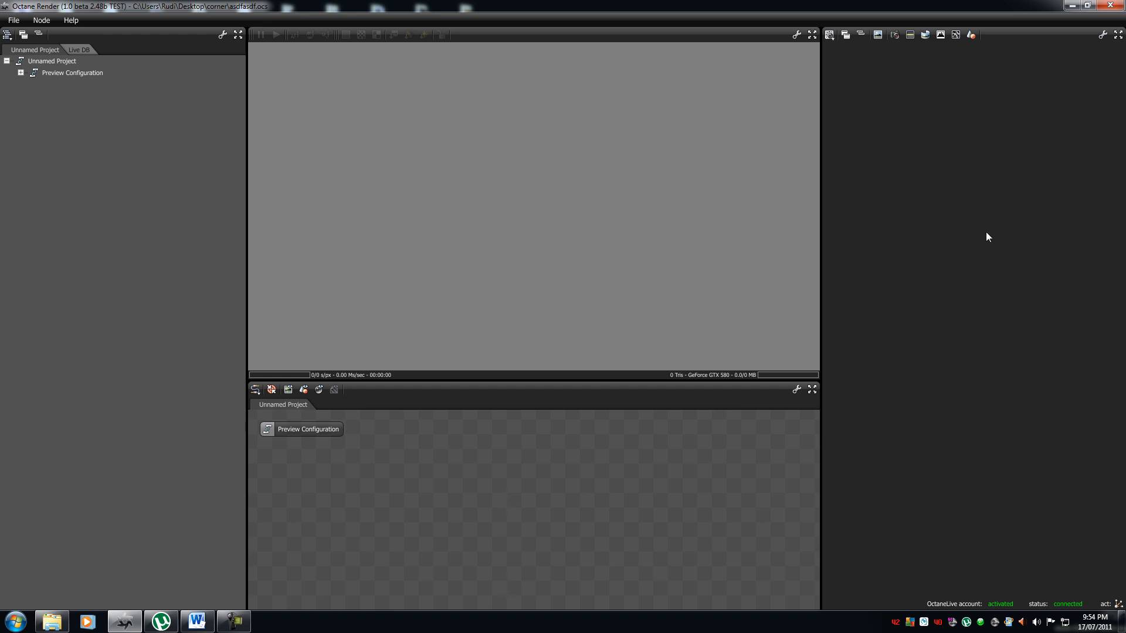
pyautogui.moveTo(153, 285)
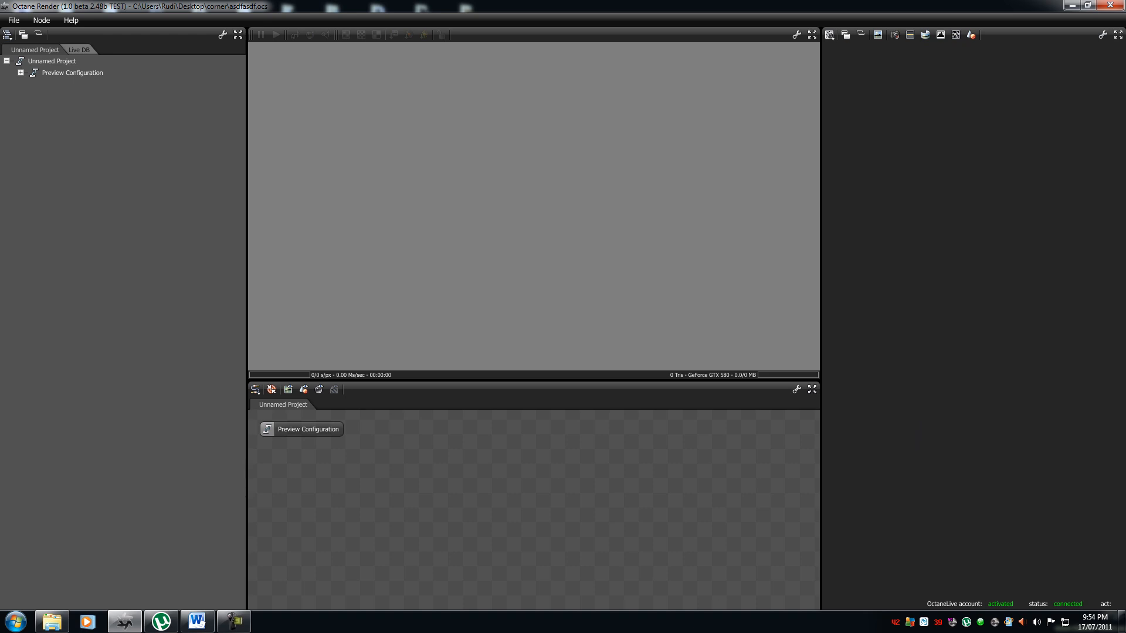
pyautogui.moveTo(31, 541)
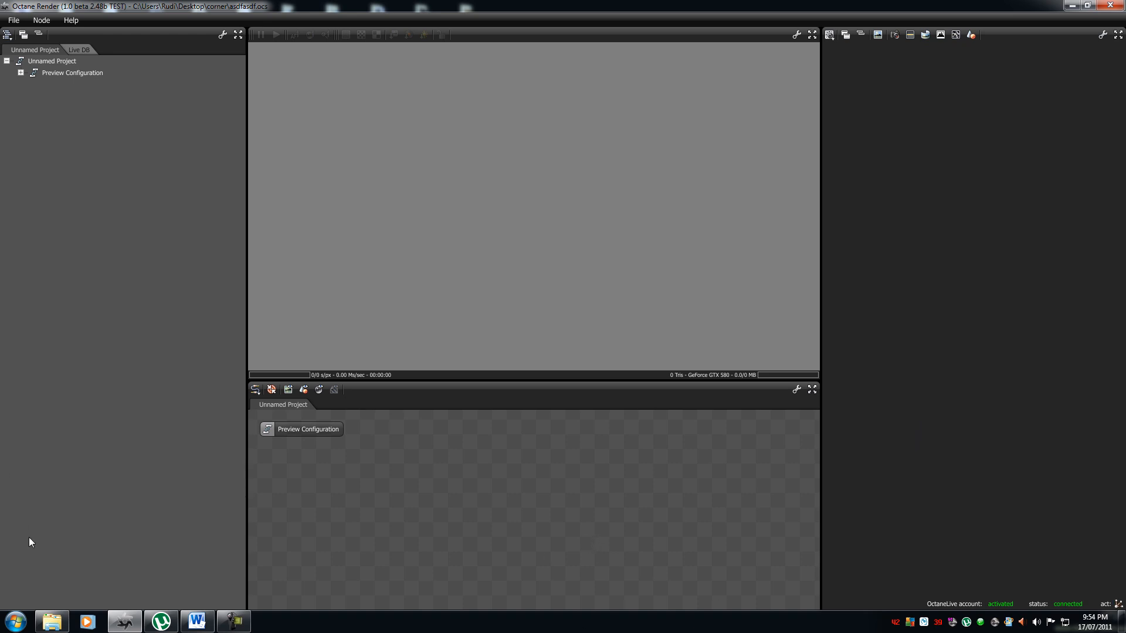